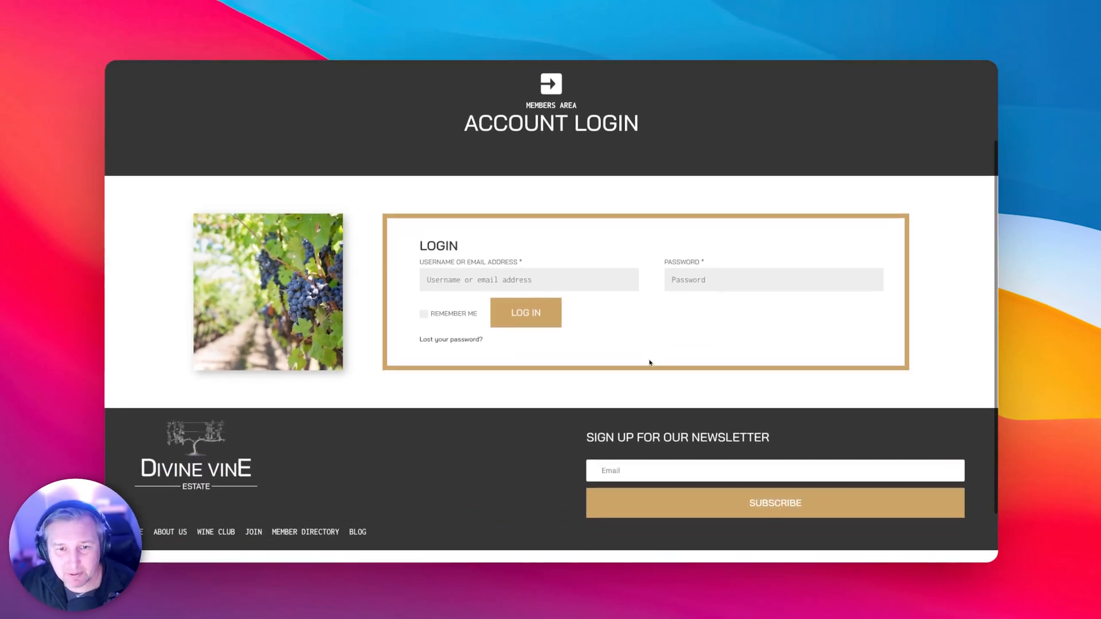
{"action": "mouse_move", "coordinate": [681, 272]}
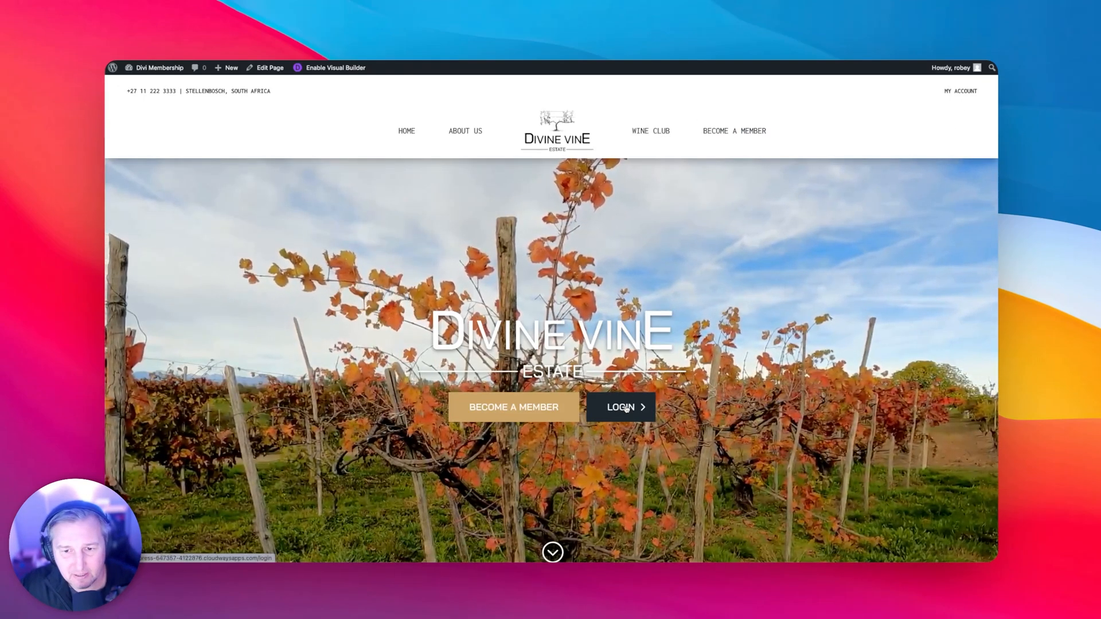
- Go to the admin dashboard and list all of the site's pages
{"action": "left_click", "coordinate": [620, 406]}
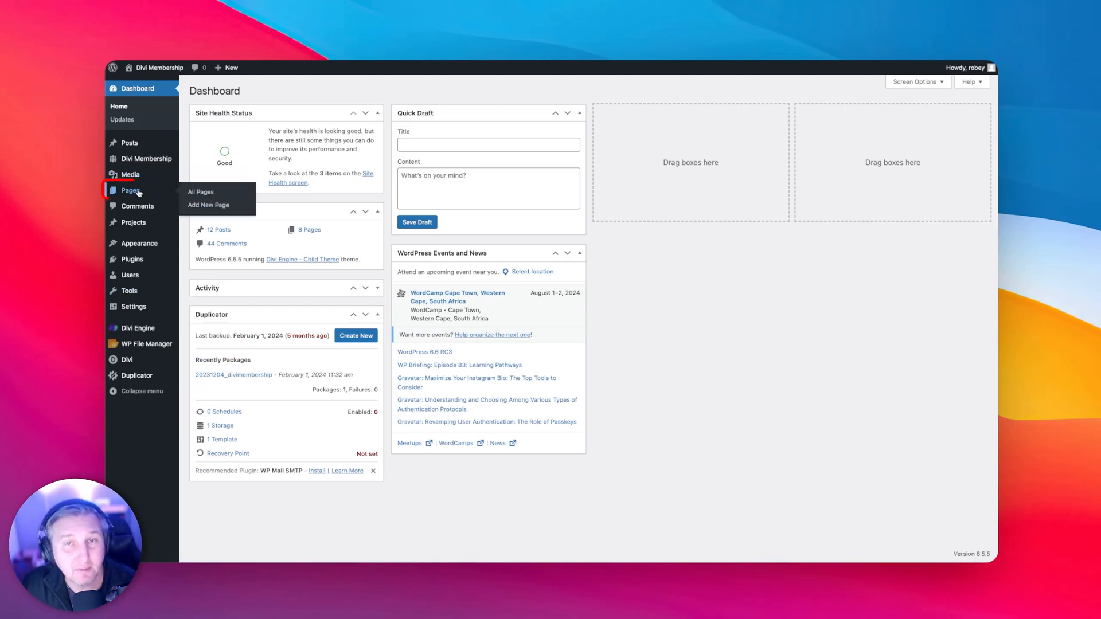
{"action": "left_click", "coordinate": [200, 192]}
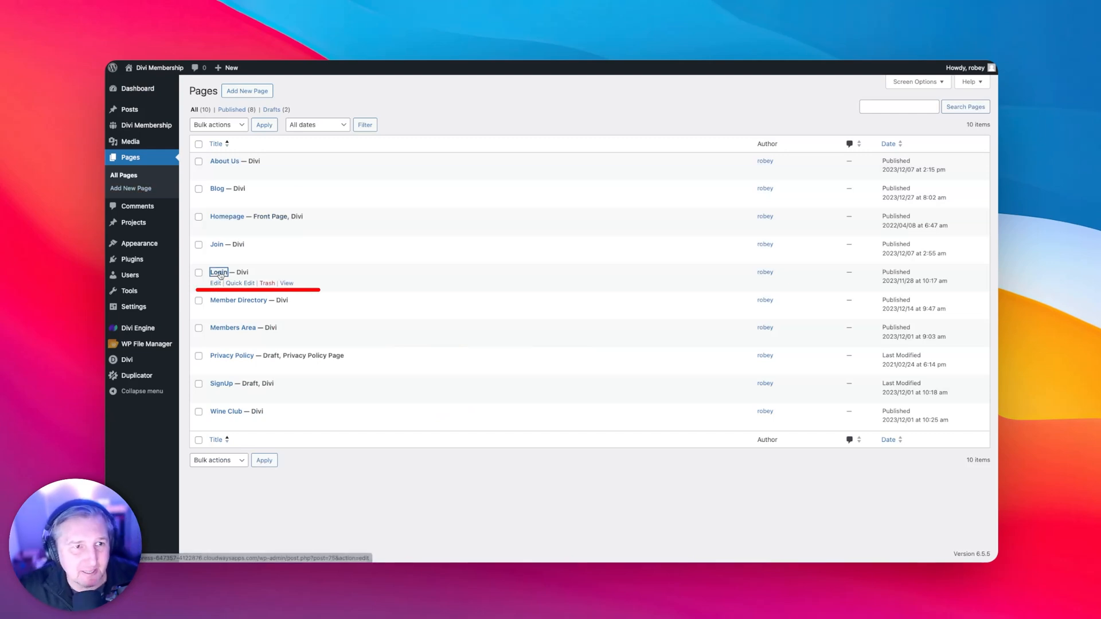
- Edit the existing Login page and review its image, text and login form modules
{"action": "left_click", "coordinate": [215, 283]}
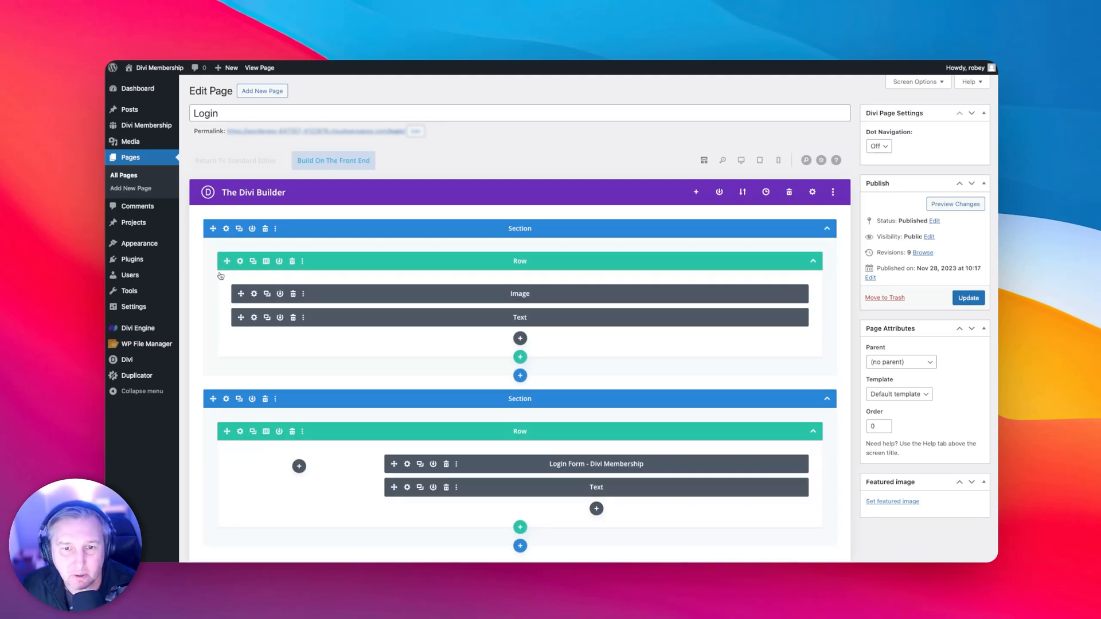
{"action": "scroll", "scroll_direction": "down", "scroll_amount": 3}
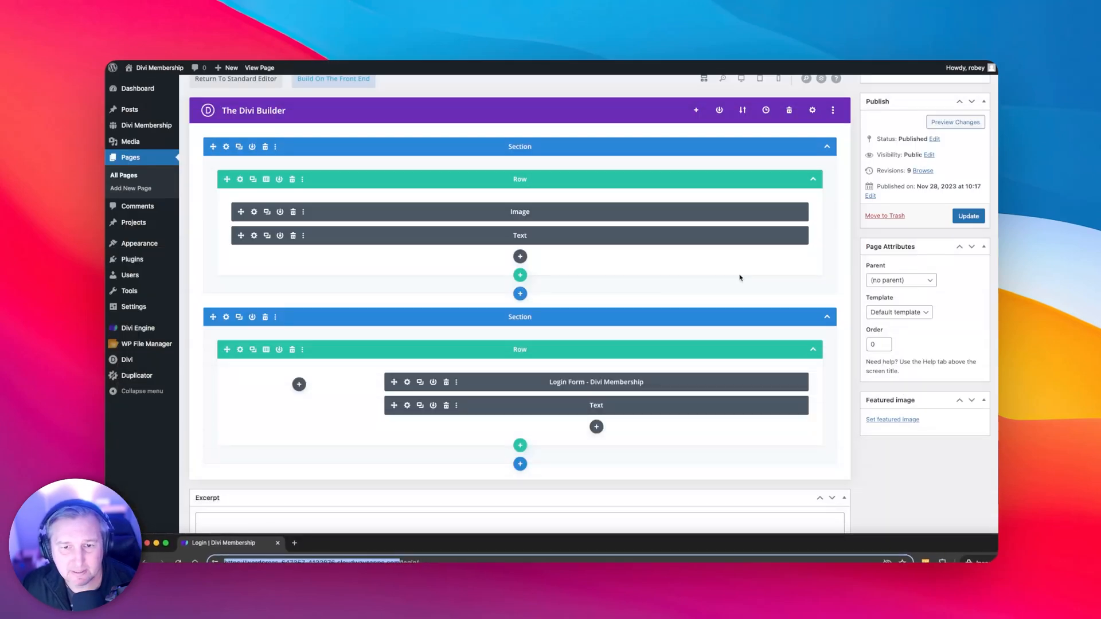
{"action": "mouse_move", "coordinate": [405, 382]}
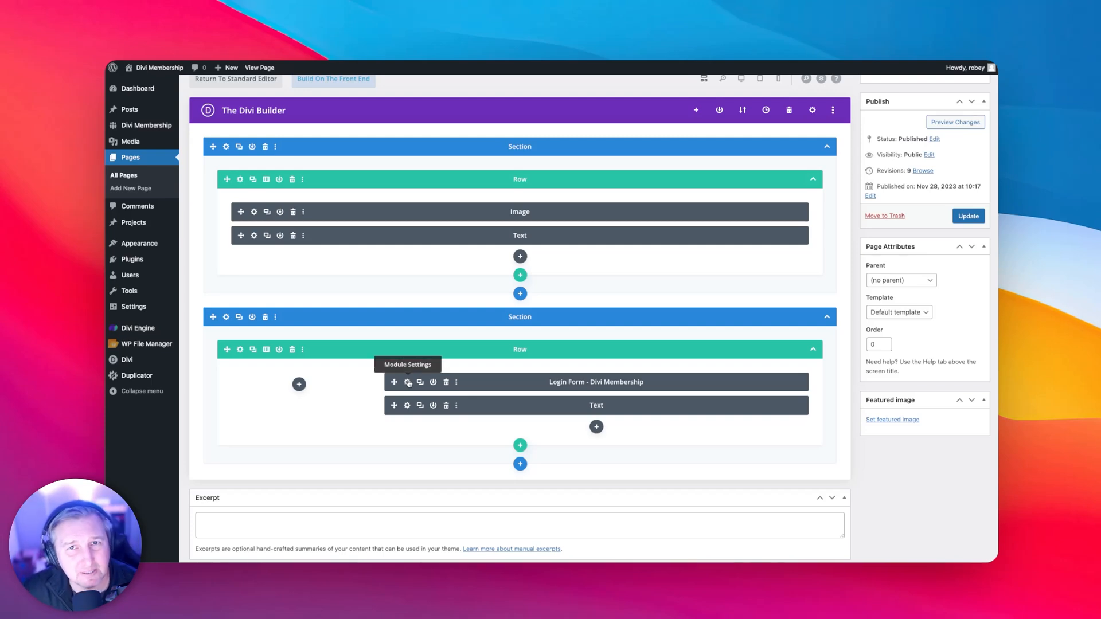
{"action": "mouse_move", "coordinate": [342, 202]}
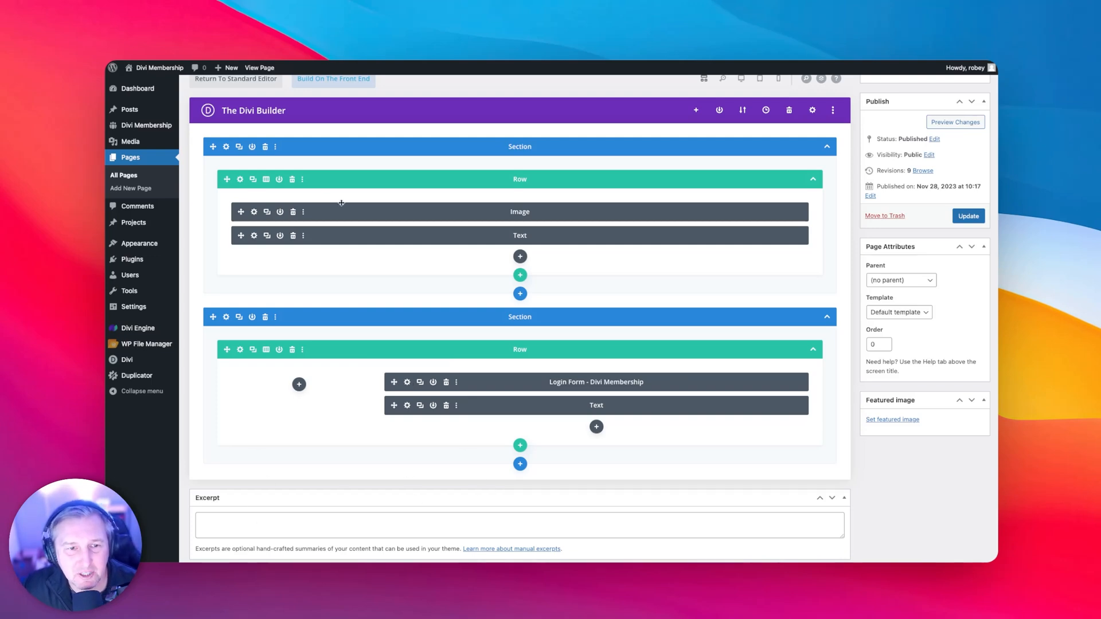
{"action": "mouse_move", "coordinate": [620, 412]}
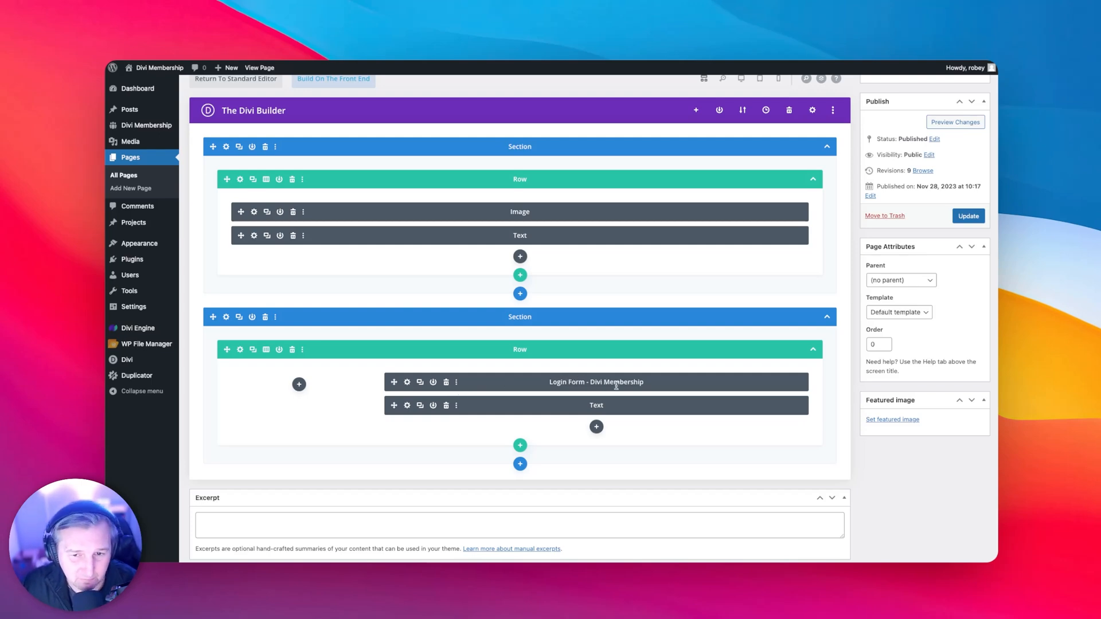
{"action": "mouse_move", "coordinate": [130, 157]}
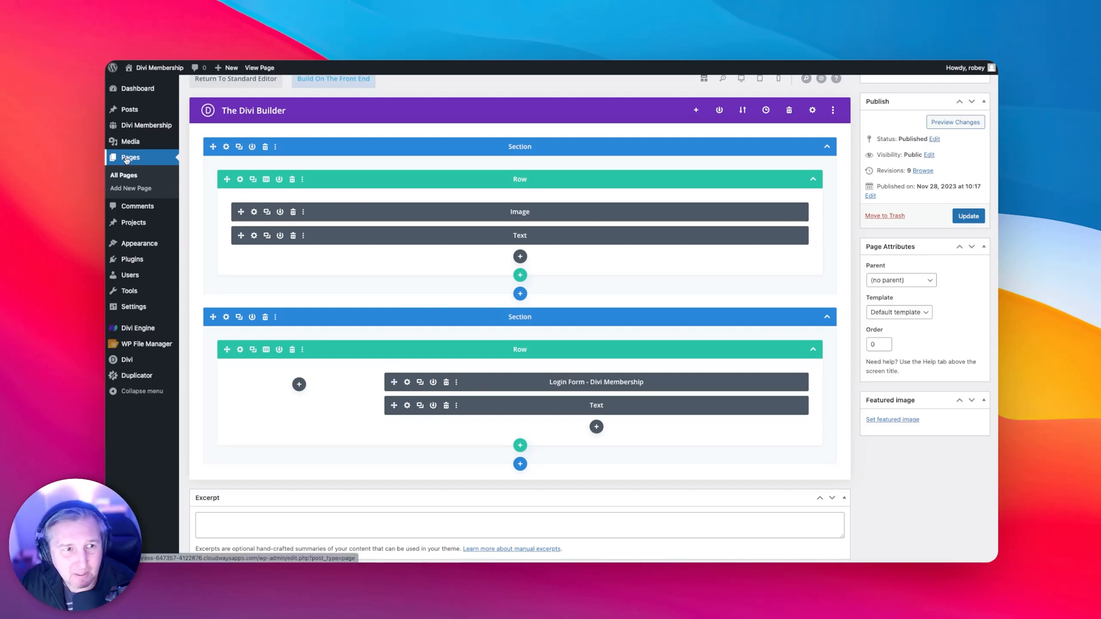
{"action": "mouse_move", "coordinate": [129, 188]}
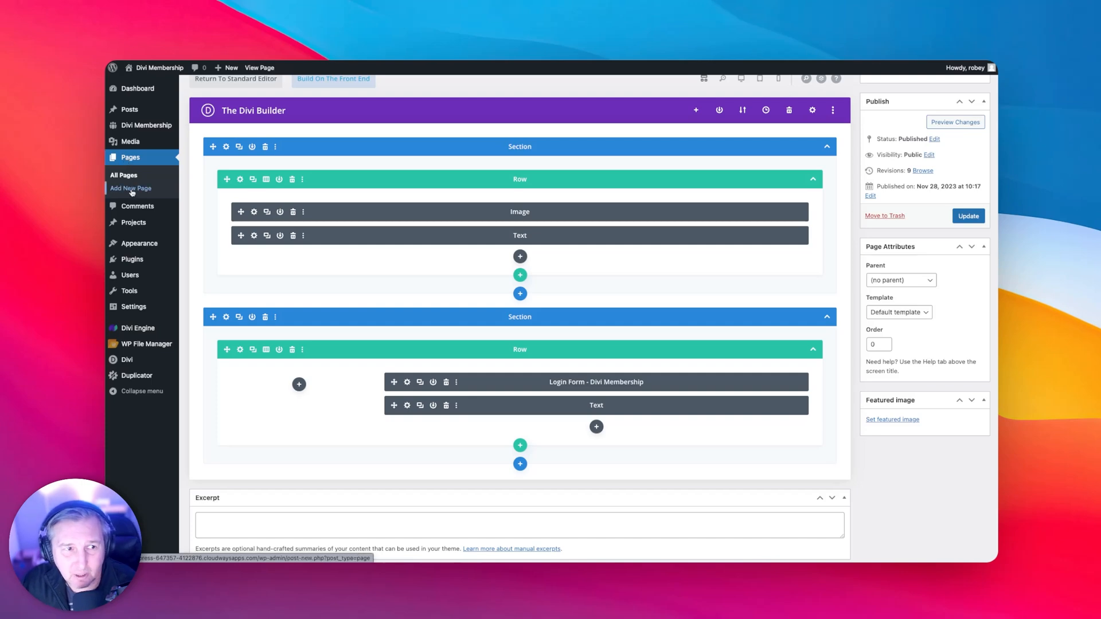
- Create a new page titled 'Membership Login' and launch the Divi Builder
{"action": "left_click", "coordinate": [130, 188]}
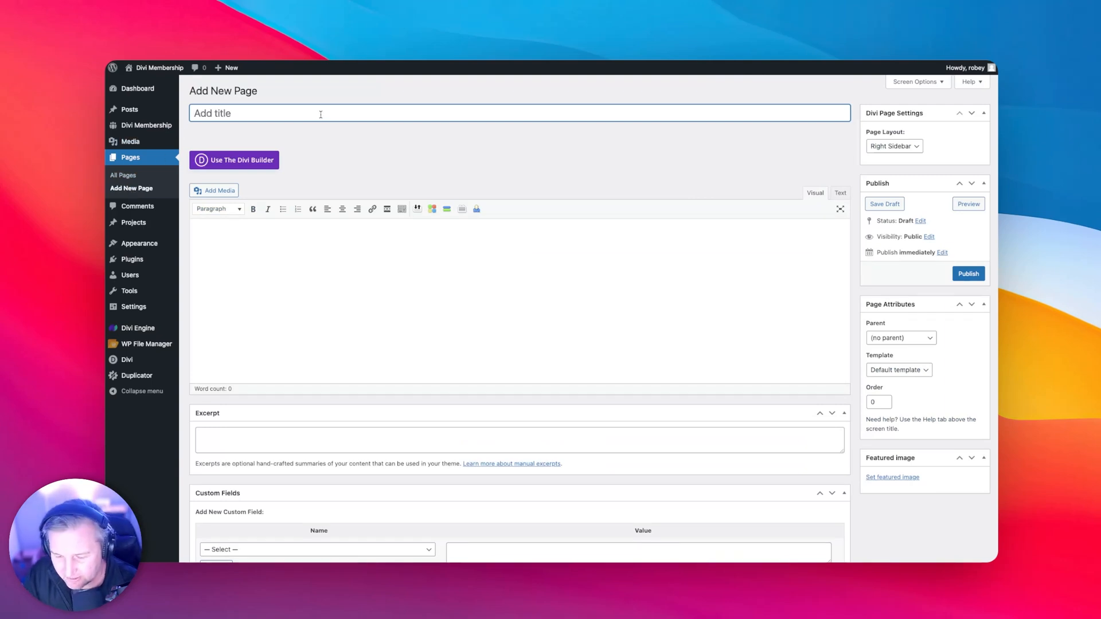
{"action": "type", "text": "M"}
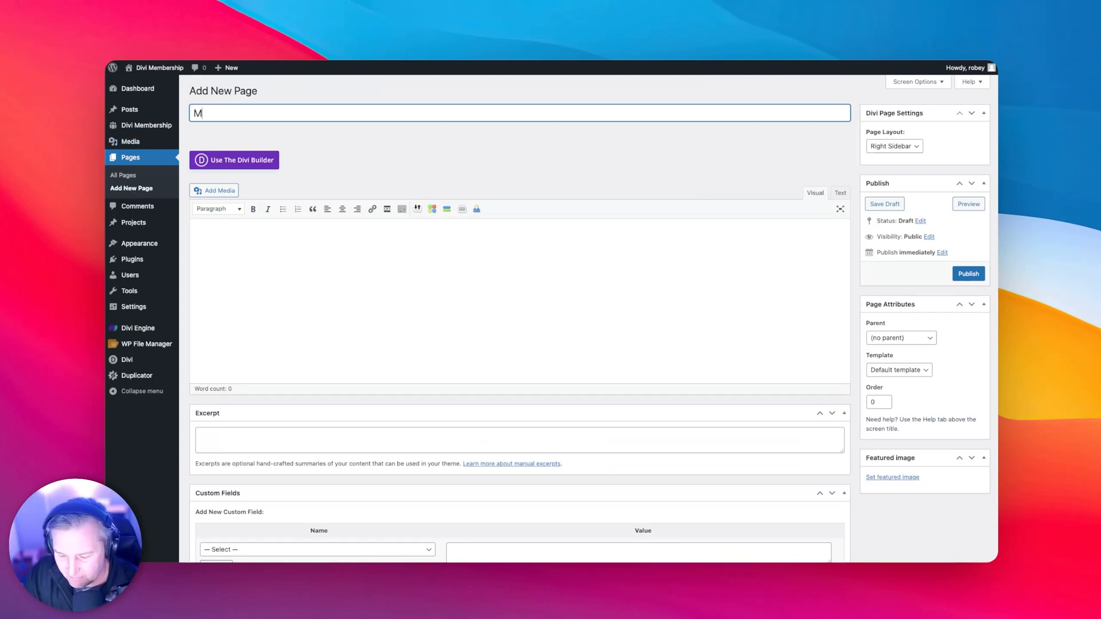
{"action": "type", "text": "embership L"}
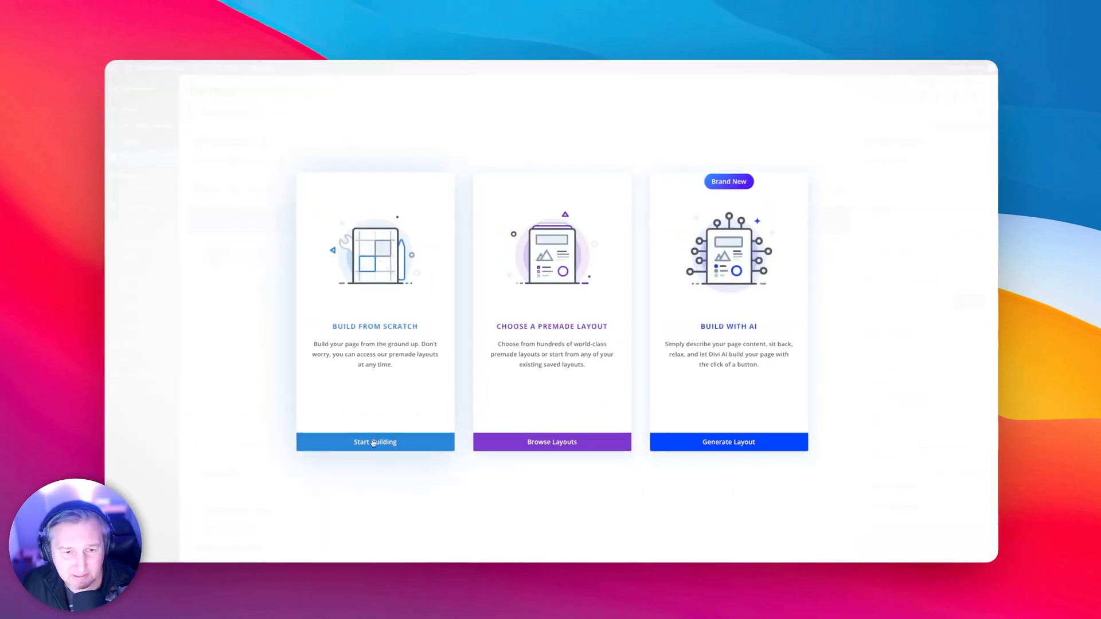
- Build from scratch with a single-column row holding the Login Form - Divi Membership module
{"action": "left_click", "coordinate": [375, 441]}
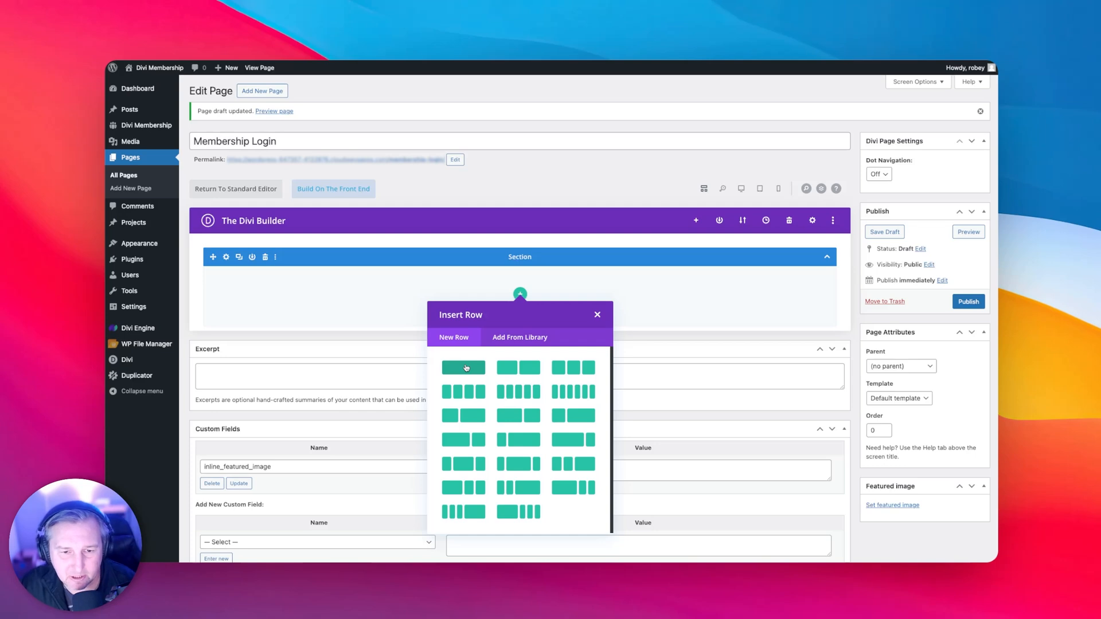
{"action": "left_click", "coordinate": [462, 366]}
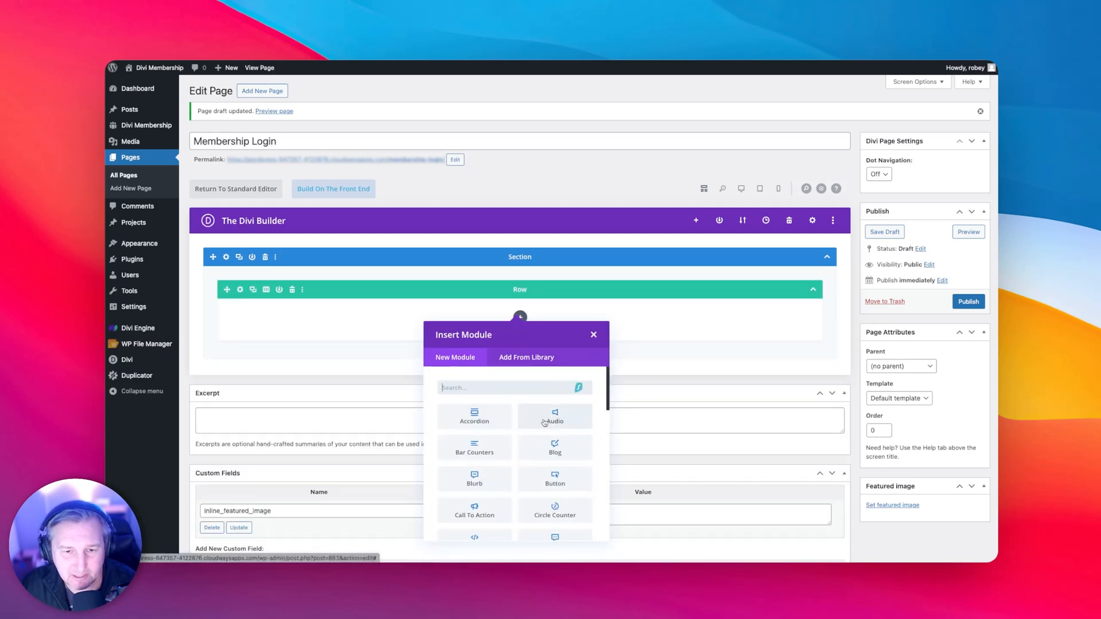
{"action": "mouse_move", "coordinate": [477, 406]}
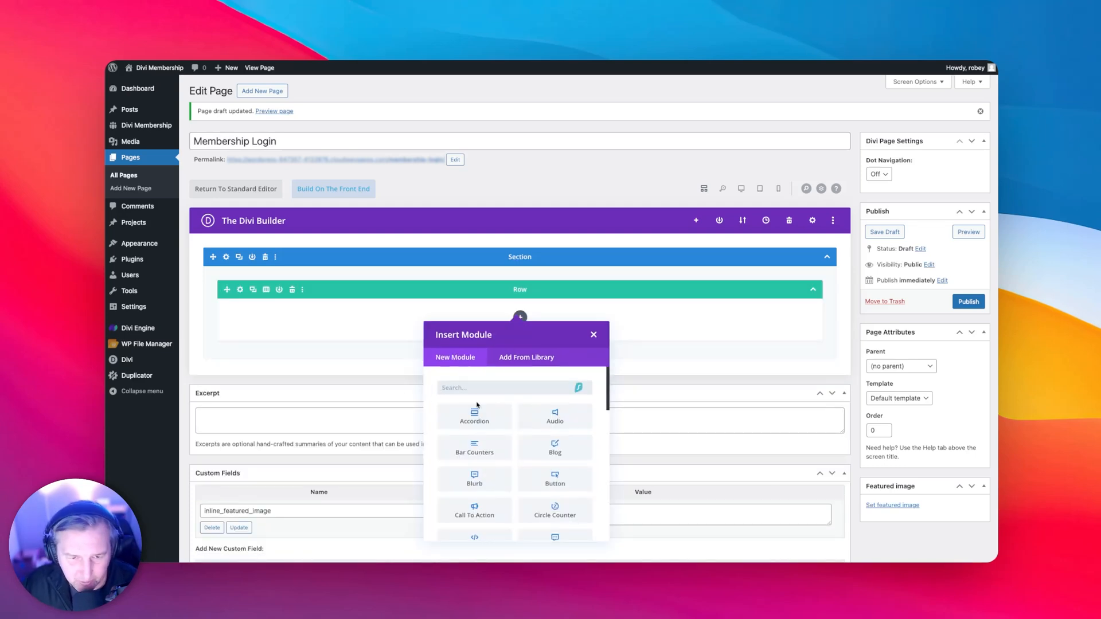
{"action": "type", "text": "login"}
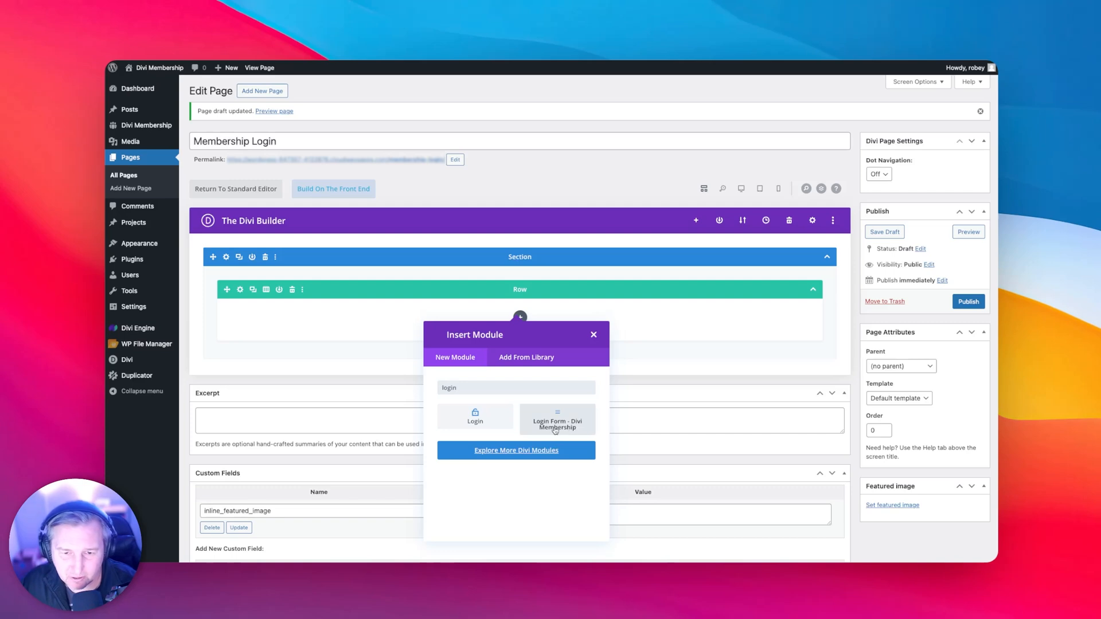
{"action": "left_click", "coordinate": [558, 420]}
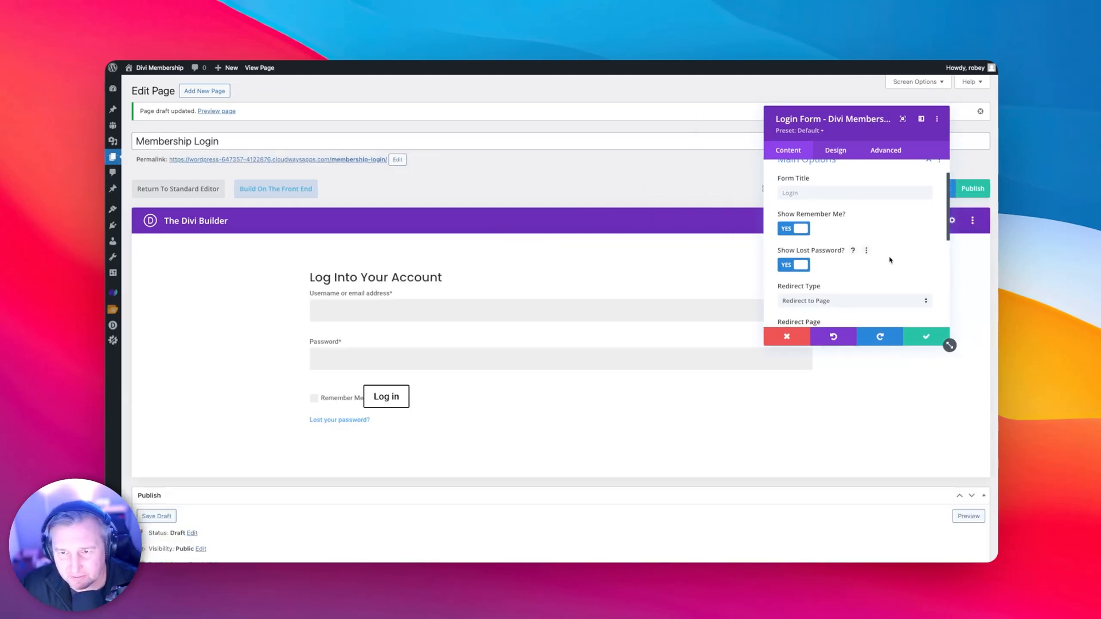
- Try the remember-me and lost-password toggles, leaving both enabled
{"action": "left_click", "coordinate": [792, 228]}
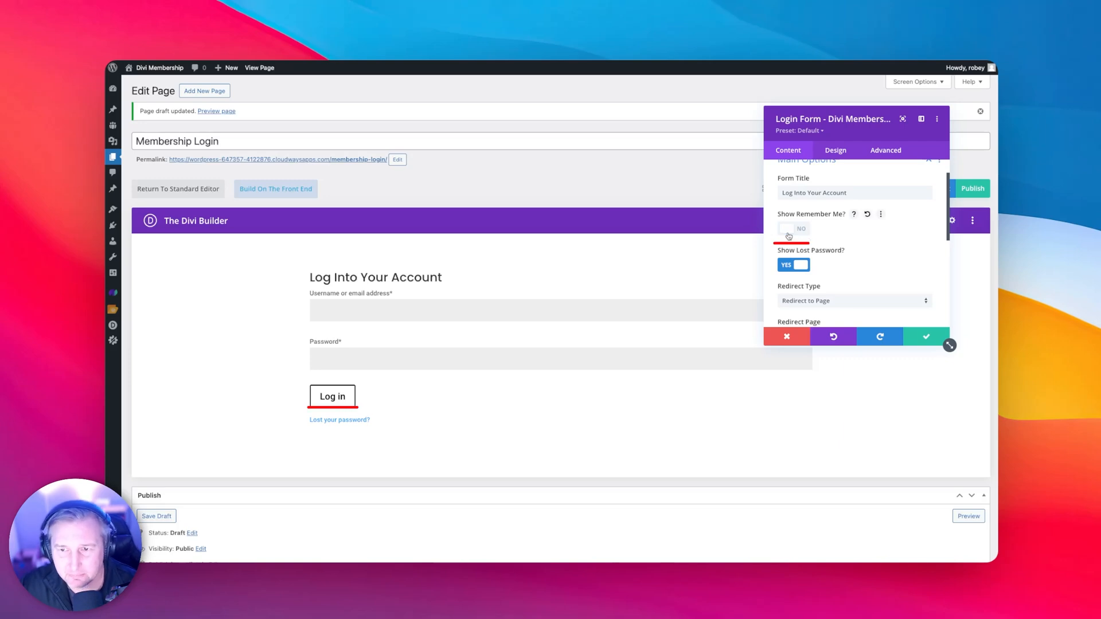
{"action": "left_click", "coordinate": [787, 228]}
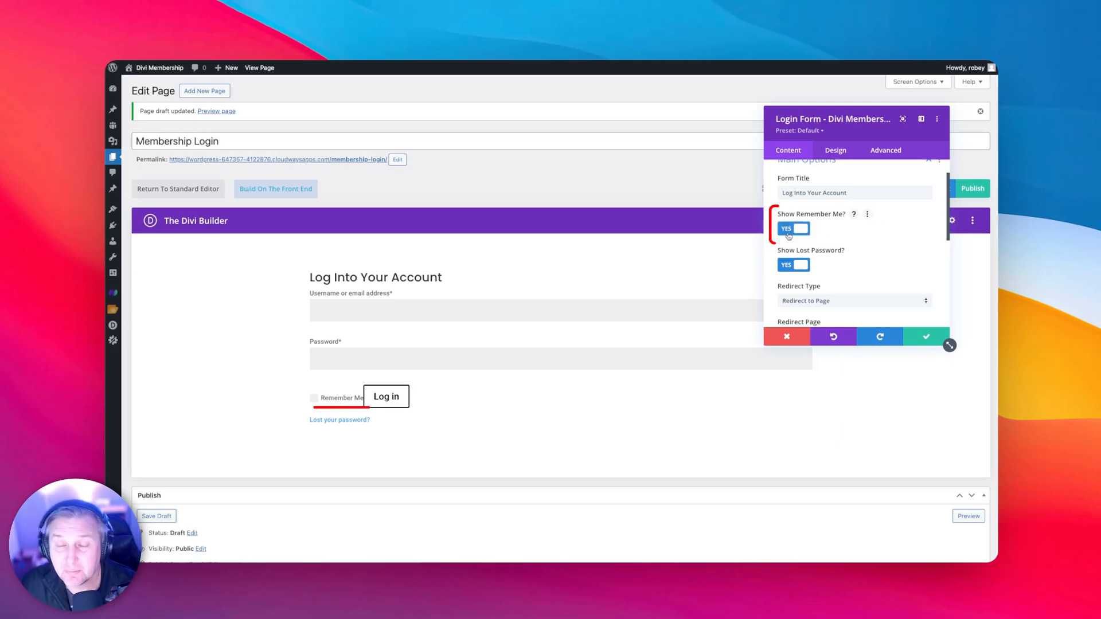
{"action": "left_click", "coordinate": [792, 265]}
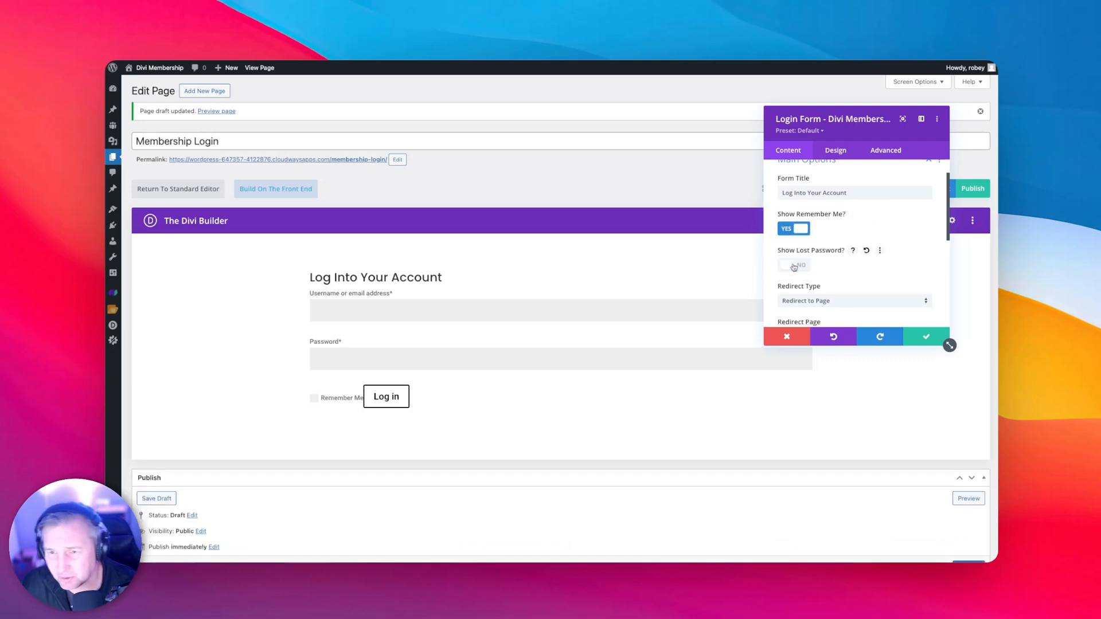
{"action": "left_click", "coordinate": [792, 265]}
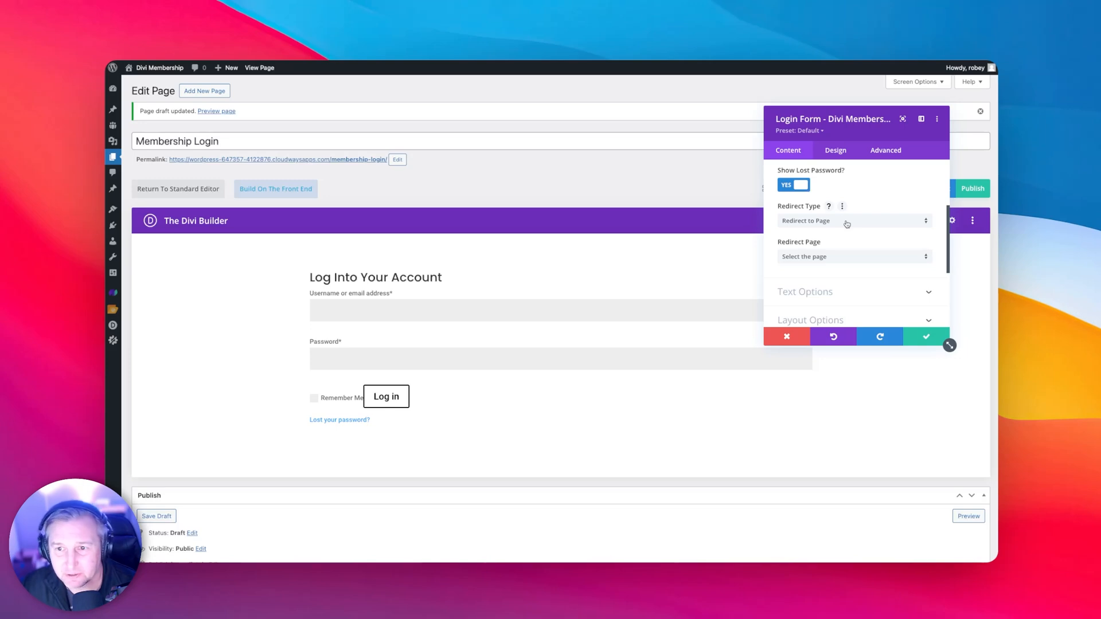
- Explore the redirect types and keep the form redirecting to the Account Page after login
{"action": "left_click", "coordinate": [852, 221]}
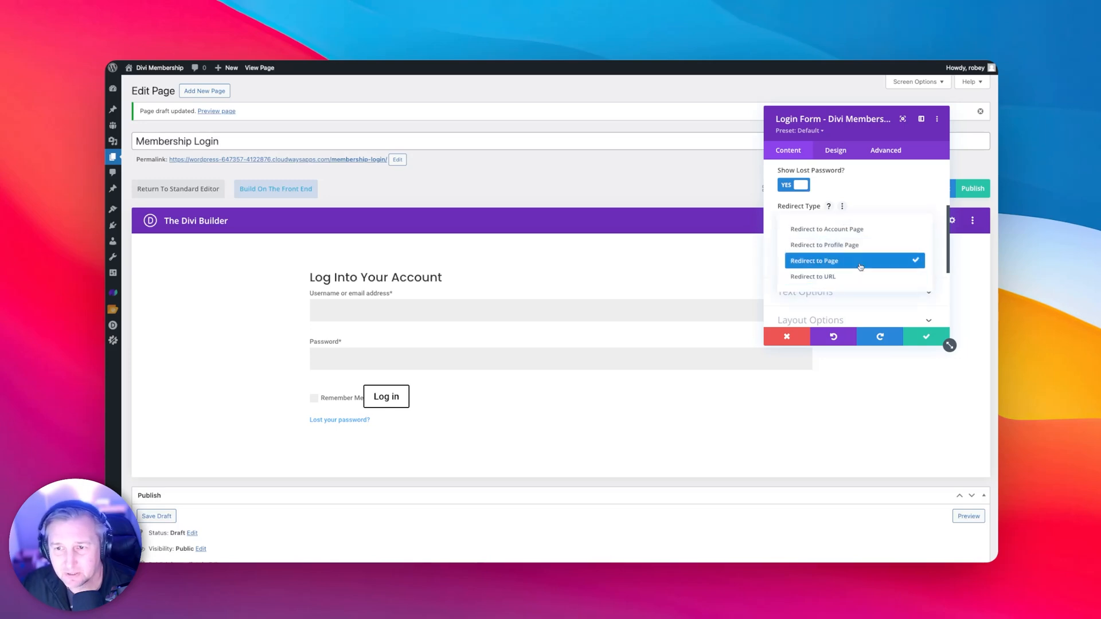
{"action": "mouse_move", "coordinate": [823, 244]}
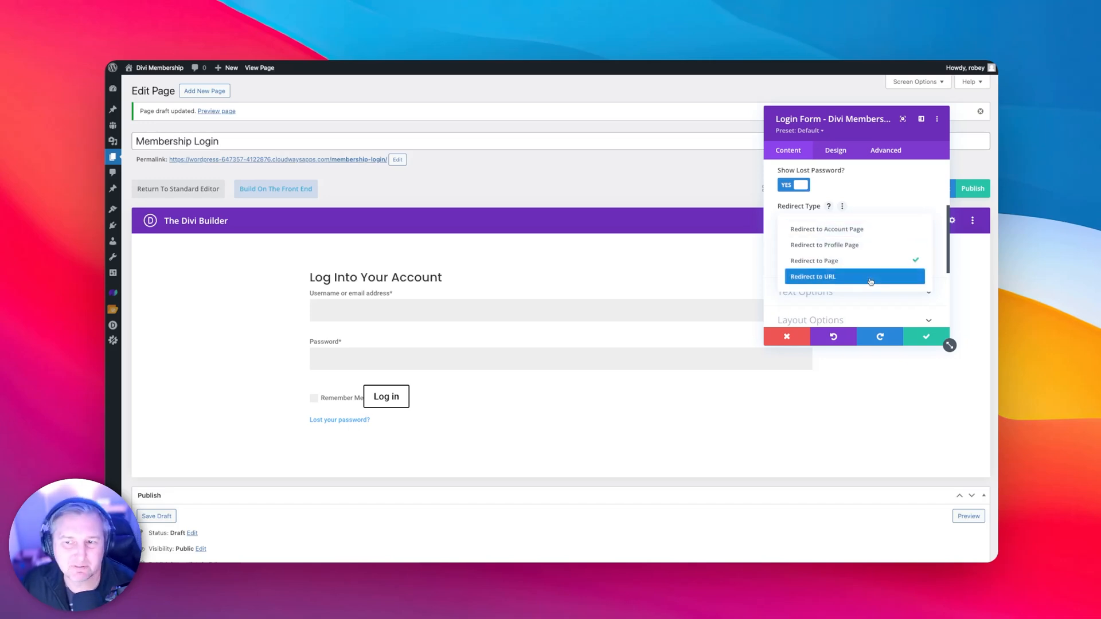
{"action": "mouse_move", "coordinate": [823, 244]}
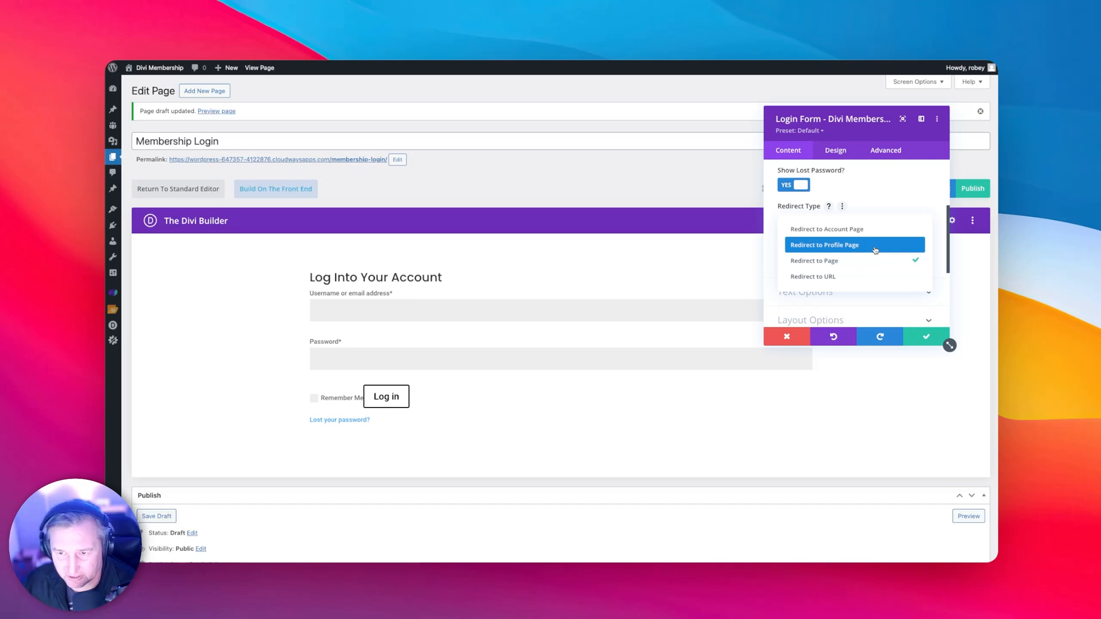
{"action": "left_click", "coordinate": [826, 228]}
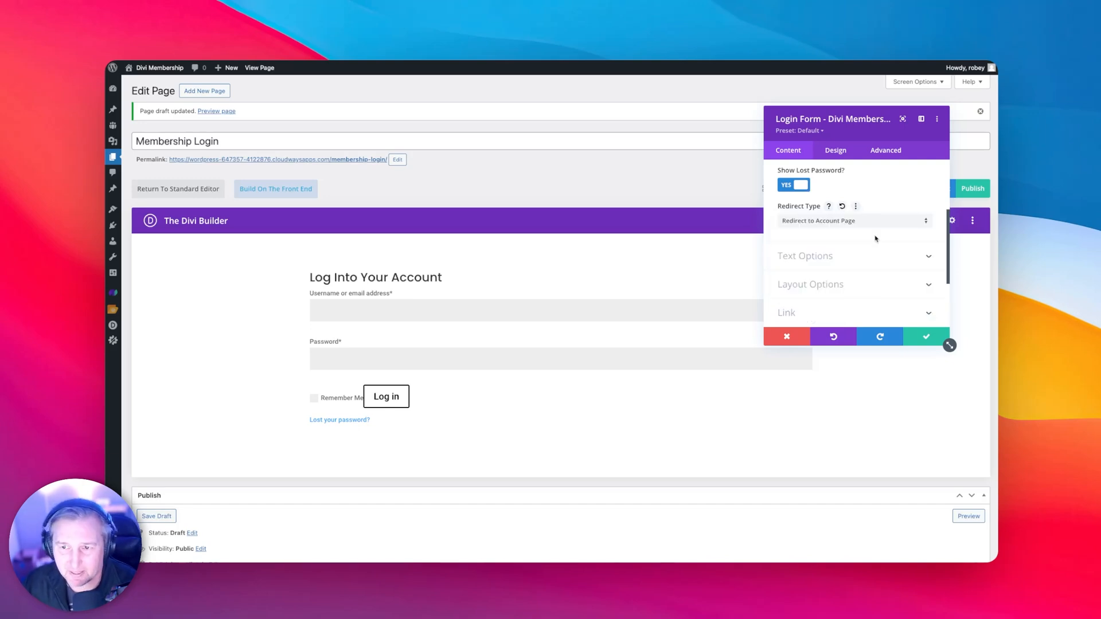
{"action": "left_click", "coordinate": [853, 220]}
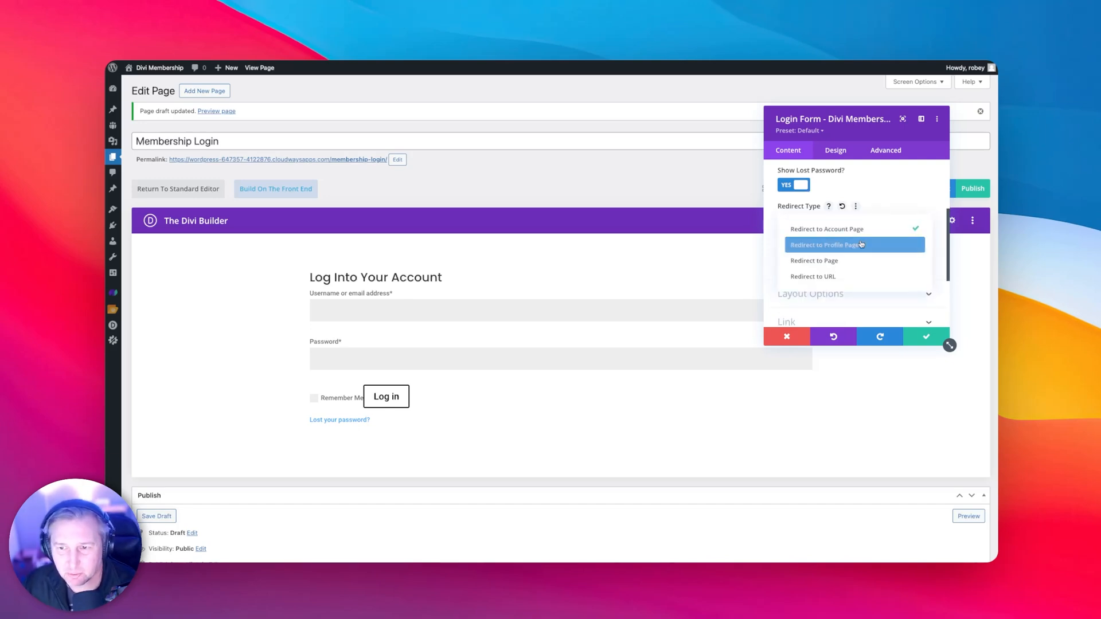
{"action": "left_click", "coordinate": [813, 261]}
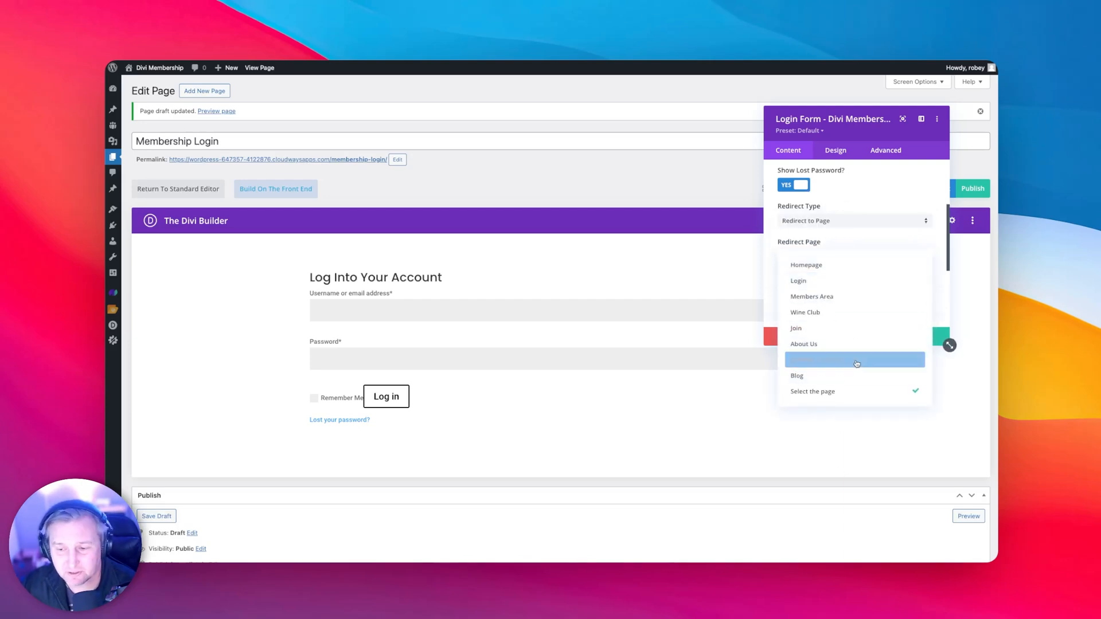
{"action": "left_click", "coordinate": [854, 359]}
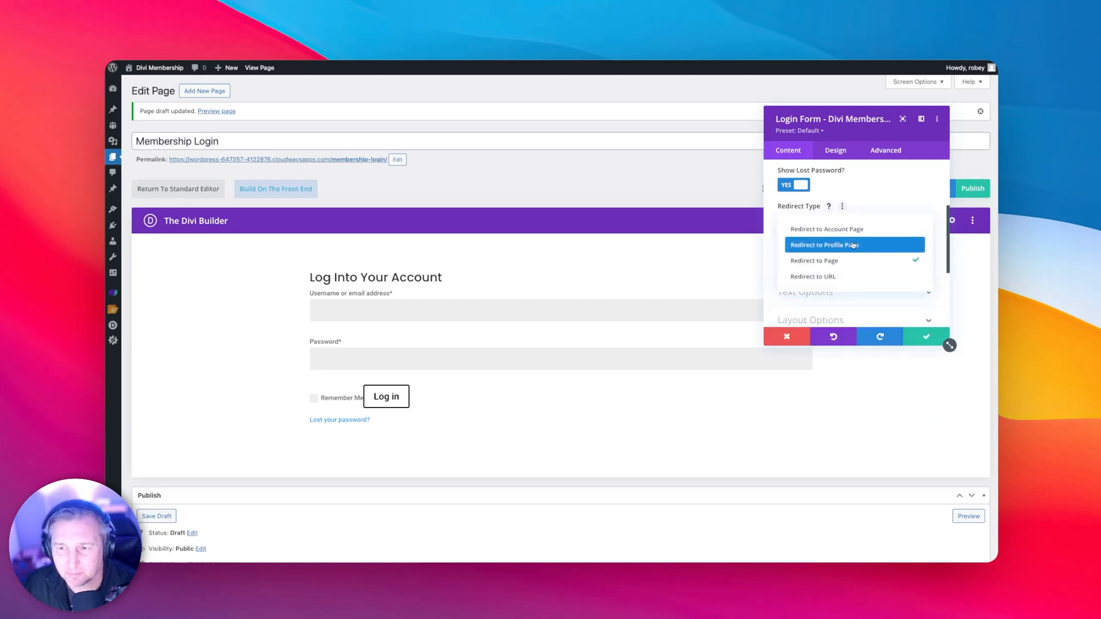
{"action": "left_click", "coordinate": [827, 229]}
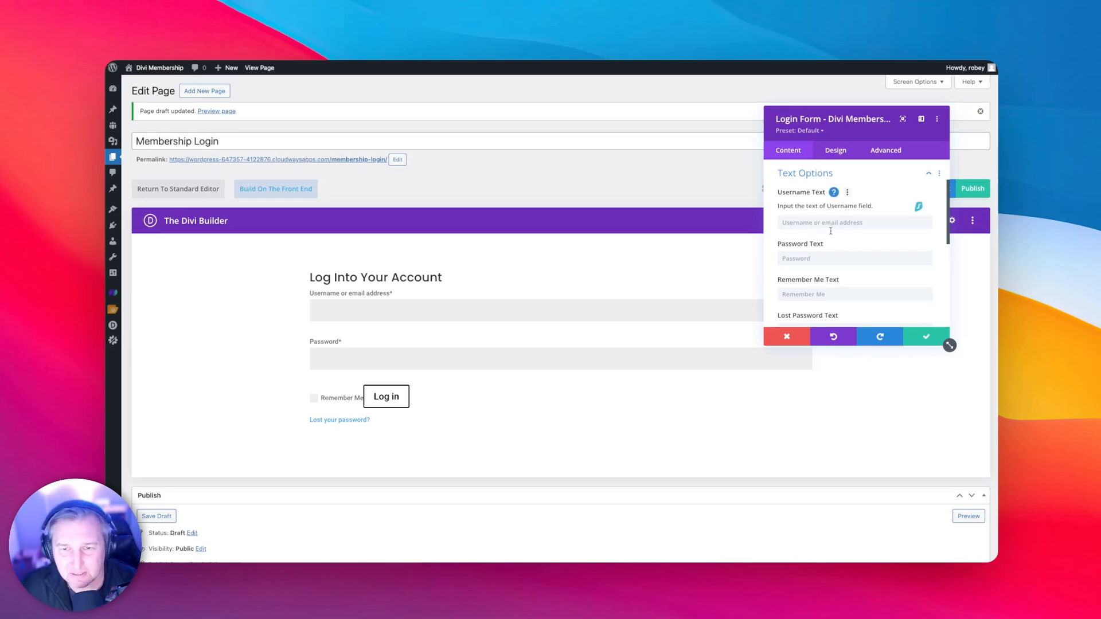
- Label the username field 'Username' and the submit button 'Log Me In'
{"action": "type", "text": "Us"}
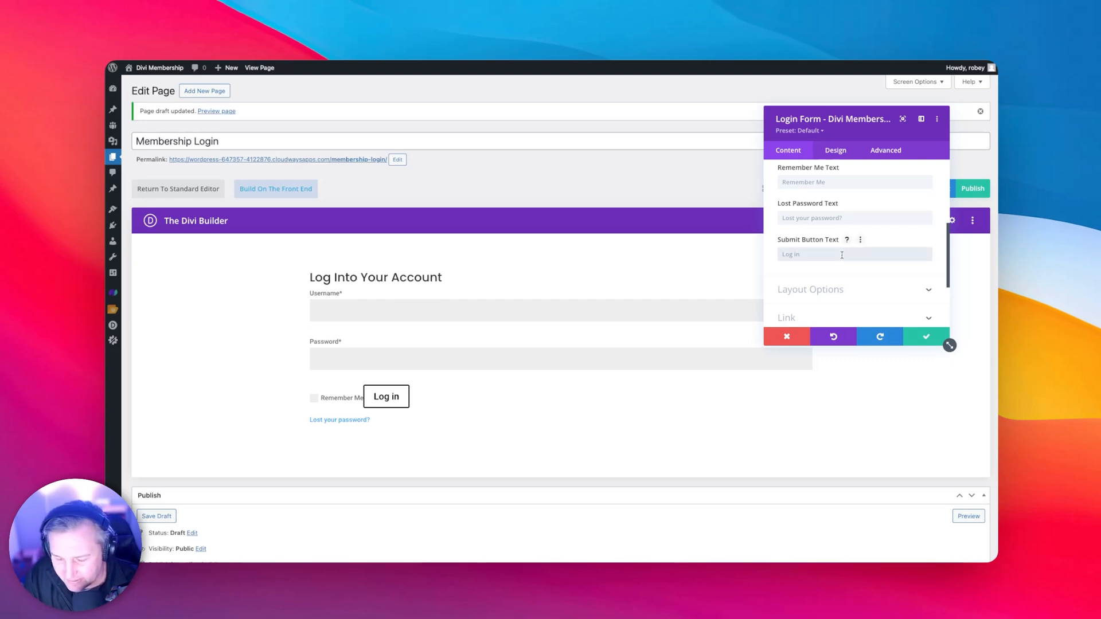
{"action": "type", "text": "Log Me"}
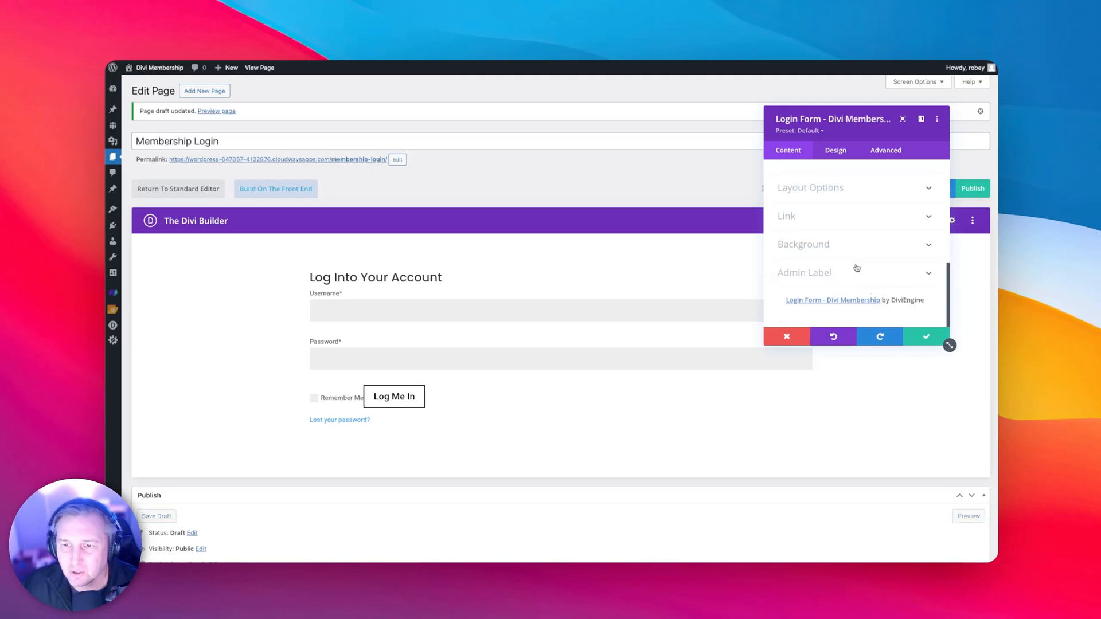
{"action": "left_click", "coordinate": [809, 187]}
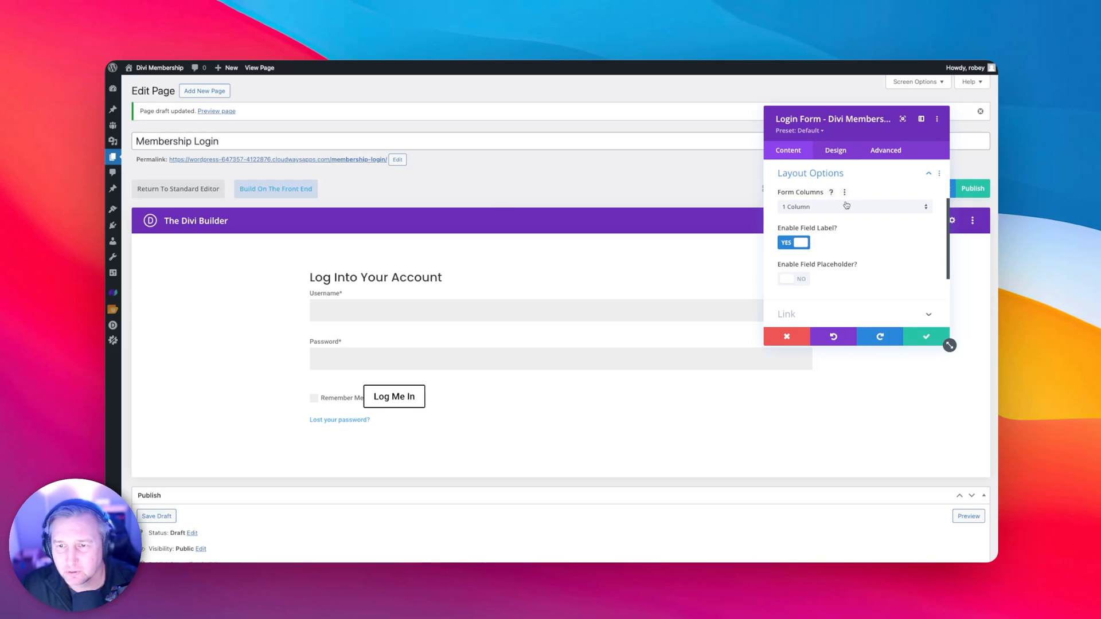
- Set the form to 2 columns, save it and view the live page
{"action": "left_click", "coordinate": [853, 206]}
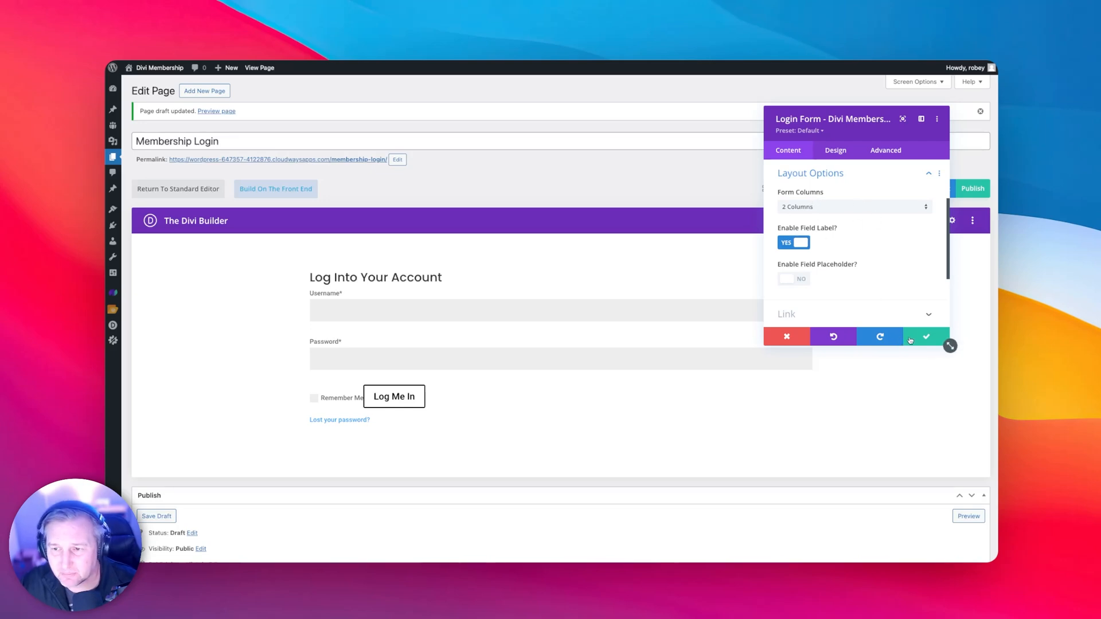
{"action": "left_click", "coordinate": [927, 335]}
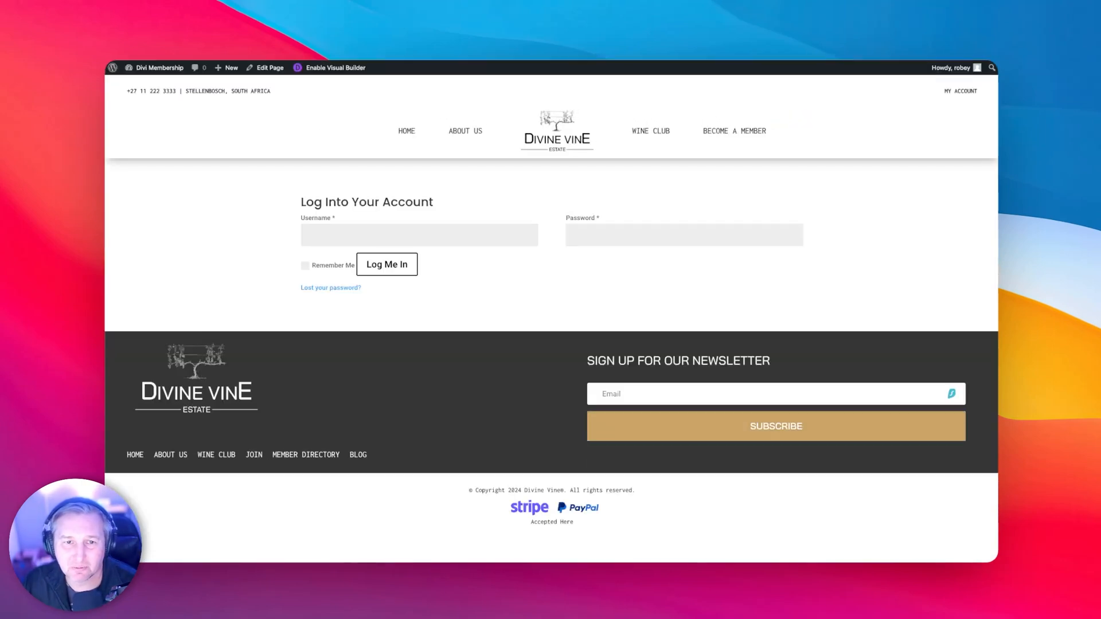
- Return from the live page to editing the Membership Login page
{"action": "left_click", "coordinate": [419, 234]}
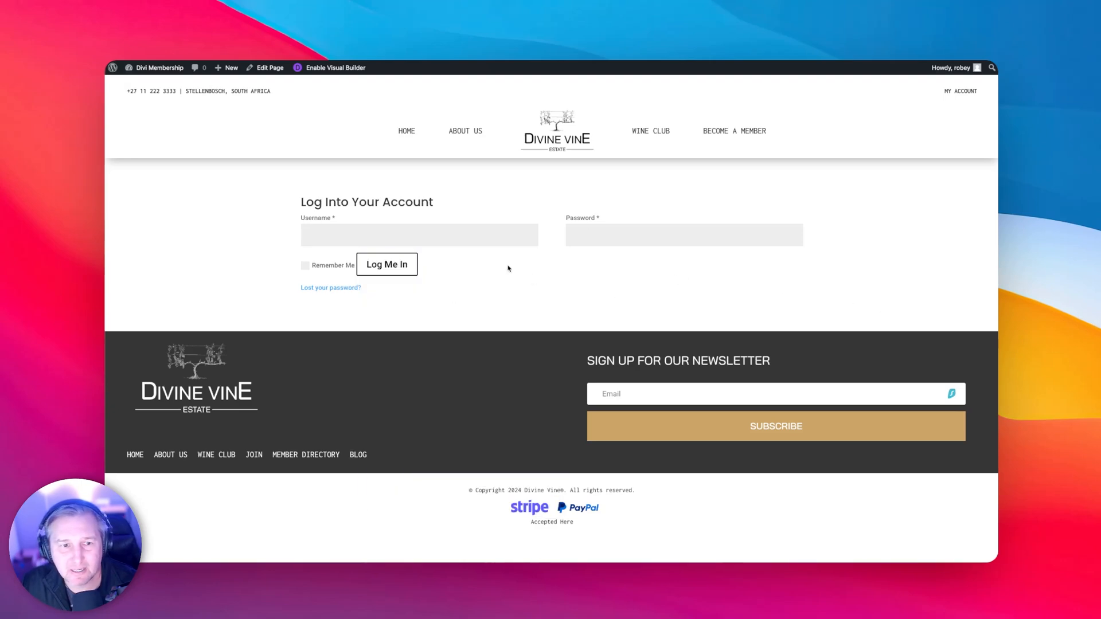
{"action": "mouse_move", "coordinate": [385, 323]}
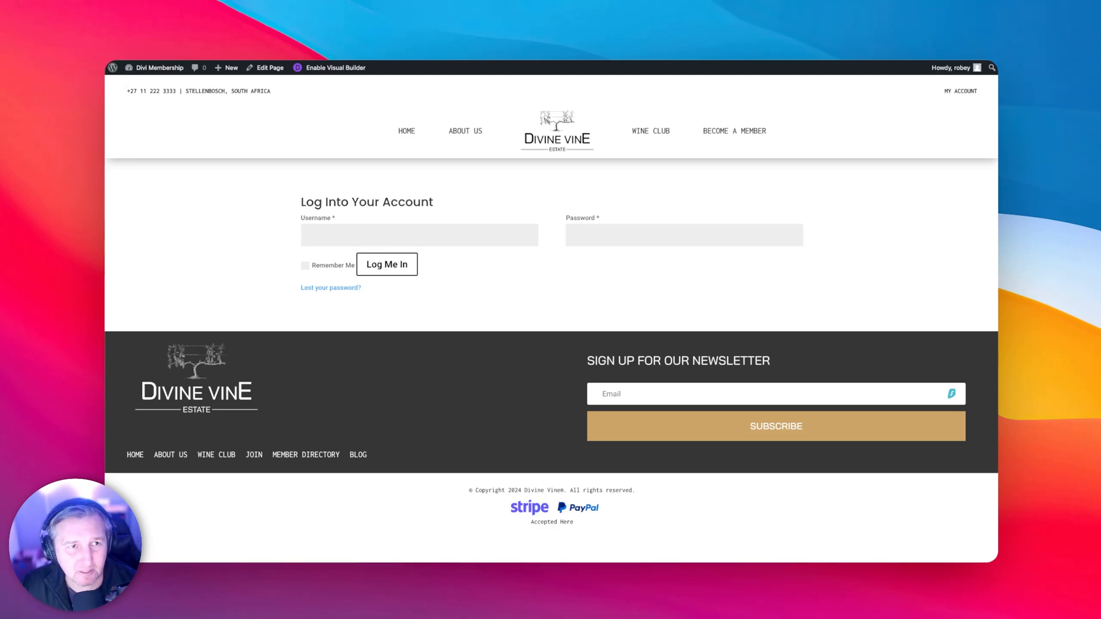
{"action": "left_click", "coordinate": [268, 68]}
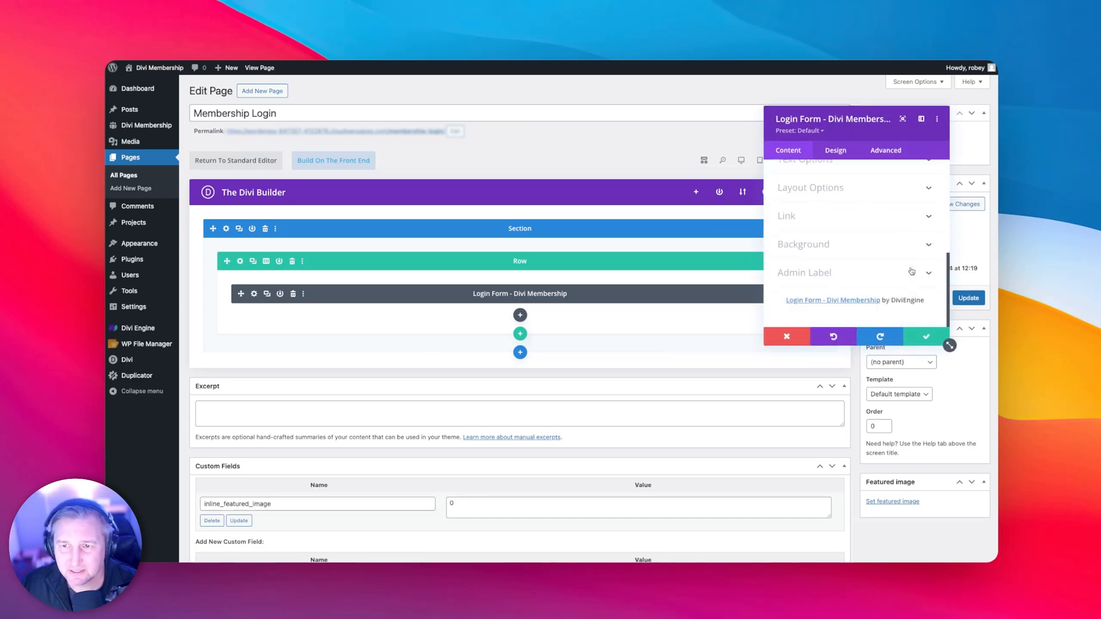
- Enable field placeholders in Layout Options and update the page
{"action": "left_click", "coordinate": [809, 187]}
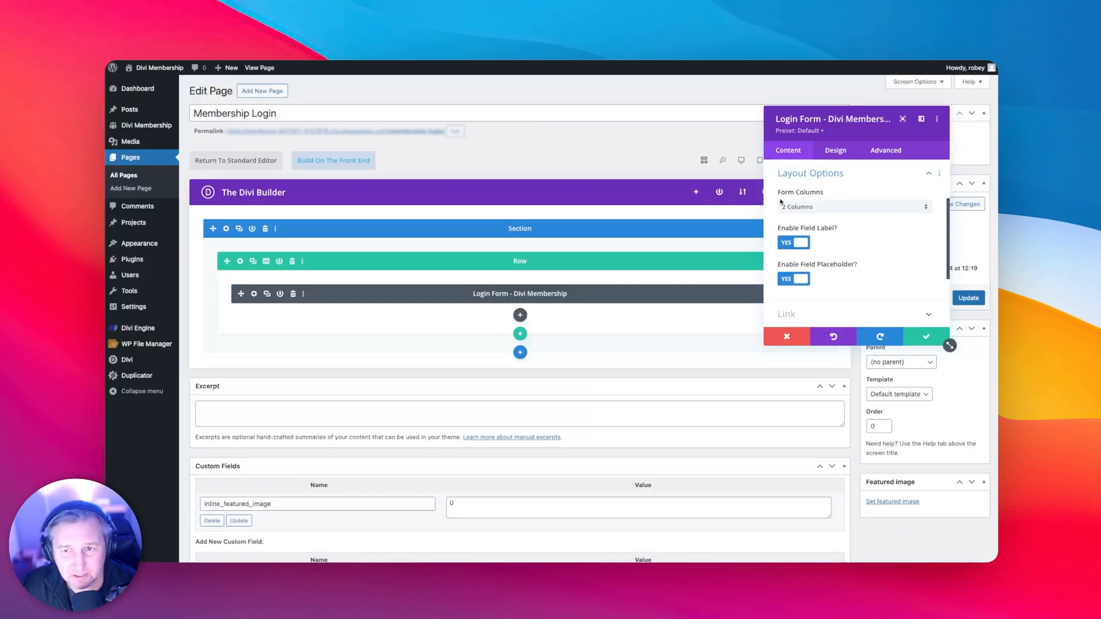
{"action": "left_click", "coordinate": [792, 279]}
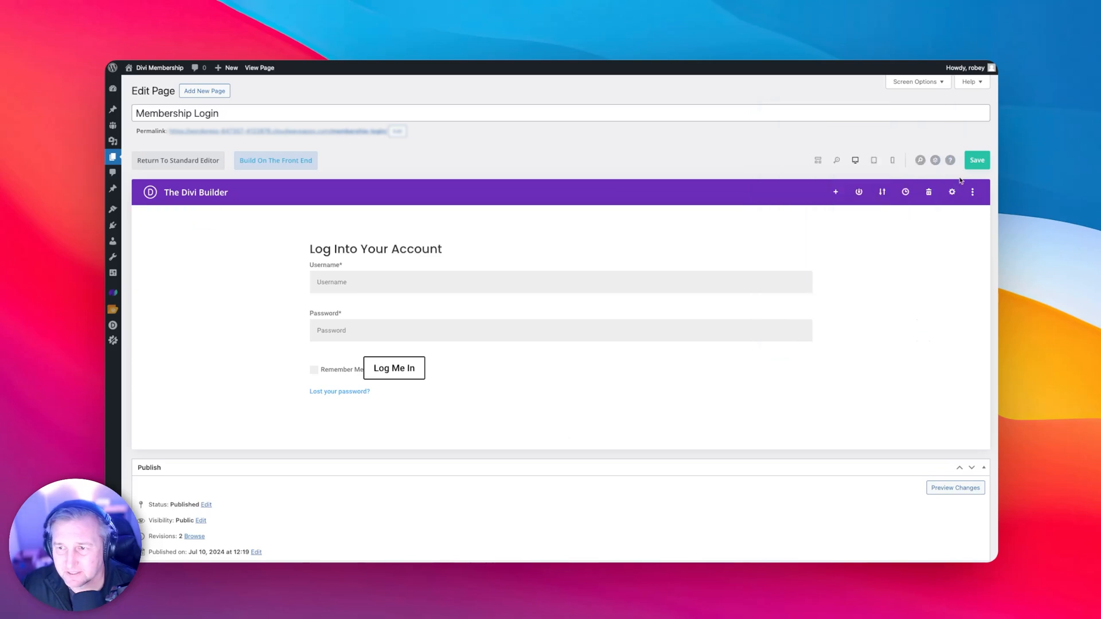
{"action": "left_click", "coordinate": [977, 161]}
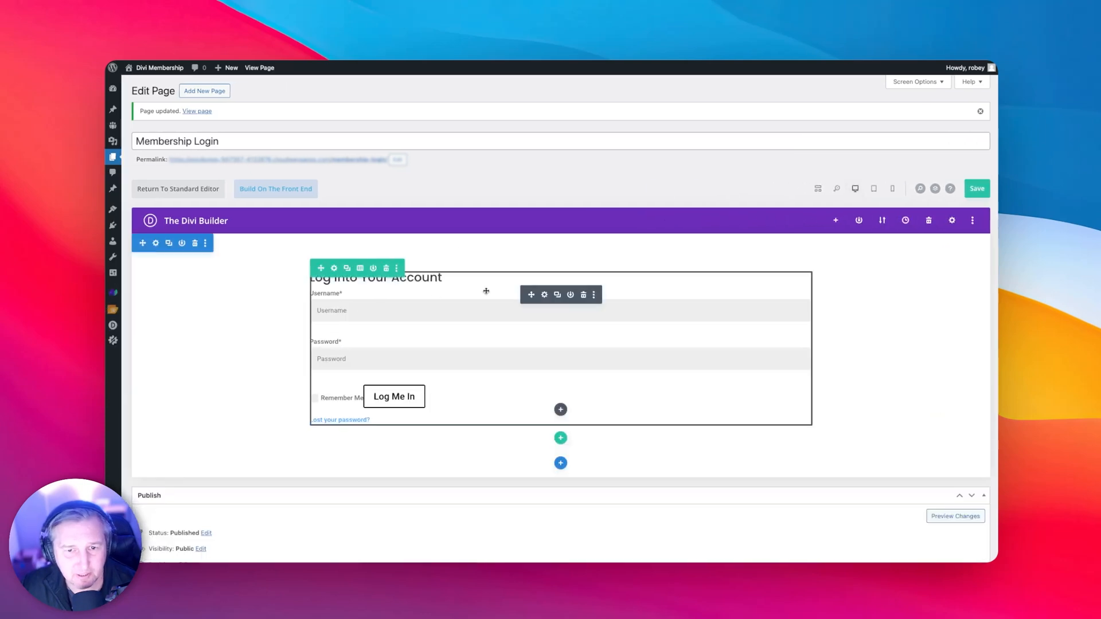
- Reopen the login form settings, review Content options and go to Design
{"action": "left_click", "coordinate": [333, 267]}
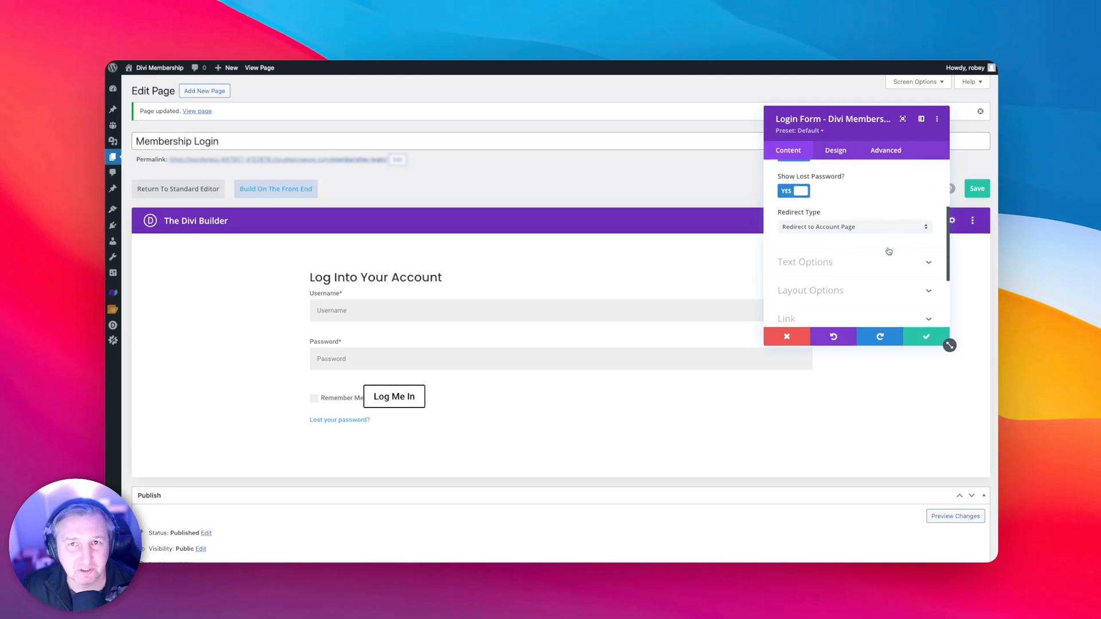
{"action": "scroll", "scroll_direction": "down", "scroll_amount": 3}
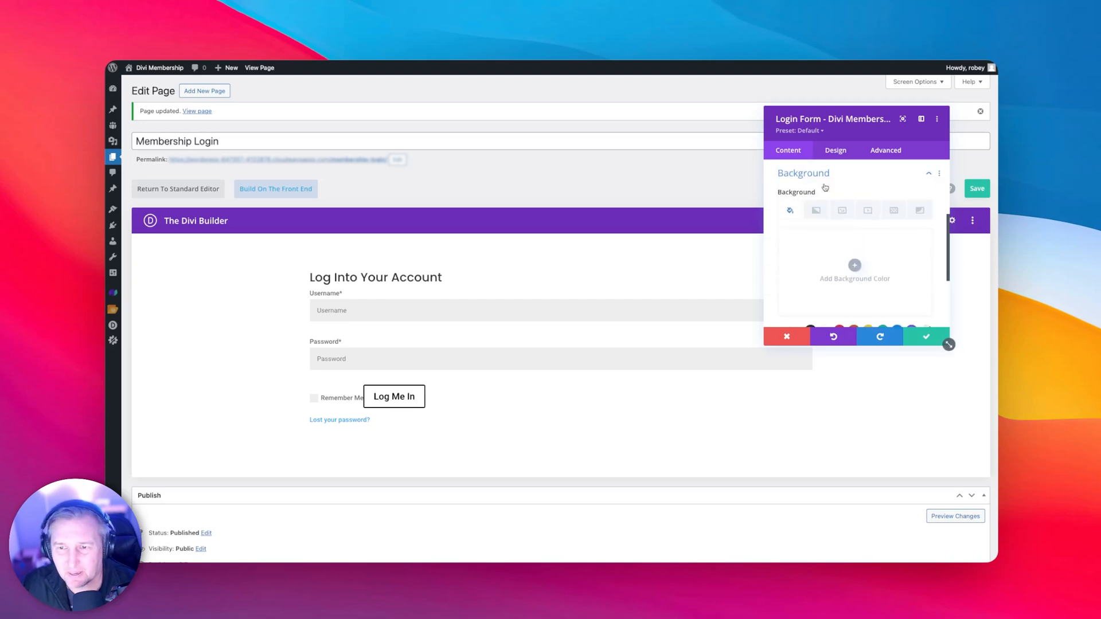
{"action": "left_click", "coordinate": [854, 274]}
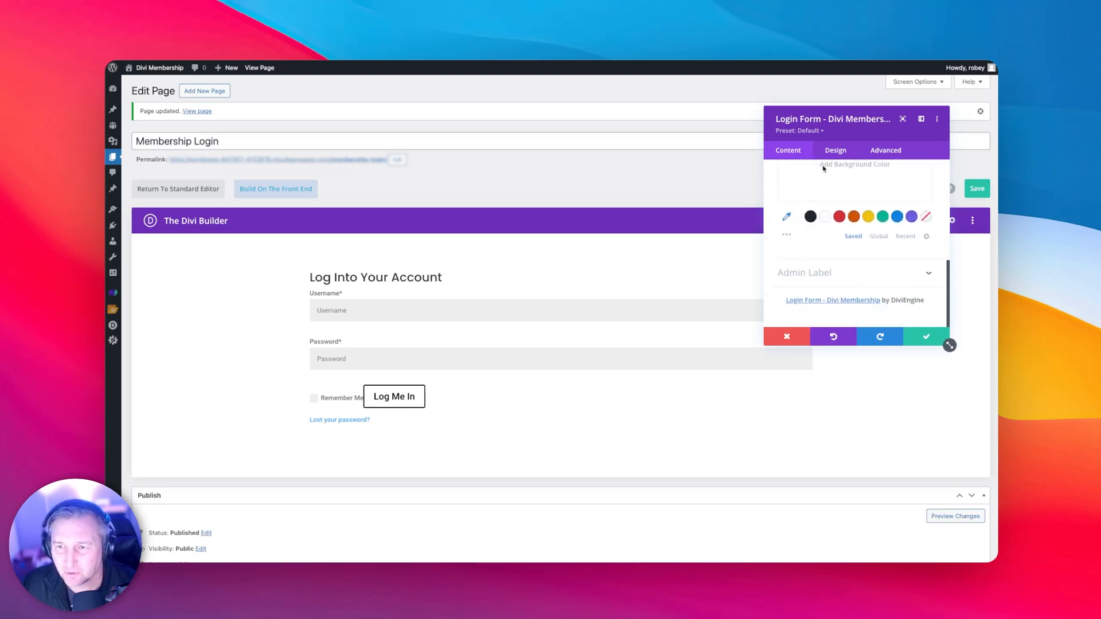
{"action": "left_click", "coordinate": [834, 149]}
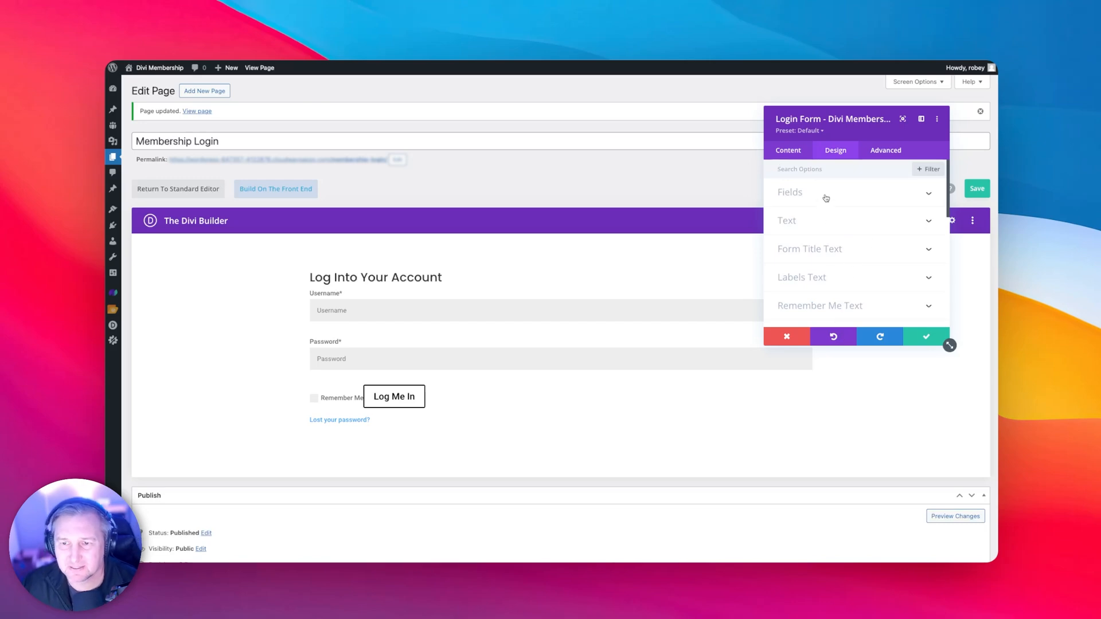
- Make the login form title all capitals in the Form Title Text options
{"action": "left_click", "coordinate": [790, 191]}
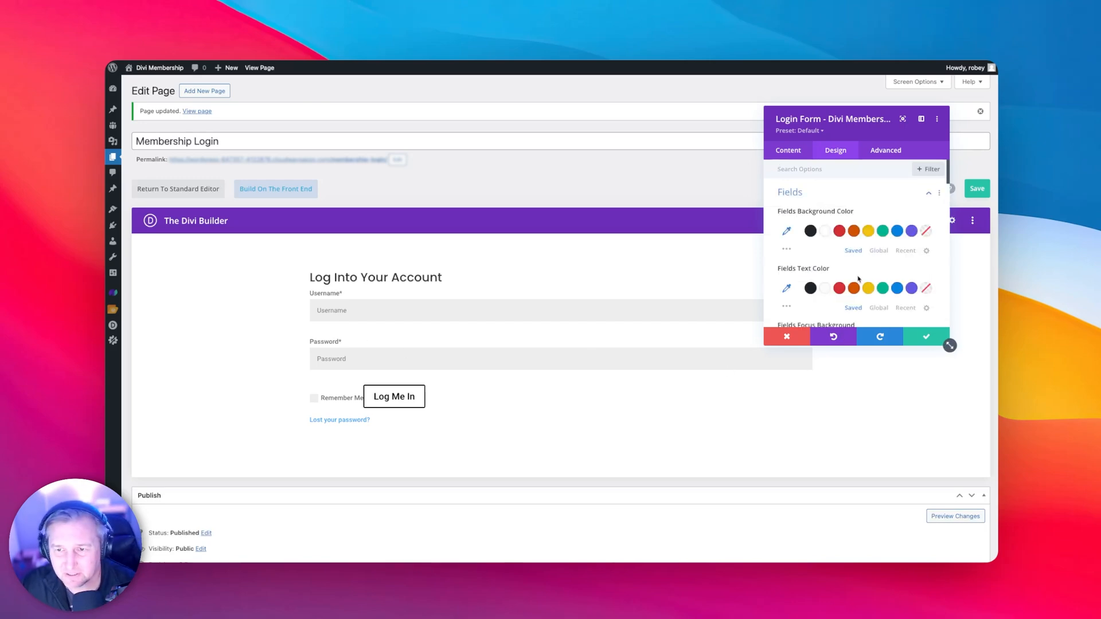
{"action": "scroll", "scroll_direction": "down", "scroll_amount": 3}
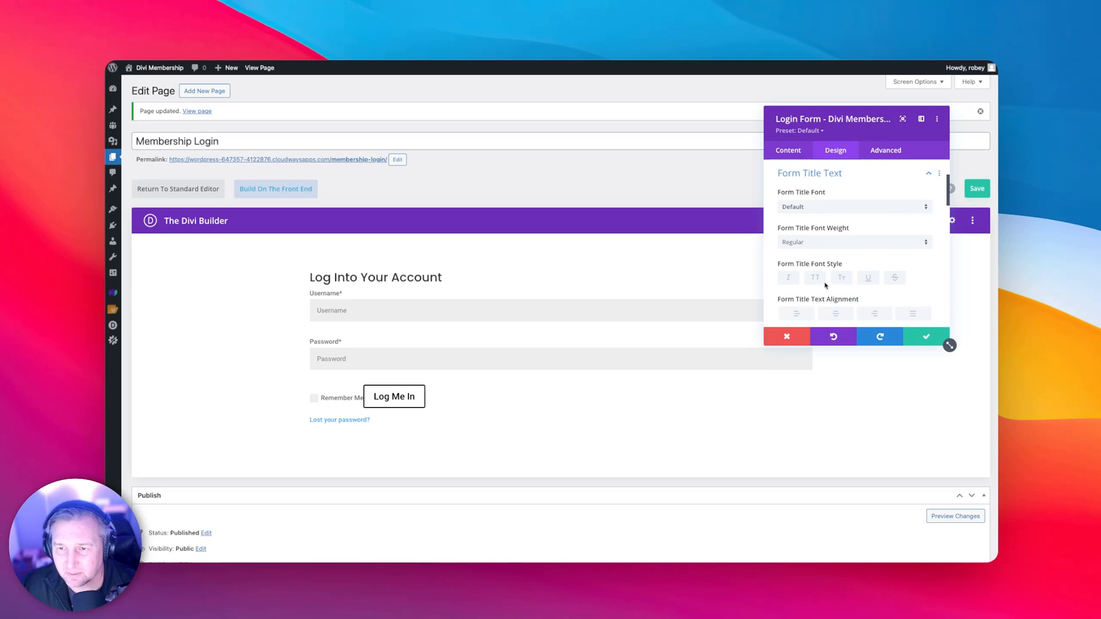
{"action": "left_click", "coordinate": [853, 242]}
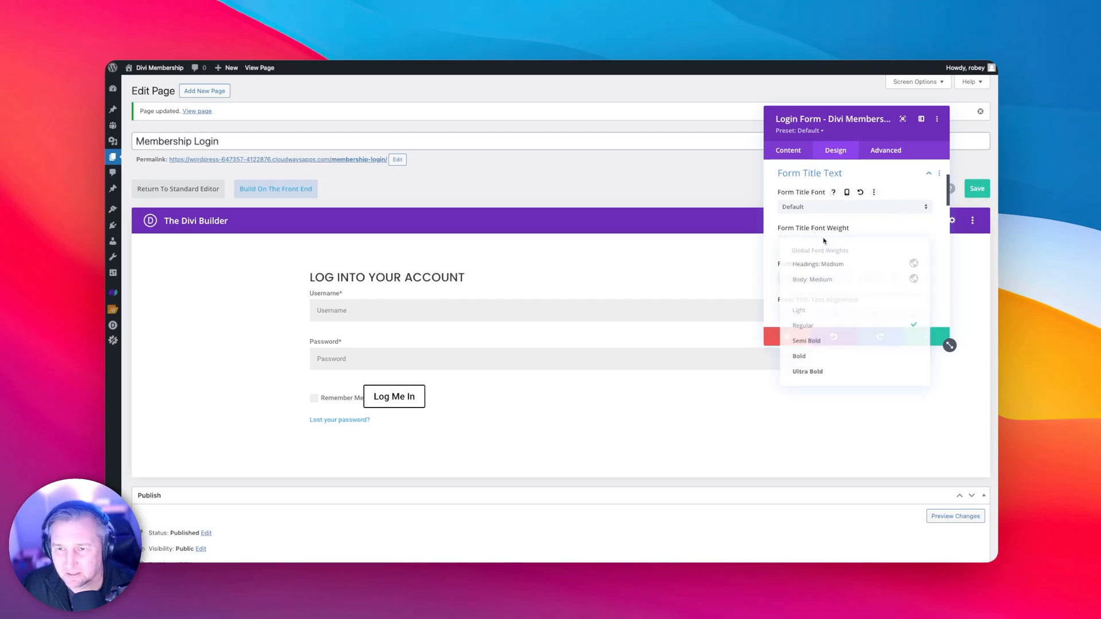
{"action": "left_click", "coordinate": [801, 324]}
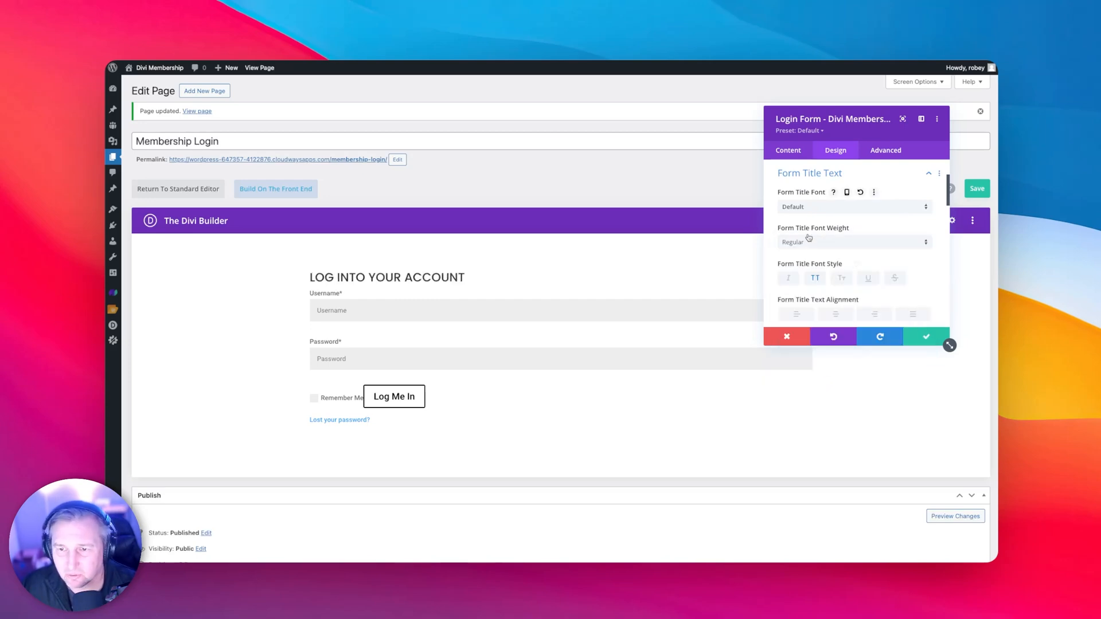
- Set the form title font weight to Ultra Bold and enlarge its text size
{"action": "left_click", "coordinate": [853, 242]}
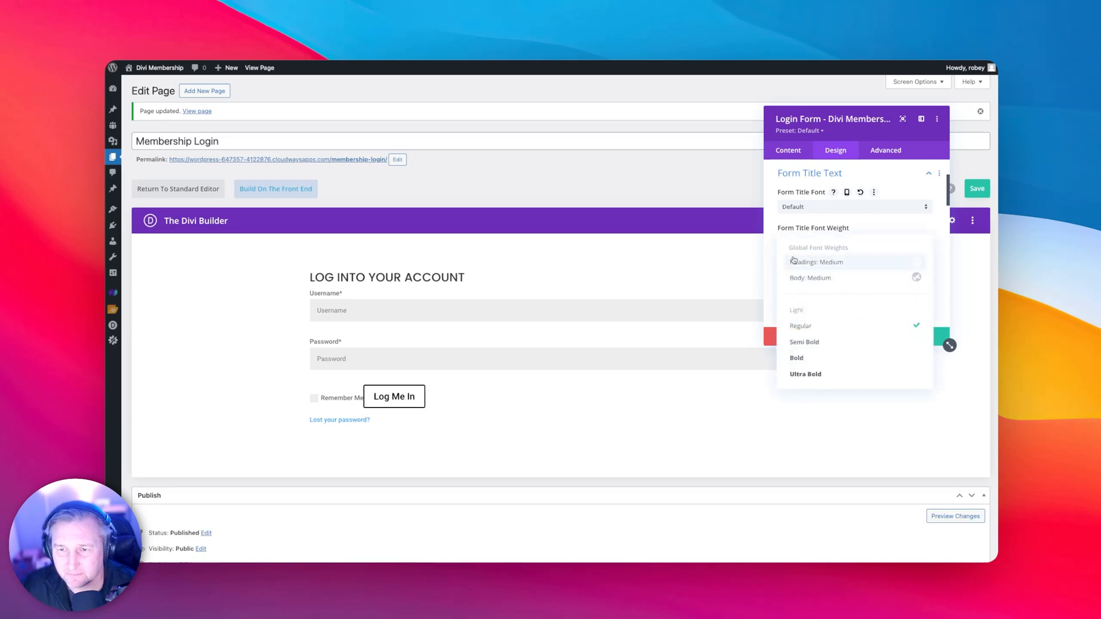
{"action": "left_click", "coordinate": [805, 374]}
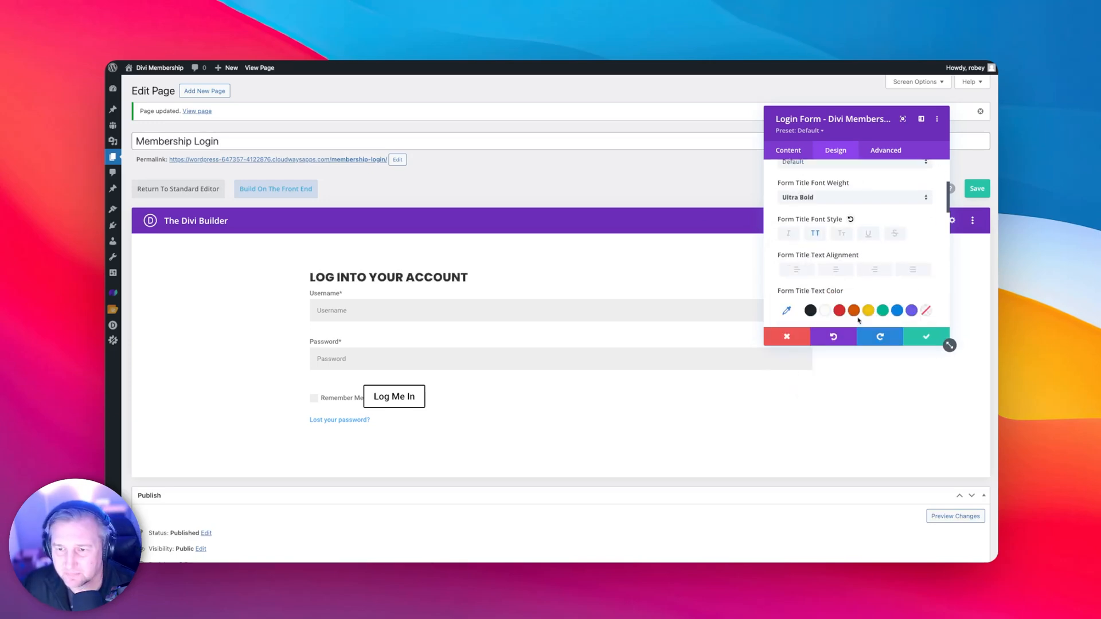
{"action": "scroll", "scroll_direction": "down", "scroll_amount": 3}
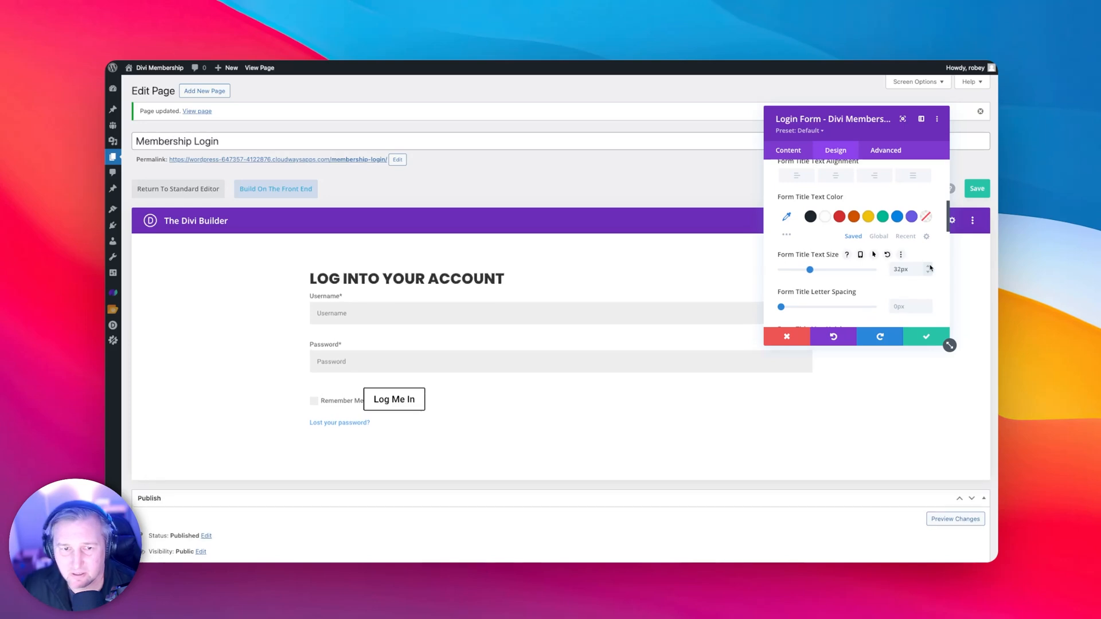
{"action": "left_click_drag", "start_coordinate": [809, 270], "coordinate": [812, 270]}
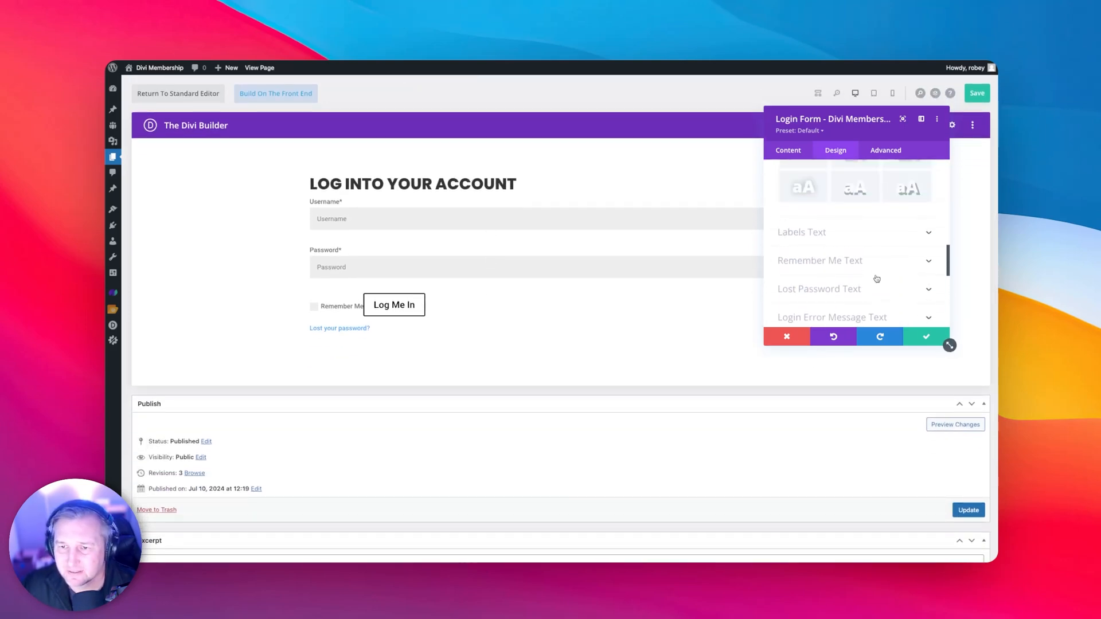
- Give the form field labels the Body: Roboto font in italics
{"action": "left_click", "coordinate": [801, 231]}
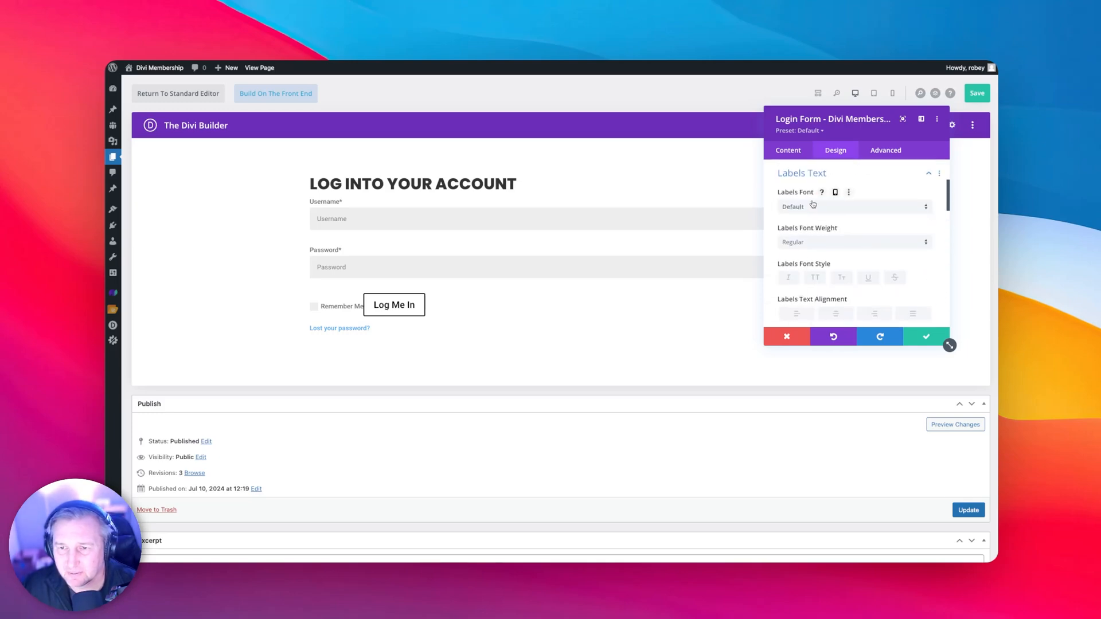
{"action": "left_click", "coordinate": [853, 206]}
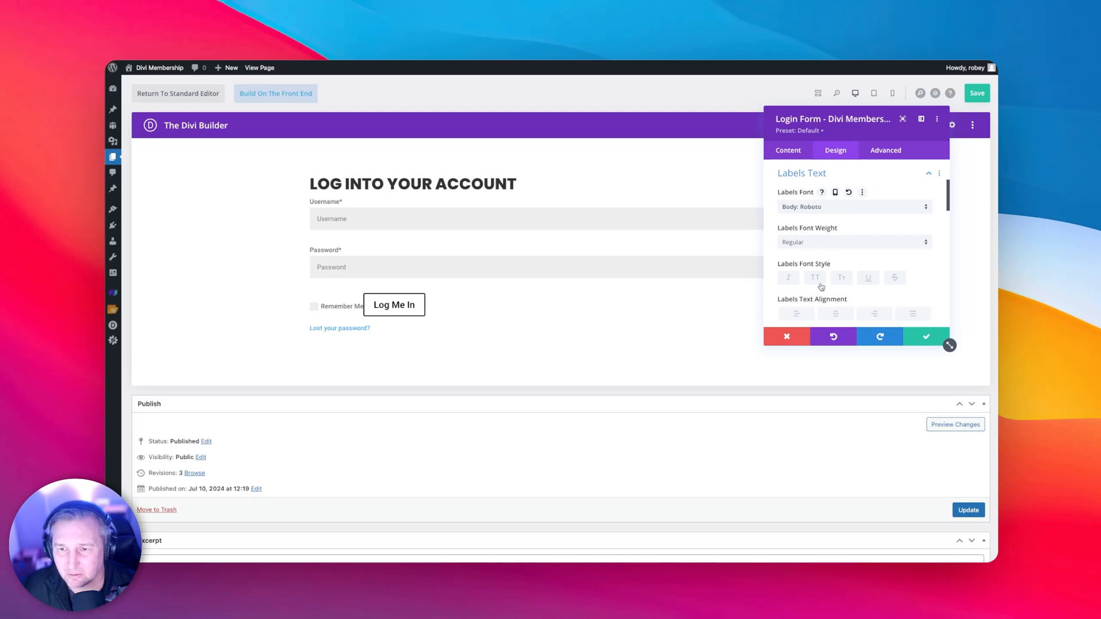
{"action": "left_click", "coordinate": [787, 277]}
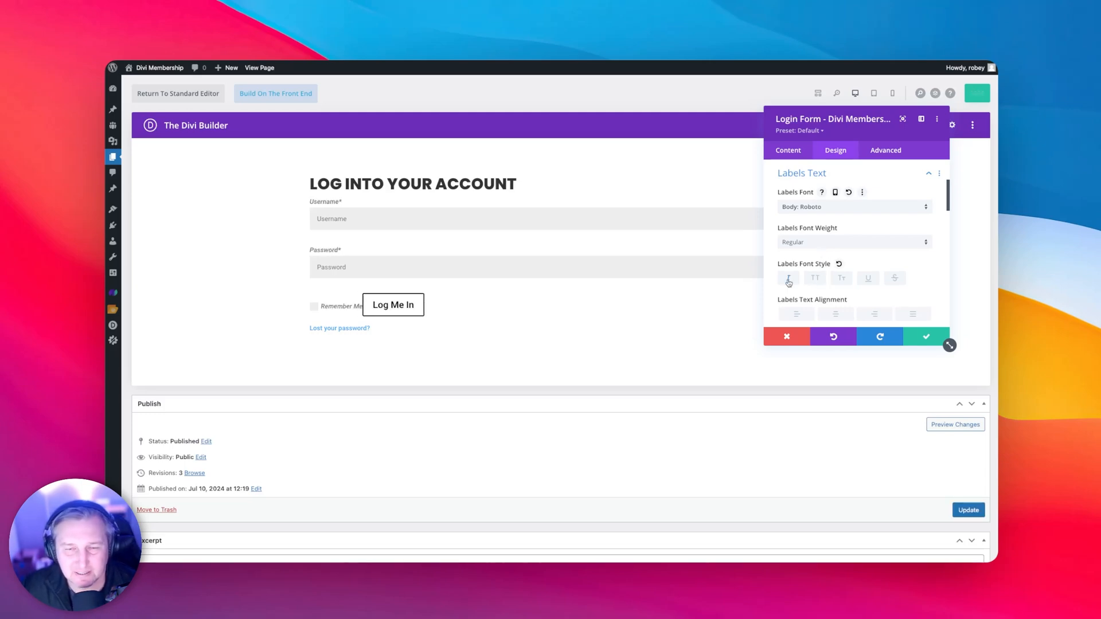
{"action": "scroll", "scroll_direction": "down", "scroll_amount": 3}
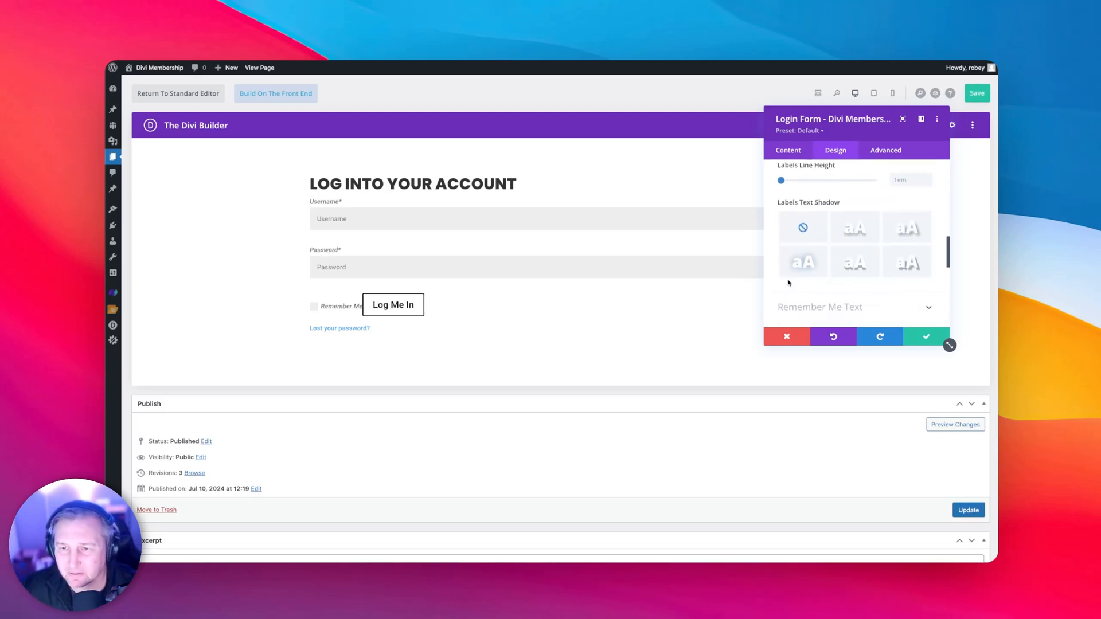
- Browse the remaining label and lost password text styling options
{"action": "scroll", "scroll_direction": "down", "scroll_amount": 3}
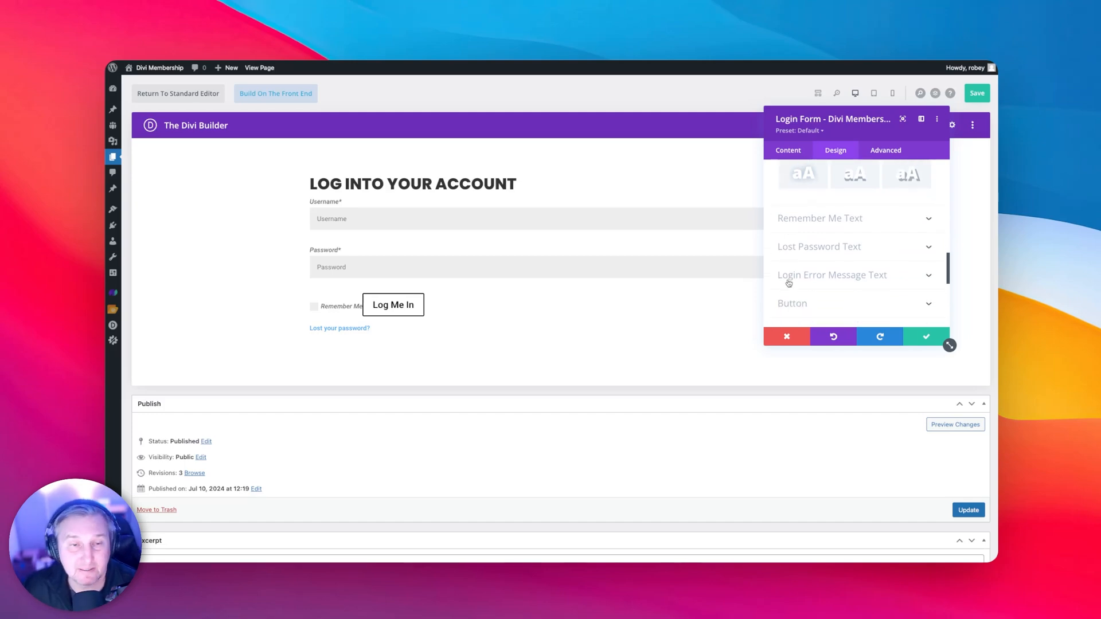
{"action": "mouse_move", "coordinate": [234, 271]}
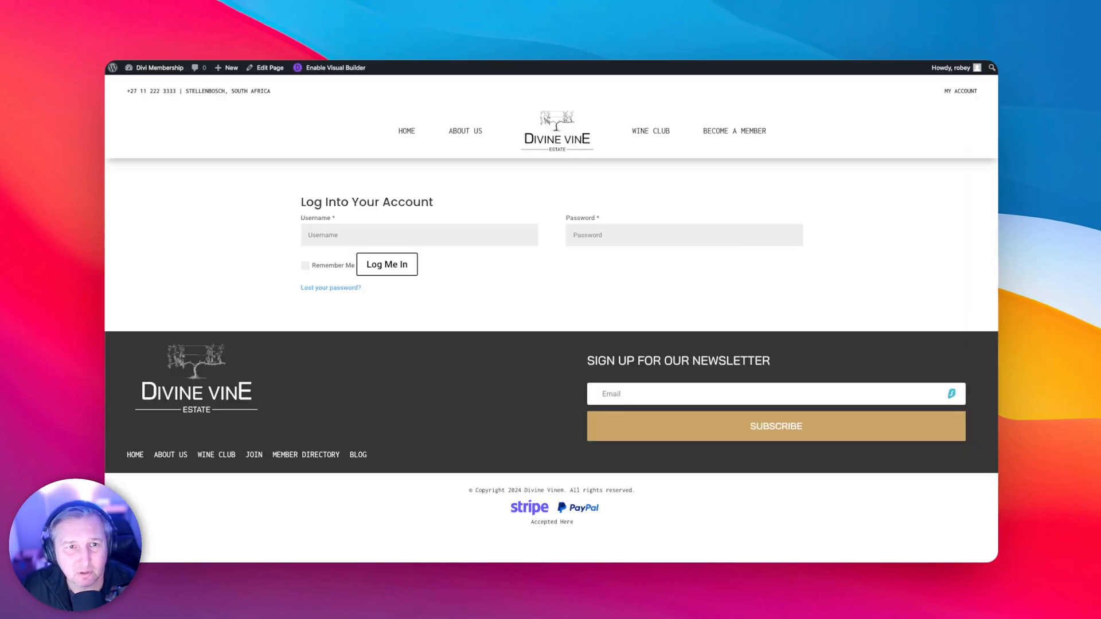
{"action": "left_click", "coordinate": [333, 68]}
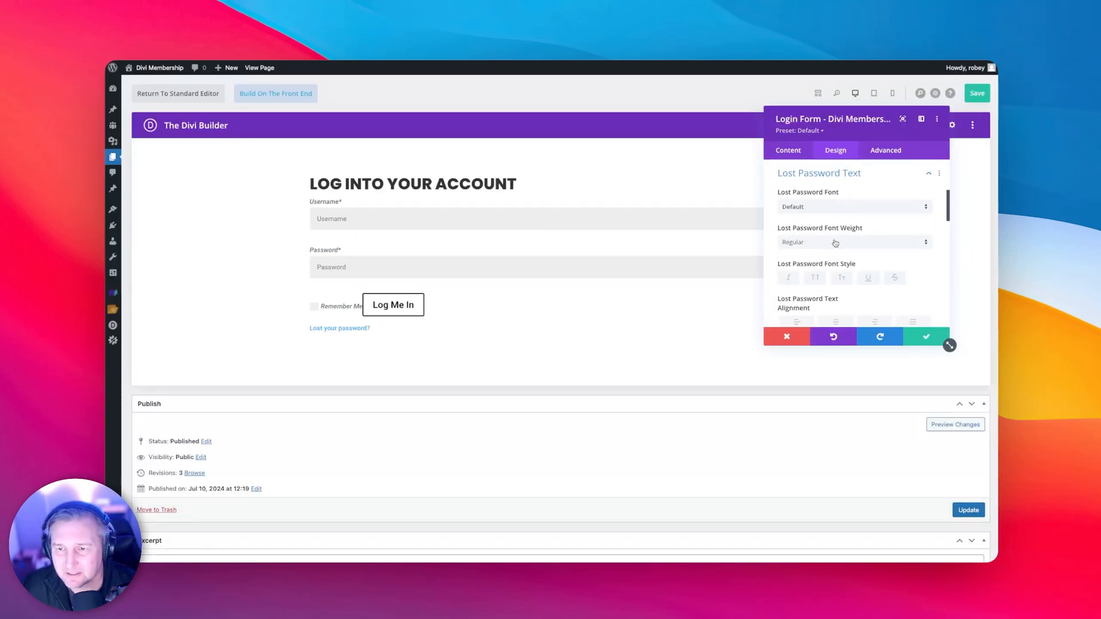
{"action": "scroll", "scroll_direction": "down", "scroll_amount": 3}
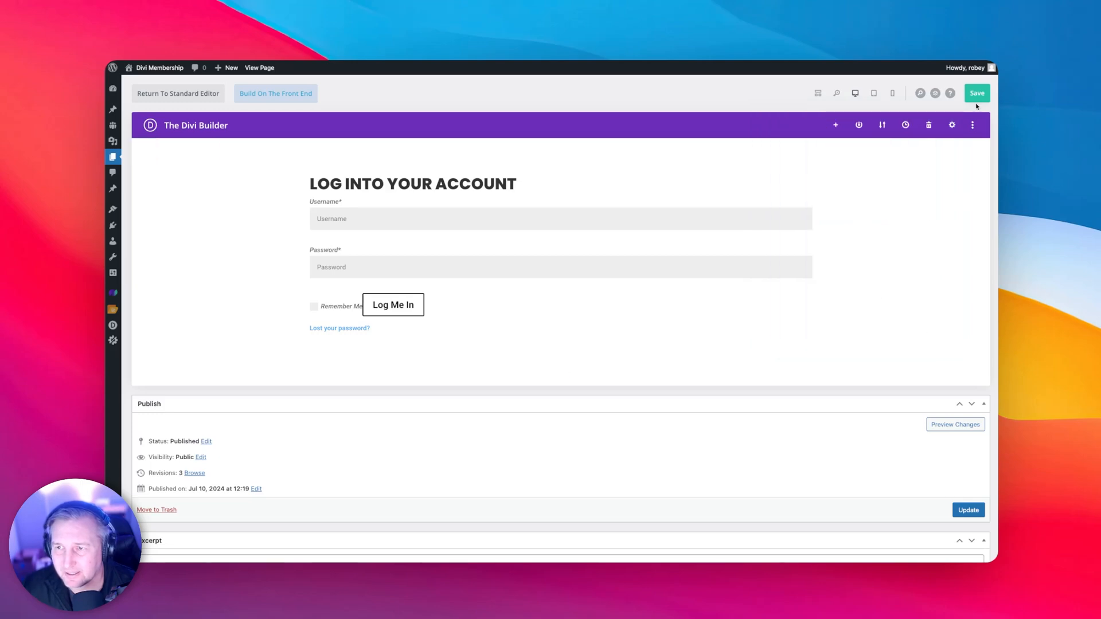
- Save the page with the restyled login form and return to the editor
{"action": "left_click", "coordinate": [977, 93]}
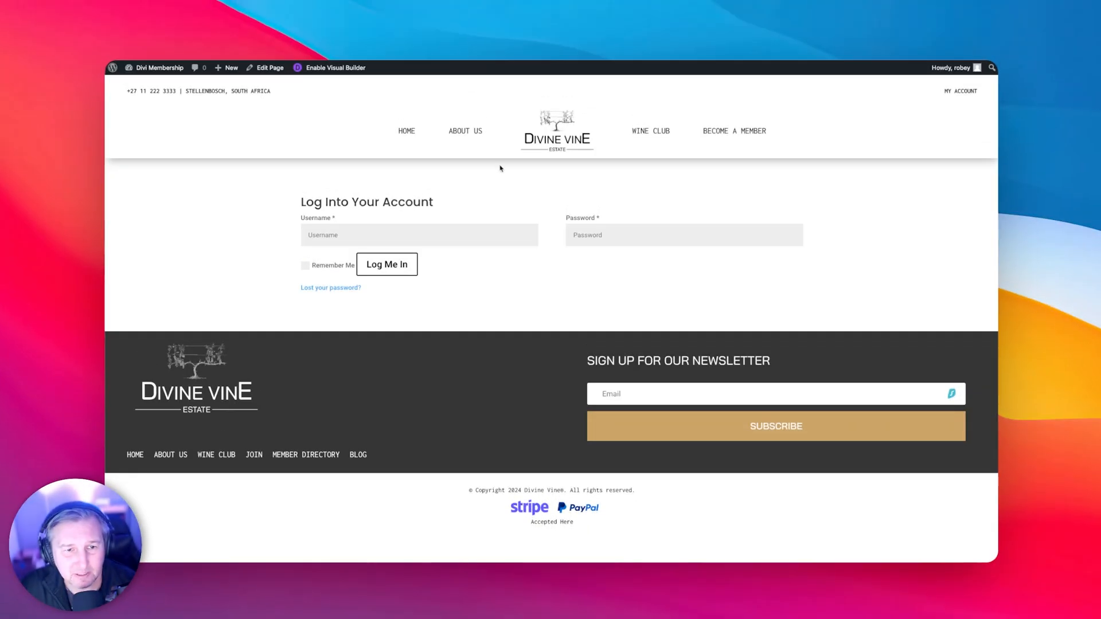
{"action": "mouse_move", "coordinate": [330, 290]}
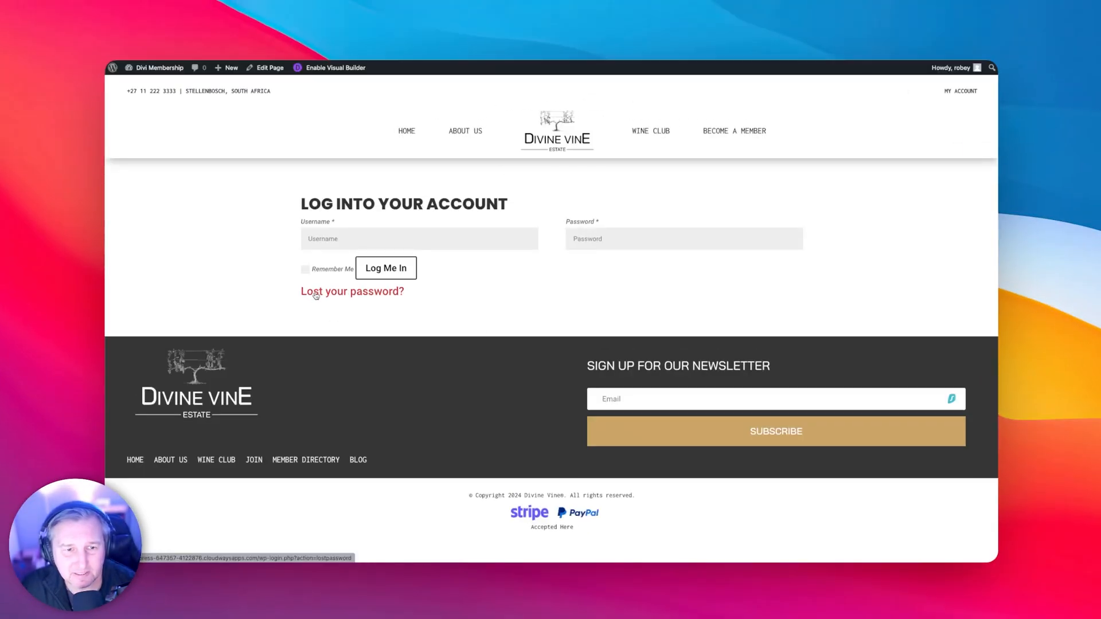
{"action": "left_click", "coordinate": [268, 68]}
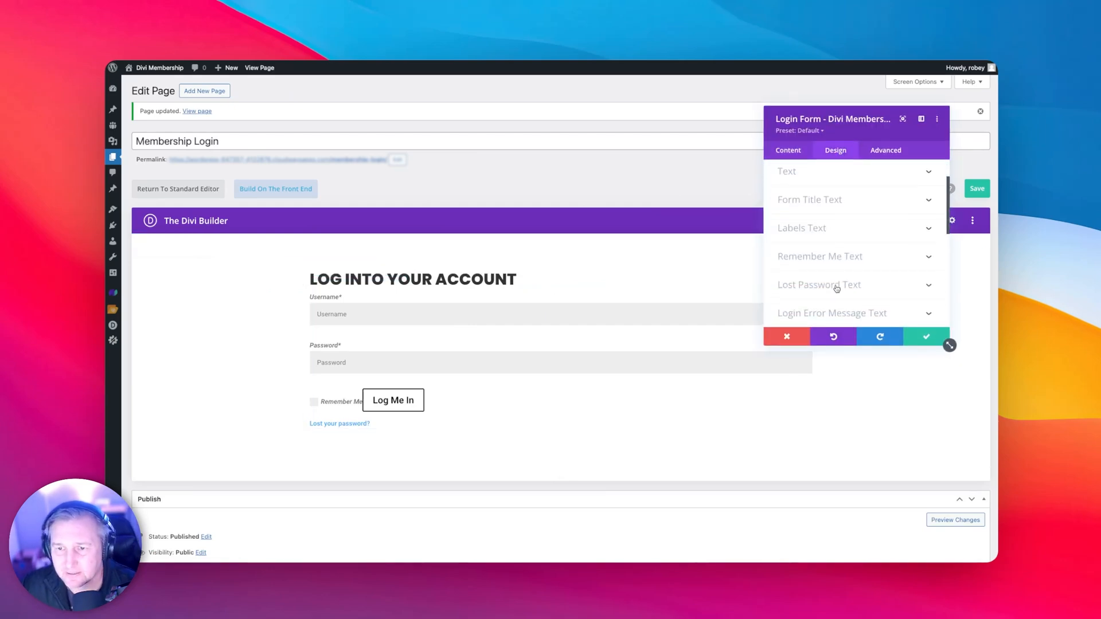
- Browse the Design options down through Login Error Message Text to the animation group
{"action": "scroll", "scroll_direction": "down", "scroll_amount": 3}
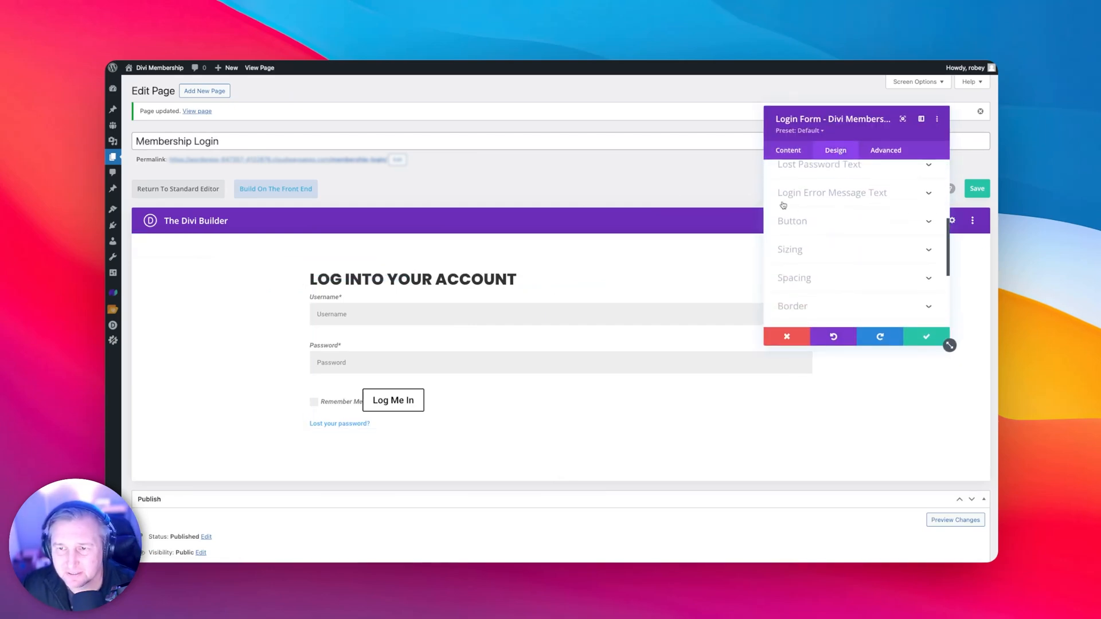
{"action": "mouse_move", "coordinate": [837, 196]}
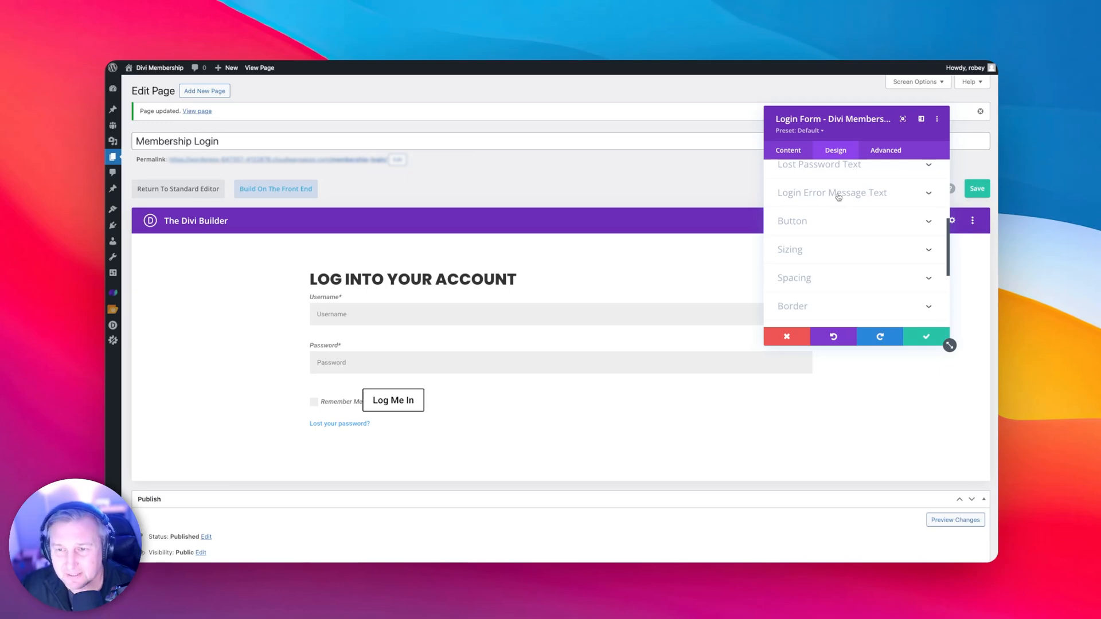
{"action": "left_click", "coordinate": [831, 192]}
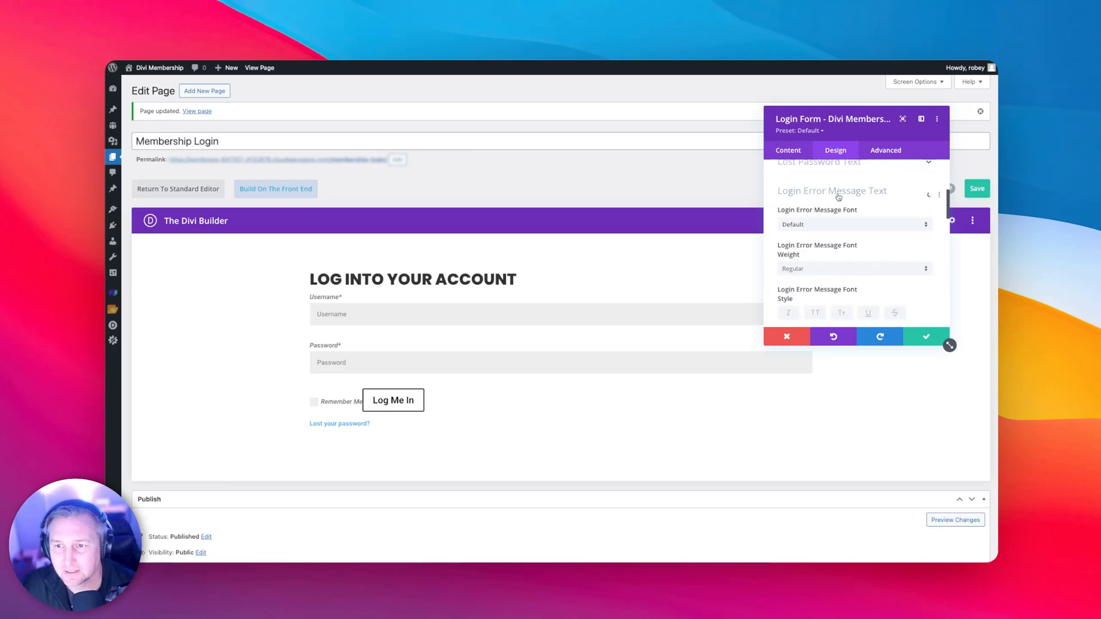
{"action": "scroll", "scroll_direction": "down", "scroll_amount": 3}
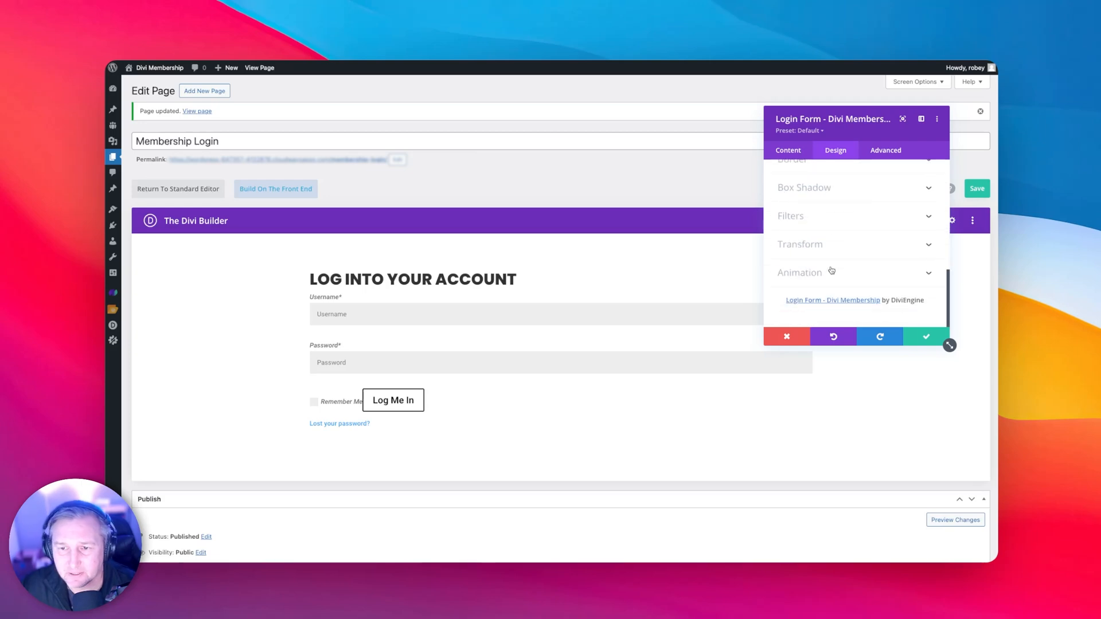
{"action": "mouse_move", "coordinate": [723, 211]}
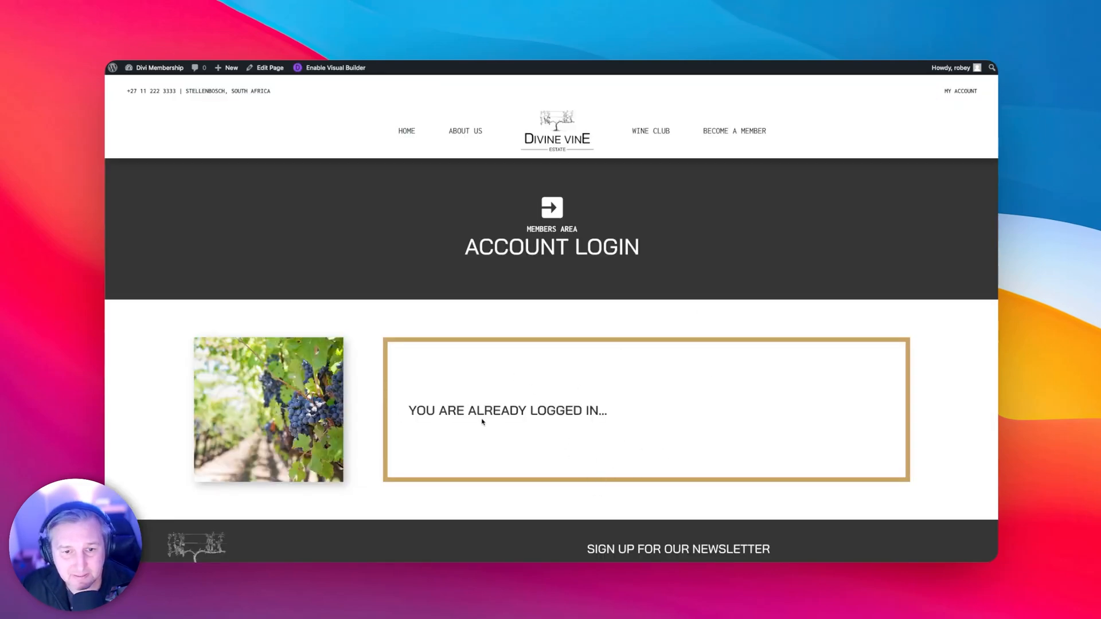
{"action": "mouse_move", "coordinate": [817, 367]}
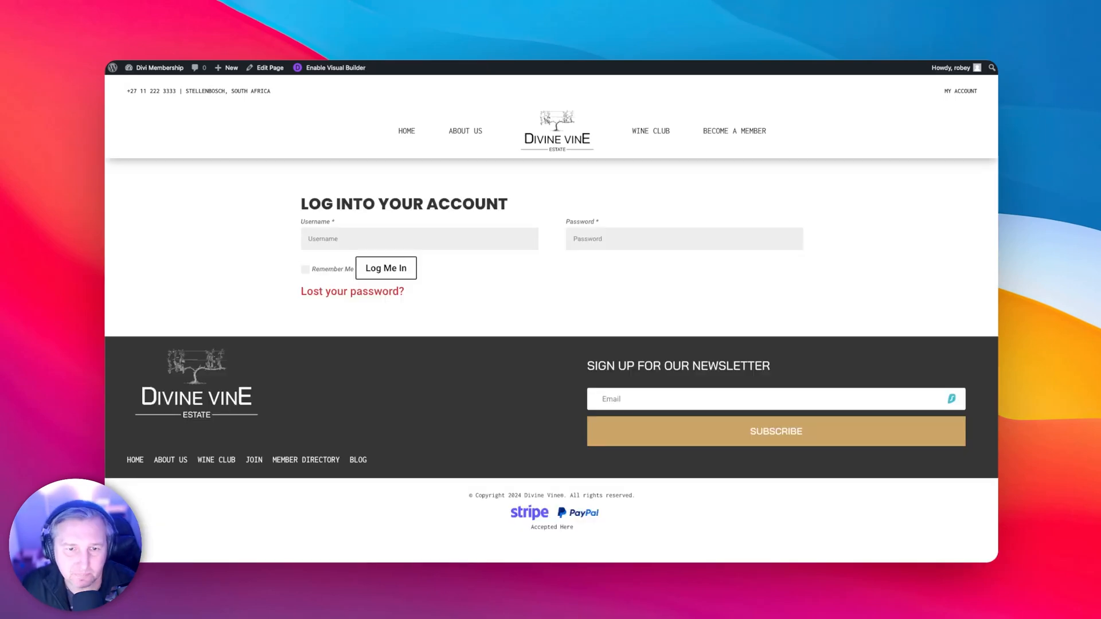
{"action": "mouse_move", "coordinate": [506, 207]}
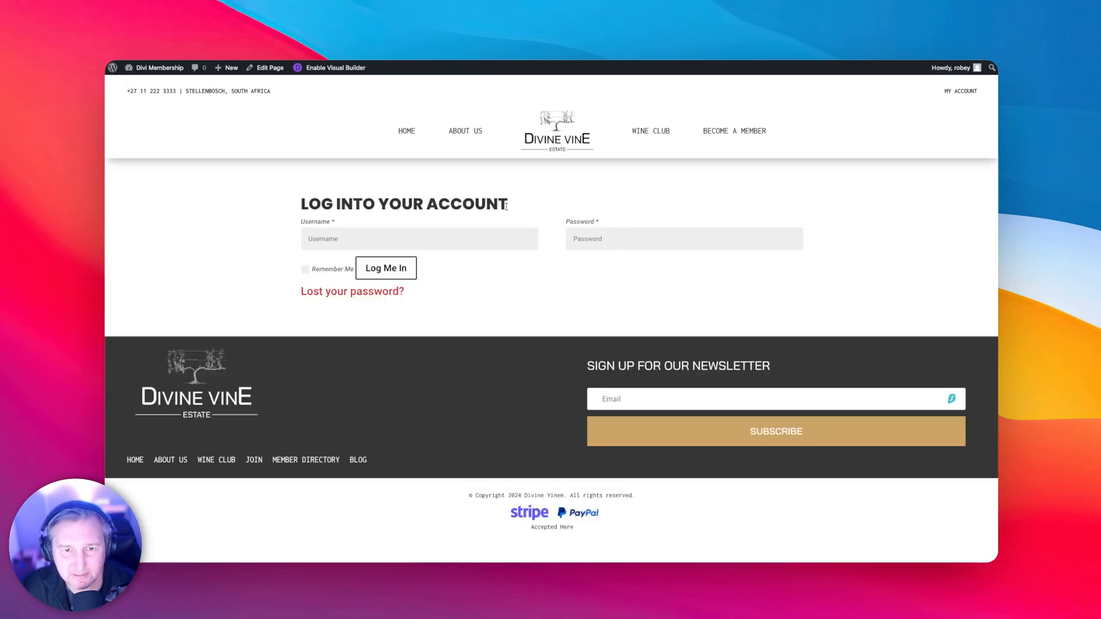
- Return to the Membership Login page editor after the front-end preview
{"action": "left_click", "coordinate": [269, 67]}
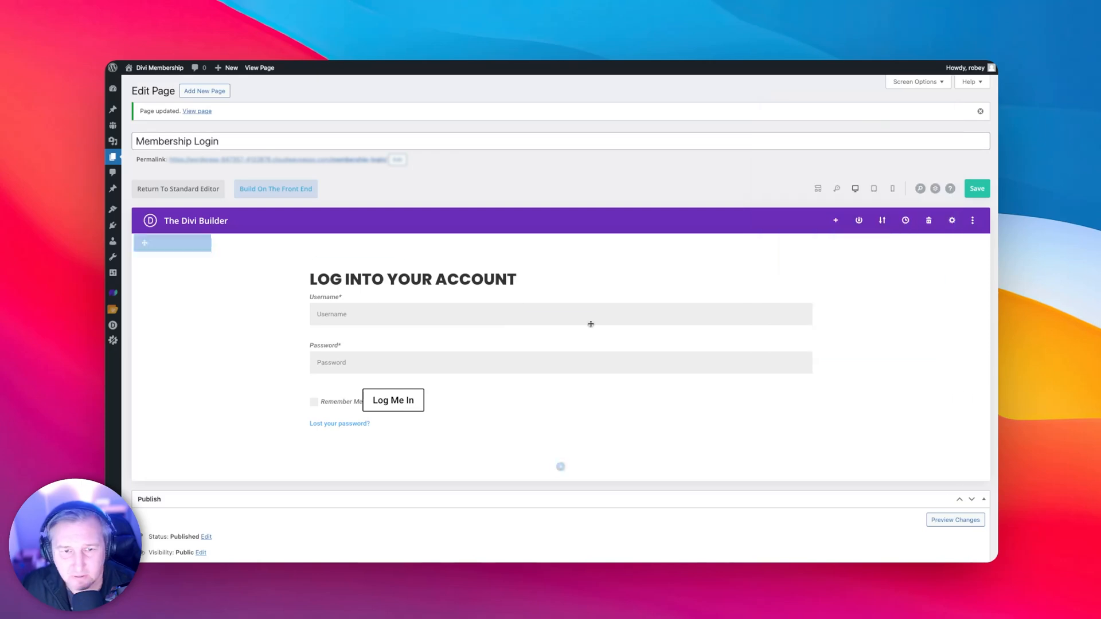
- Add a text module below the login form reading 'YOU ARE LOGGED IN DUMMY'
{"action": "left_click", "coordinate": [561, 466]}
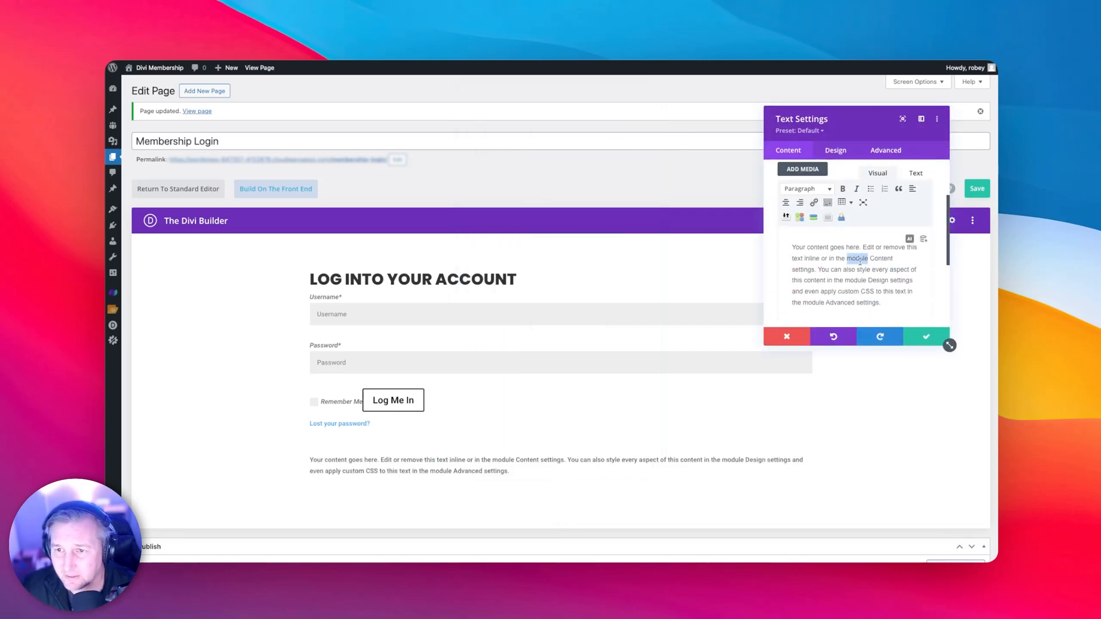
{"action": "type", "text": "YOU ARE LOGGED IN D"}
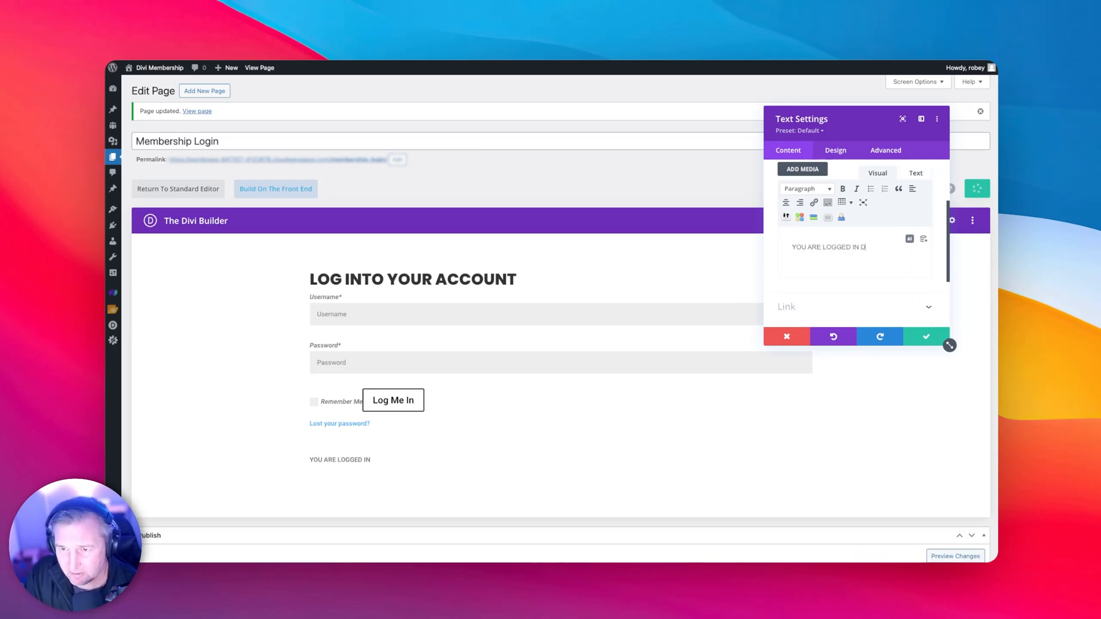
{"action": "type", "text": "UMMY"}
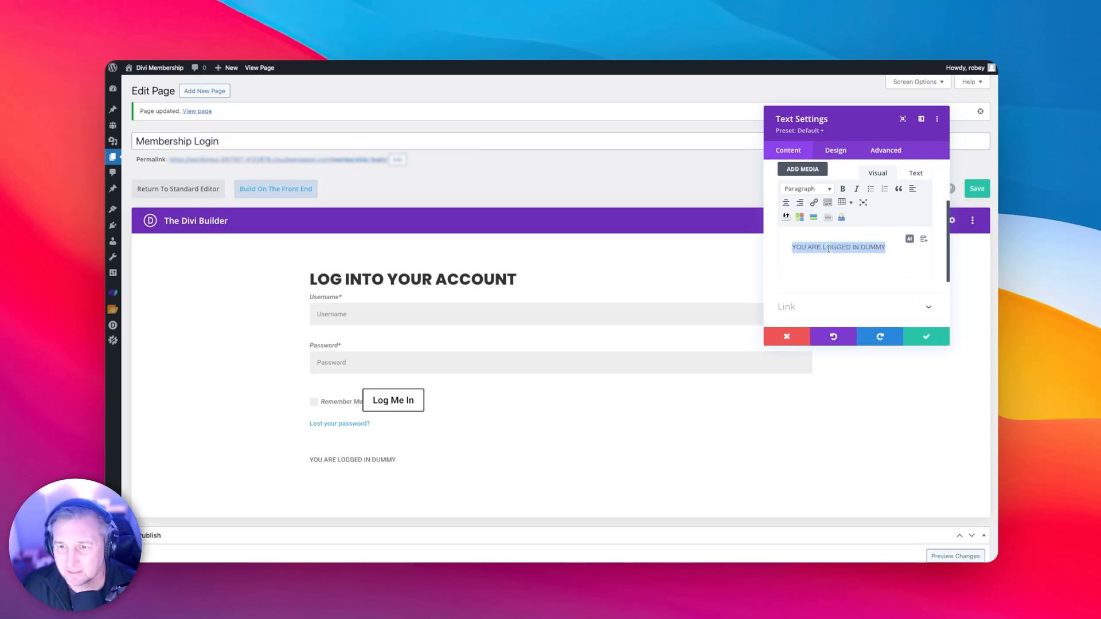
{"action": "left_click", "coordinate": [806, 188]}
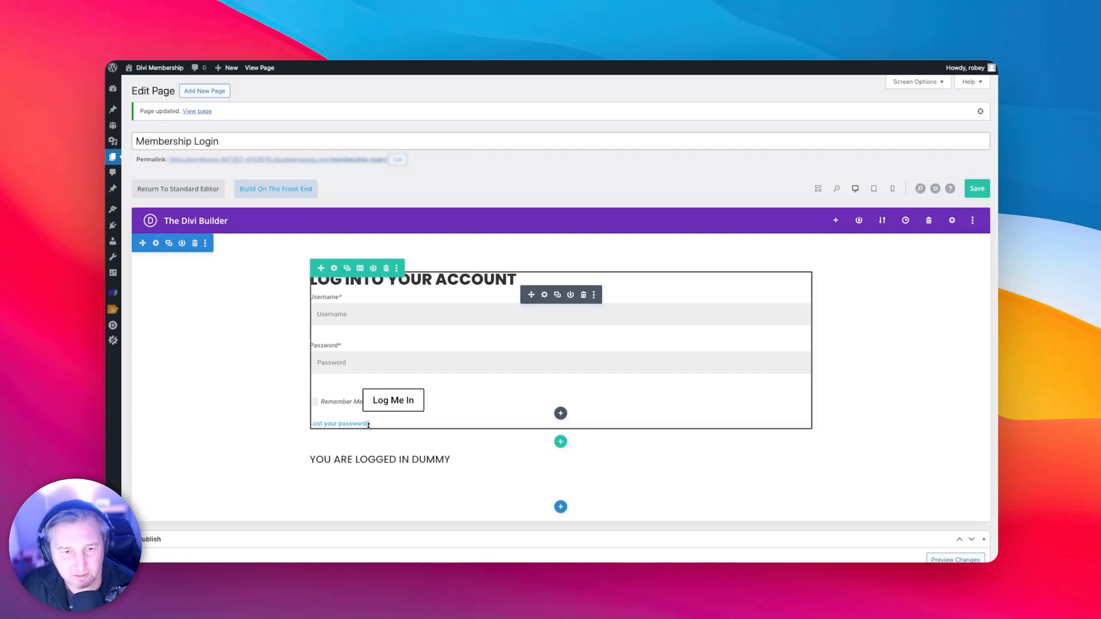
{"action": "scroll", "scroll_direction": "down", "scroll_amount": 3}
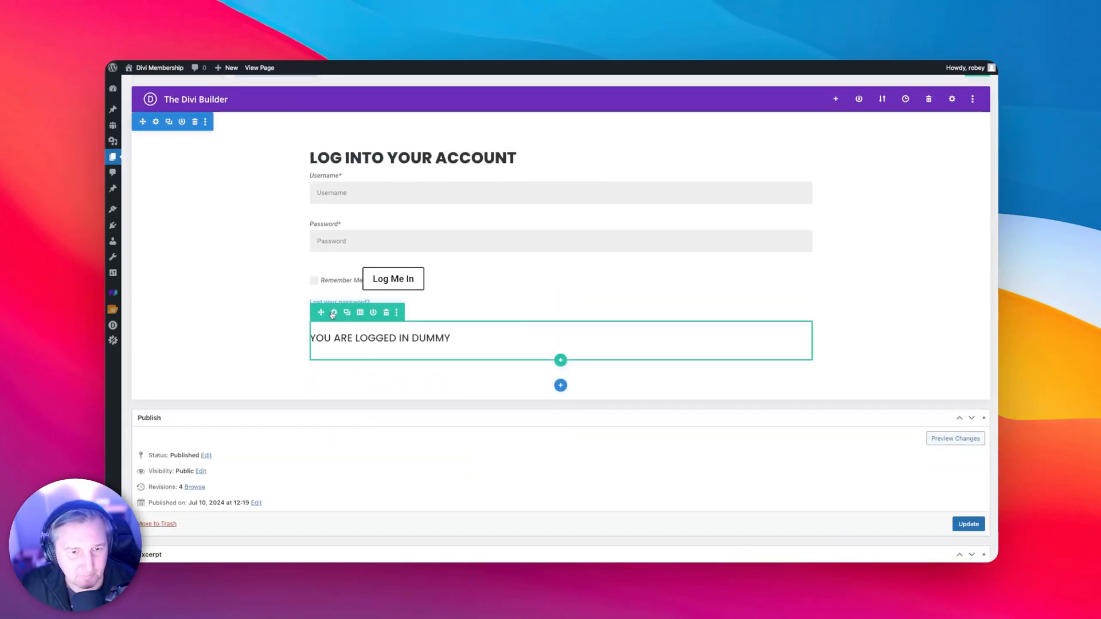
- Reach the row's display conditions under its Advanced settings
{"action": "left_click", "coordinate": [333, 312]}
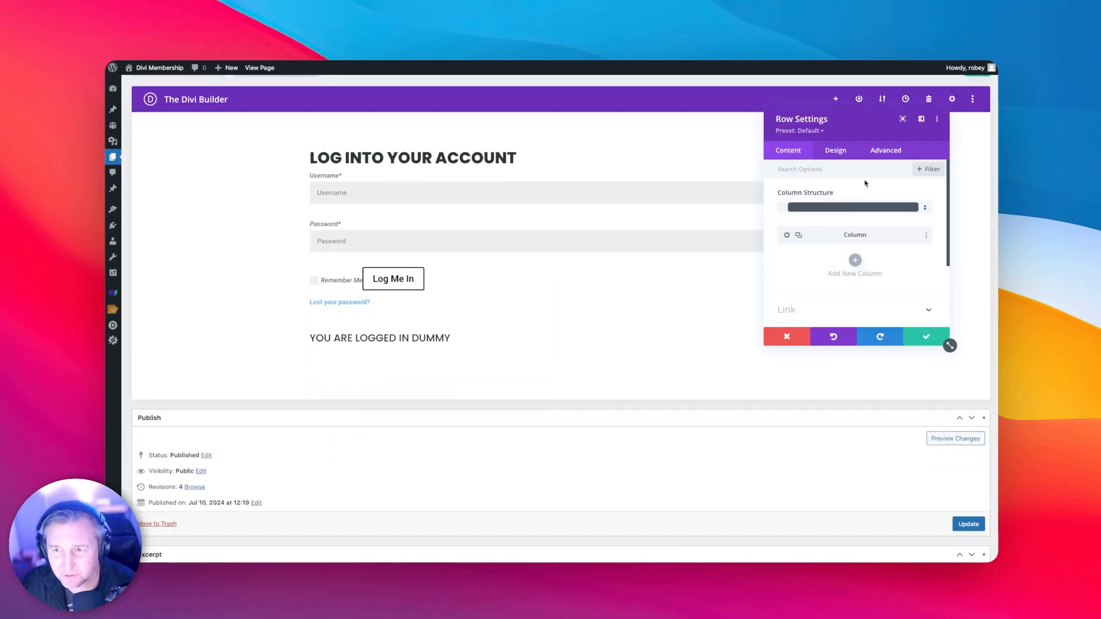
{"action": "left_click", "coordinate": [885, 149]}
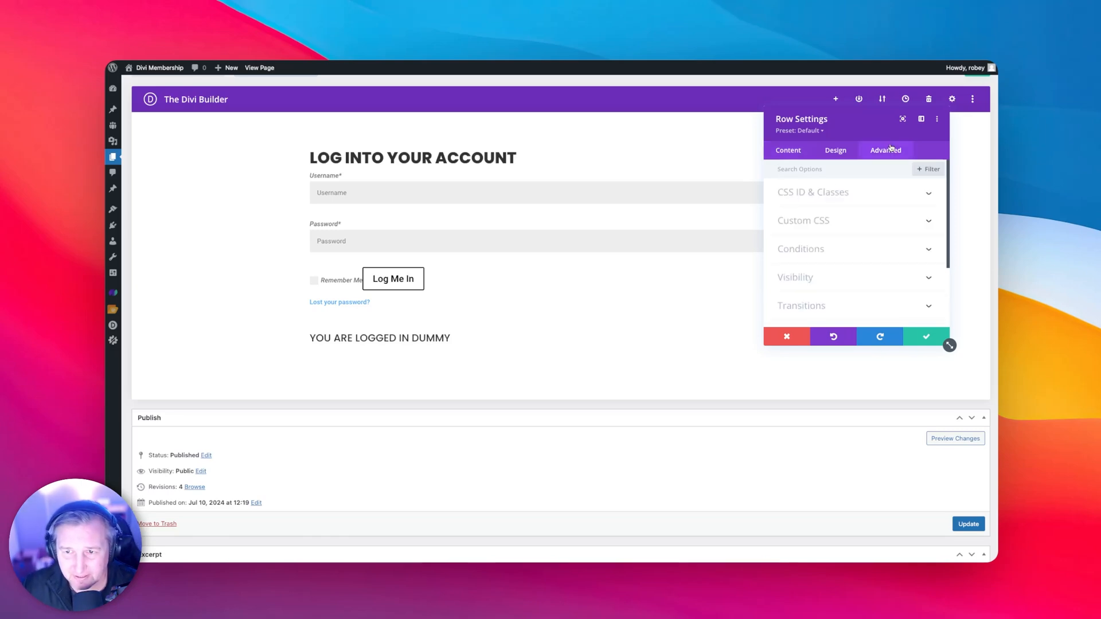
{"action": "left_click", "coordinate": [801, 248]}
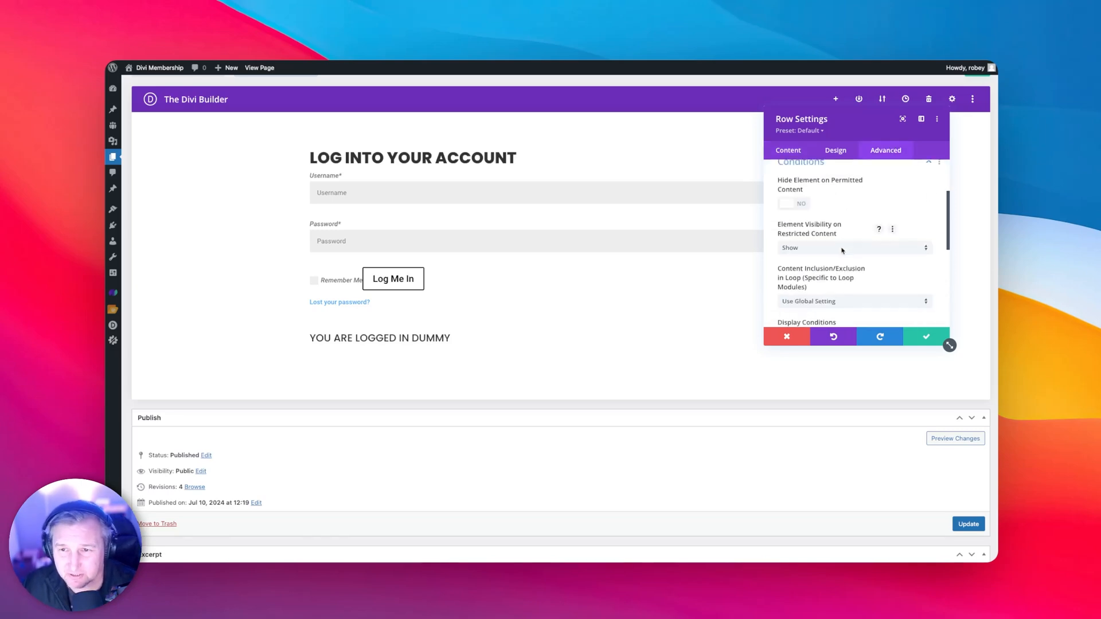
{"action": "scroll", "scroll_direction": "down", "scroll_amount": 3}
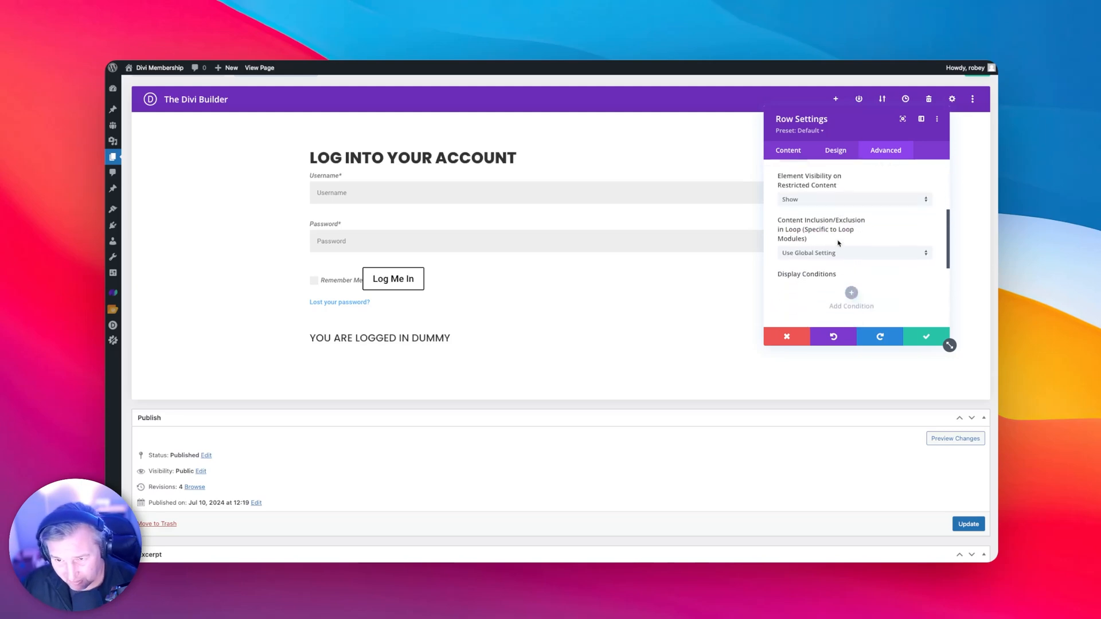
{"action": "scroll", "scroll_direction": "down", "scroll_amount": 3}
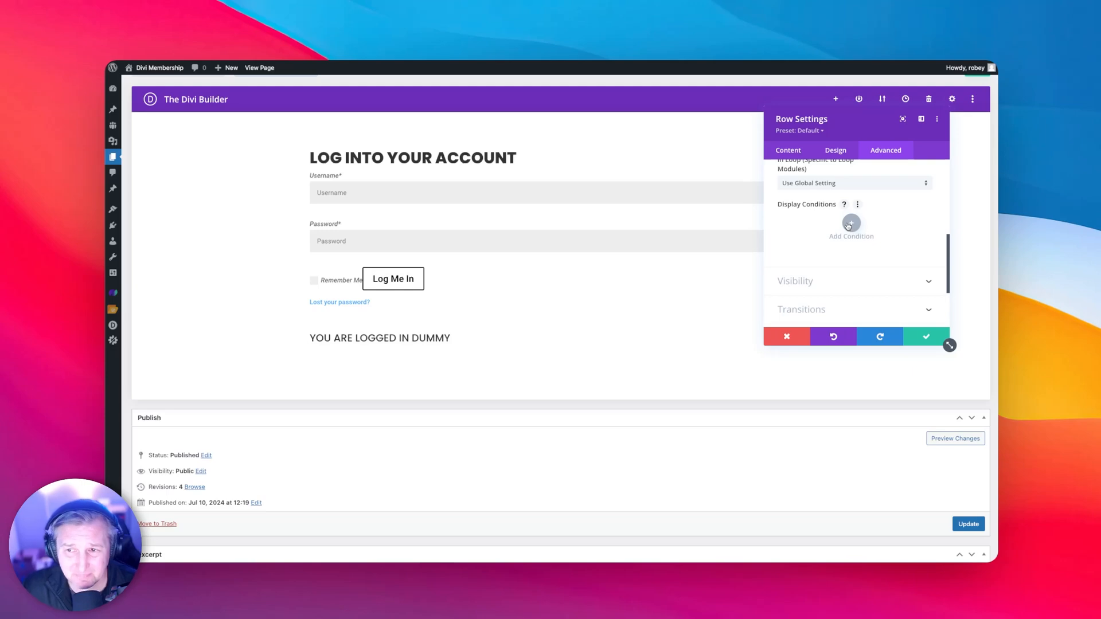
- Add a condition showing the row only if the user is logged out and confirm it
{"action": "left_click", "coordinate": [851, 224]}
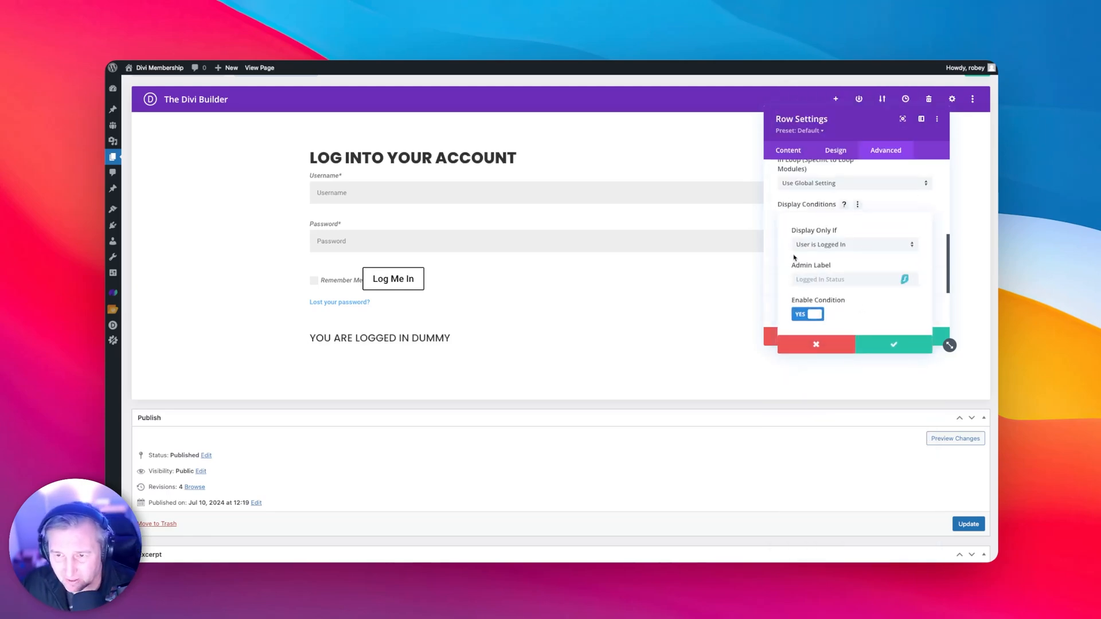
{"action": "mouse_move", "coordinate": [820, 247]}
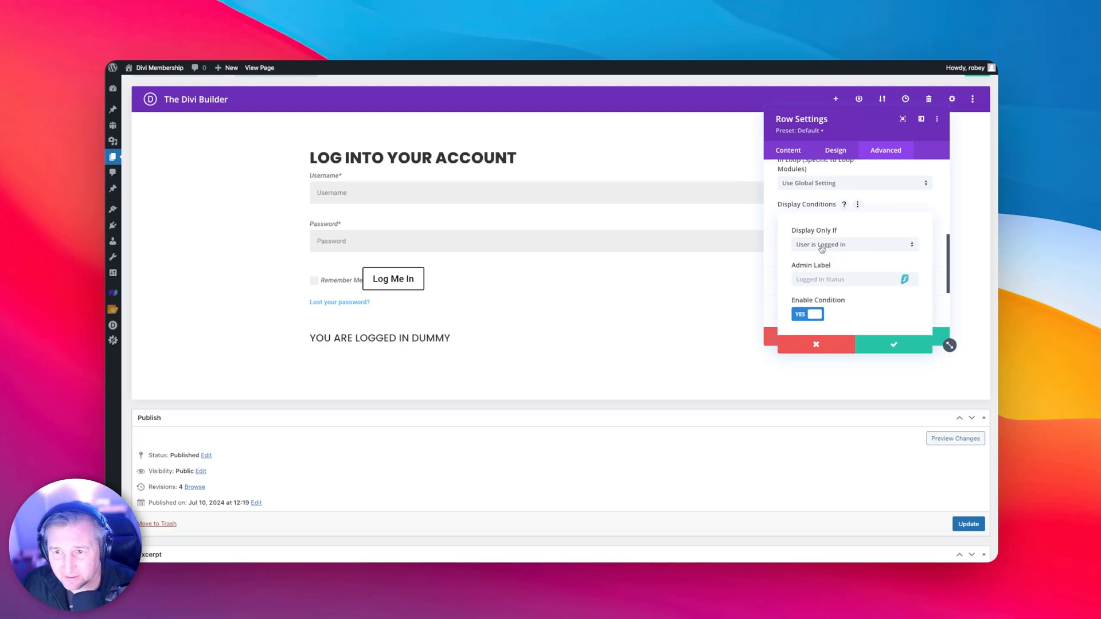
{"action": "left_click", "coordinate": [853, 244]}
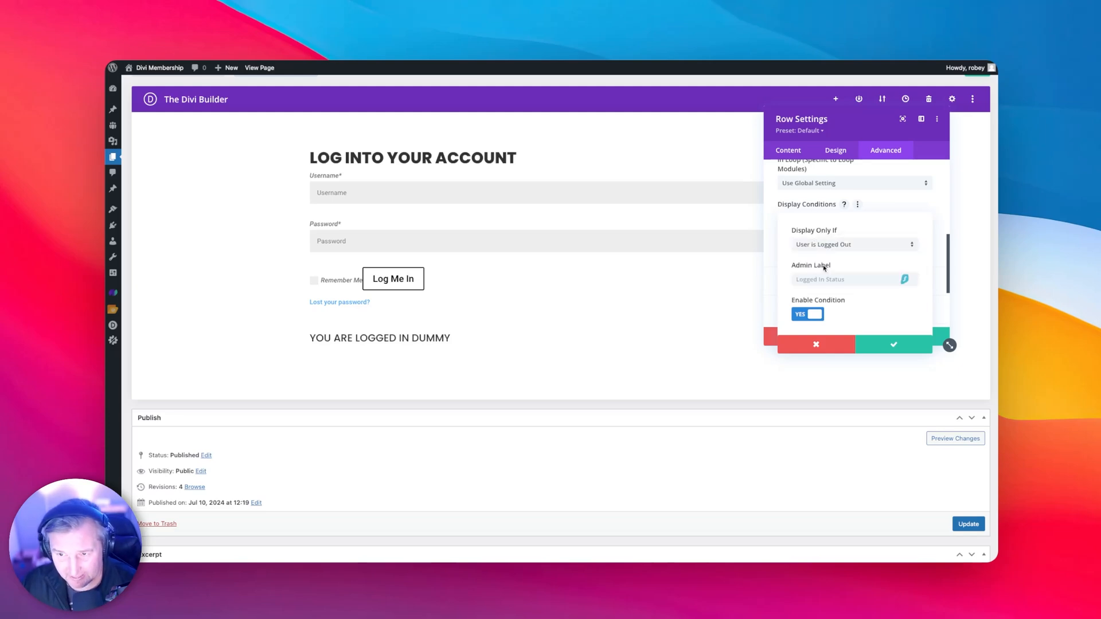
{"action": "left_click", "coordinate": [852, 245]}
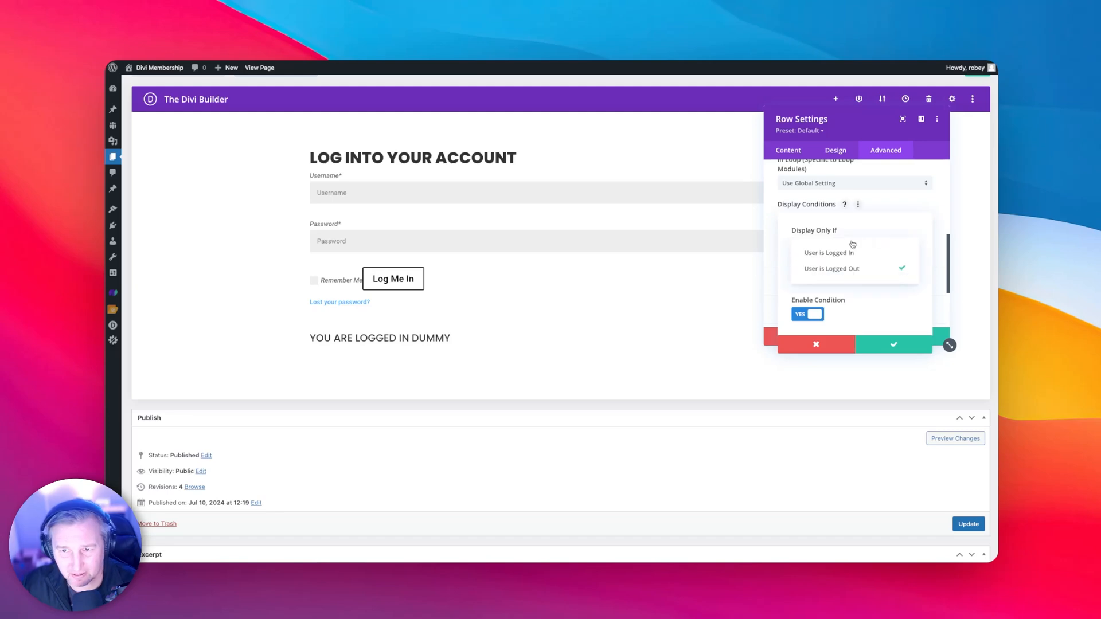
{"action": "left_click", "coordinate": [828, 252]}
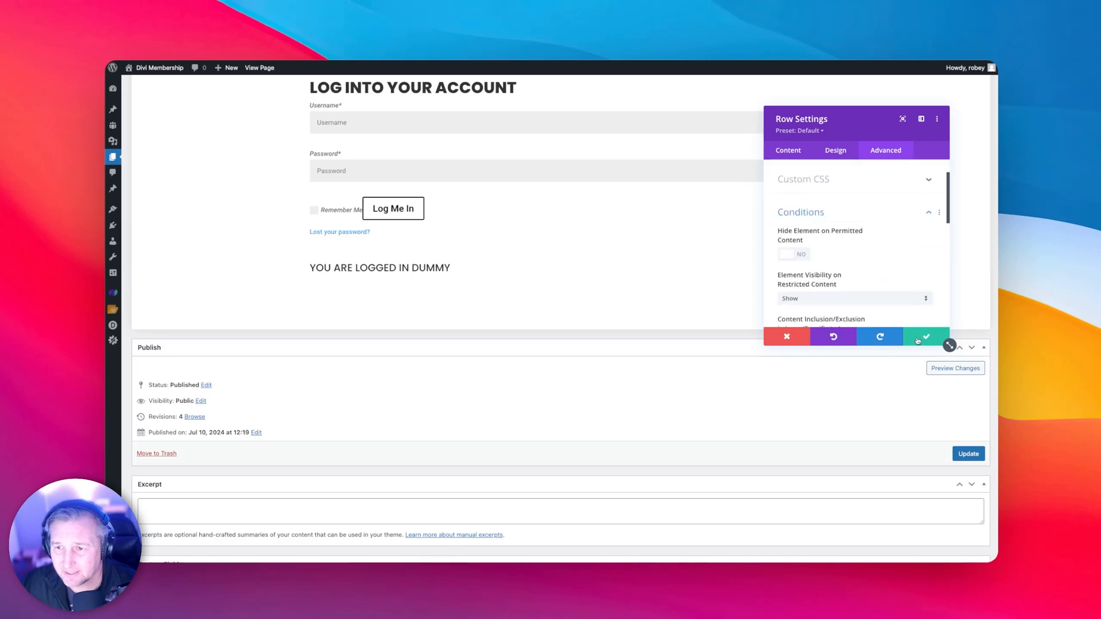
{"action": "left_click", "coordinate": [926, 336]}
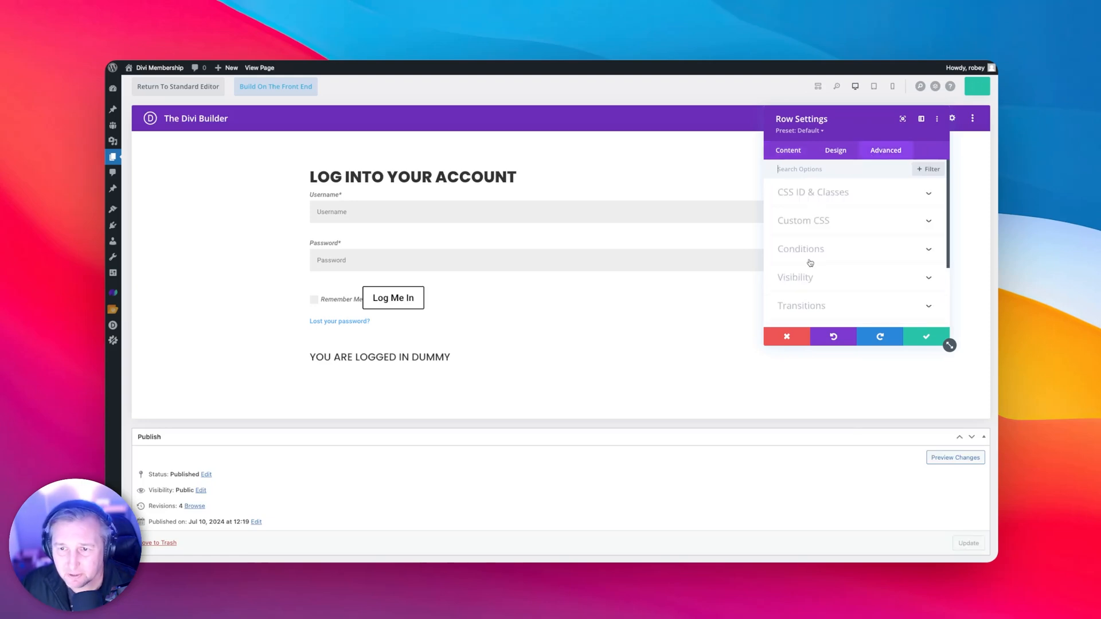
- Give the other row a display condition of User is Logged Out
{"action": "left_click", "coordinate": [800, 249]}
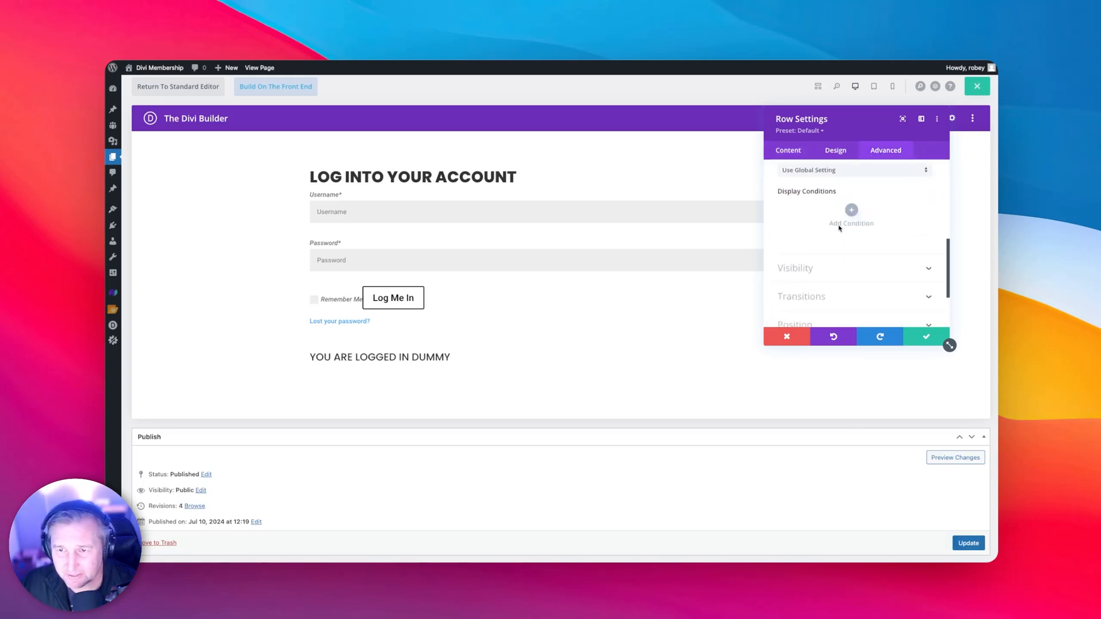
{"action": "left_click", "coordinate": [850, 214]}
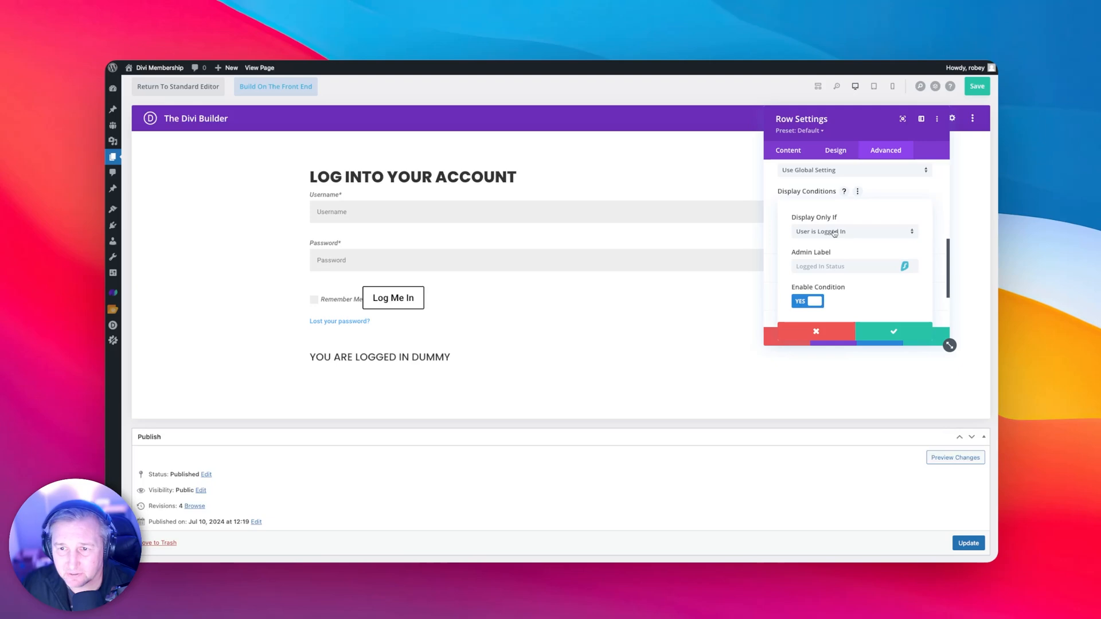
{"action": "left_click", "coordinate": [854, 230]}
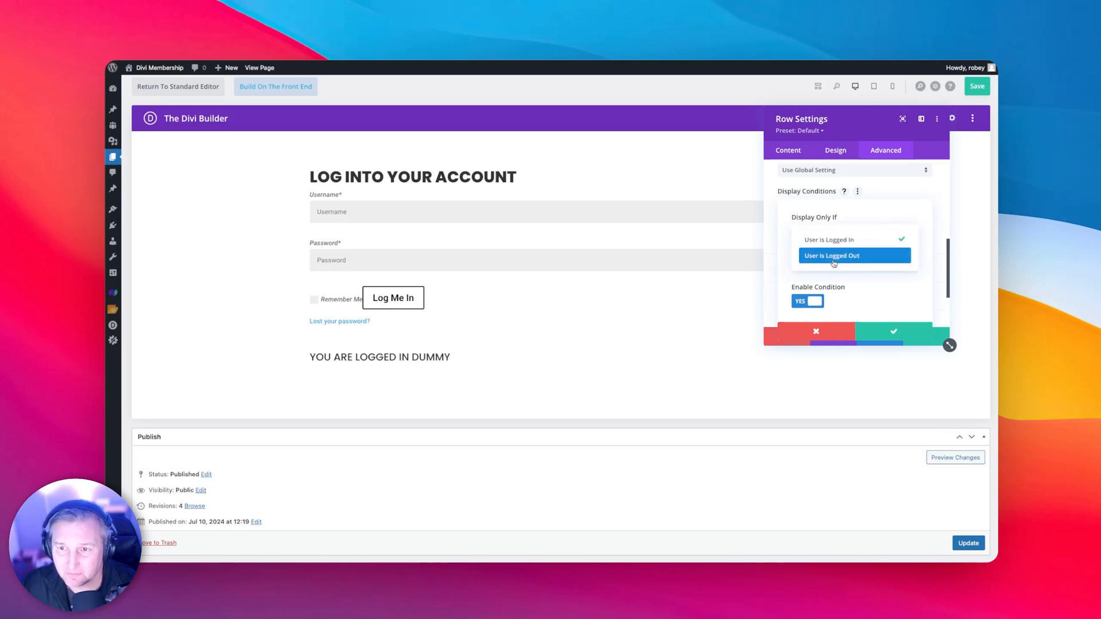
{"action": "left_click", "coordinate": [831, 256]}
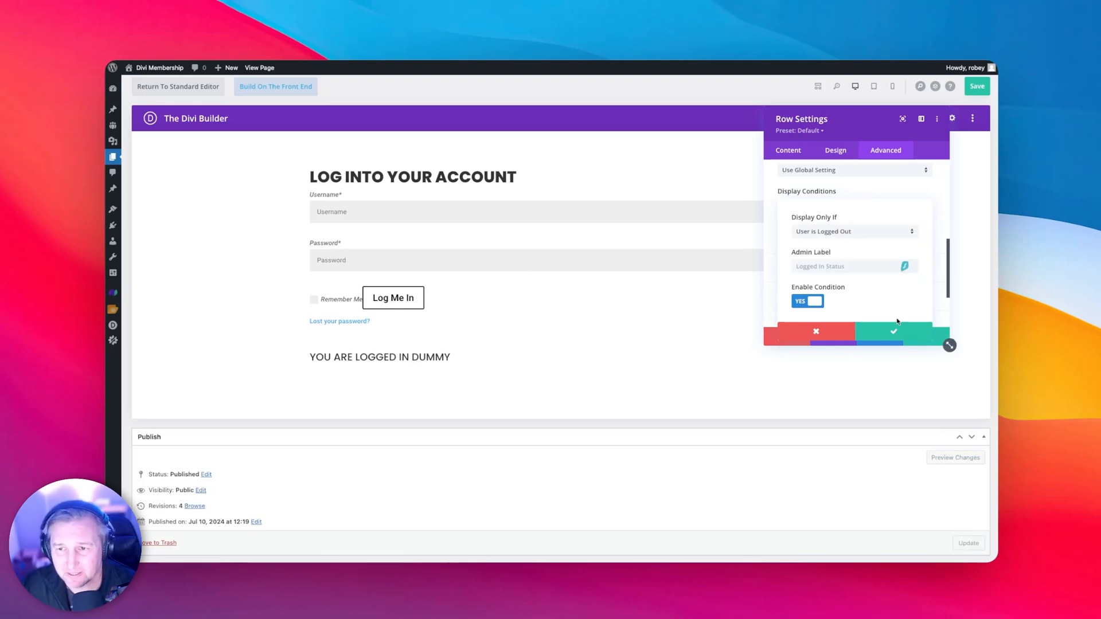
{"action": "left_click", "coordinate": [893, 330]}
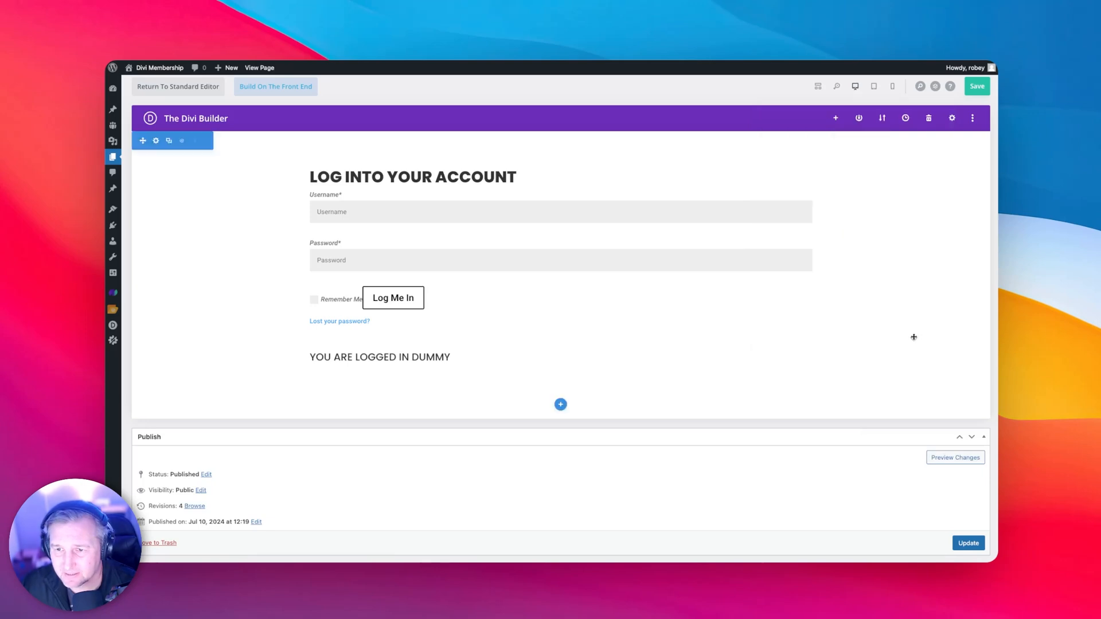
- Save the page layout and publish the update
{"action": "left_click", "coordinate": [975, 86]}
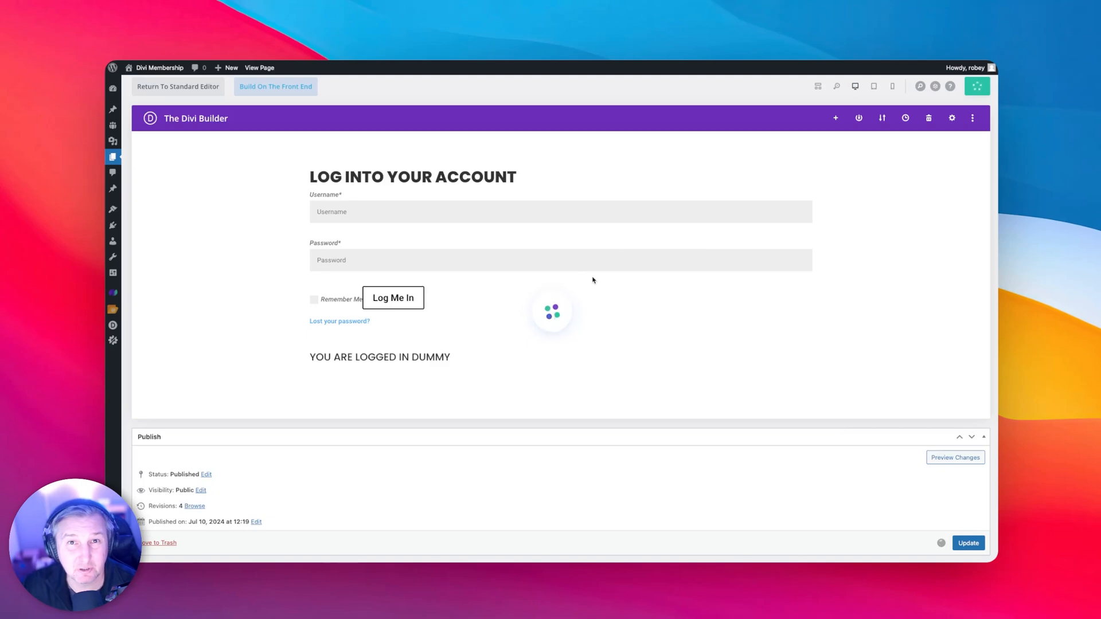
{"action": "left_click", "coordinate": [967, 542]}
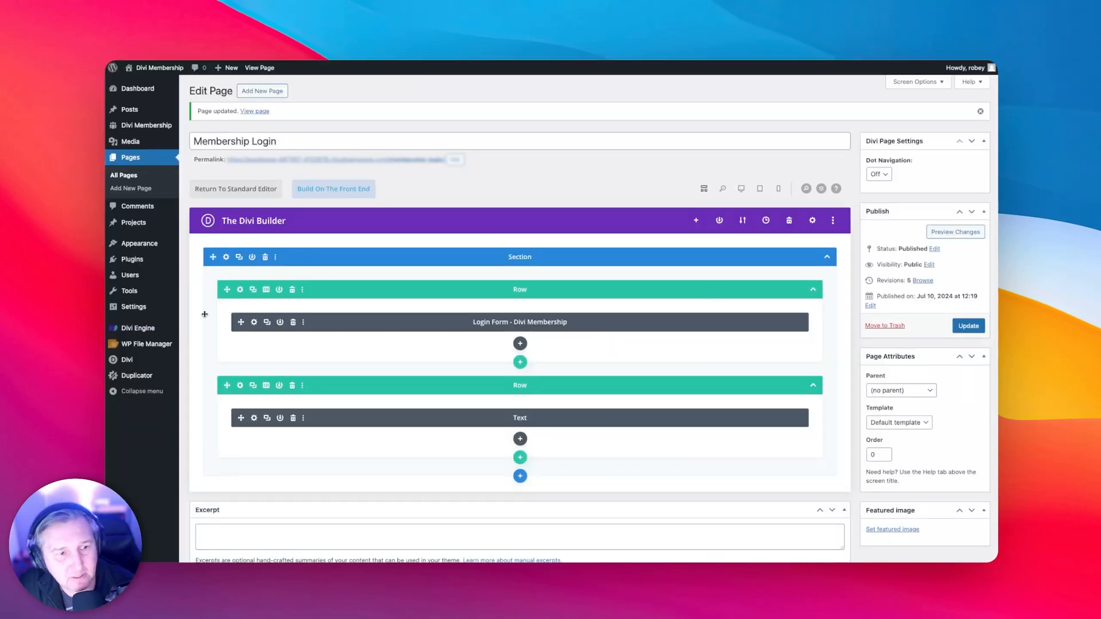
{"action": "mouse_move", "coordinate": [136, 328]}
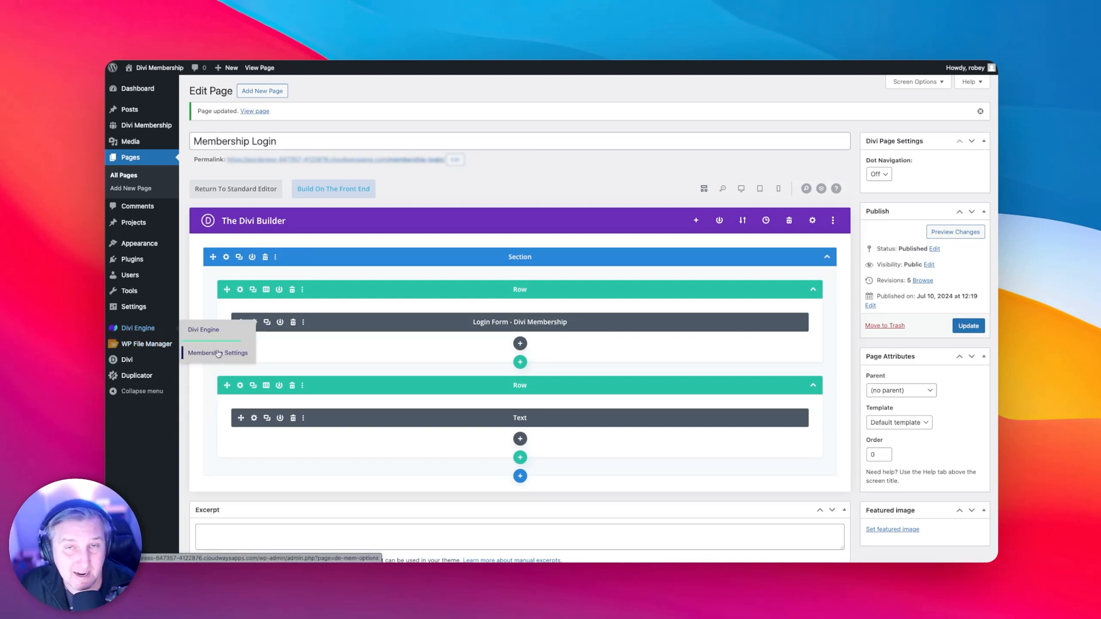
- Set Membership Login as the Login Page endpoint in Divi Membership settings
{"action": "left_click", "coordinate": [217, 353]}
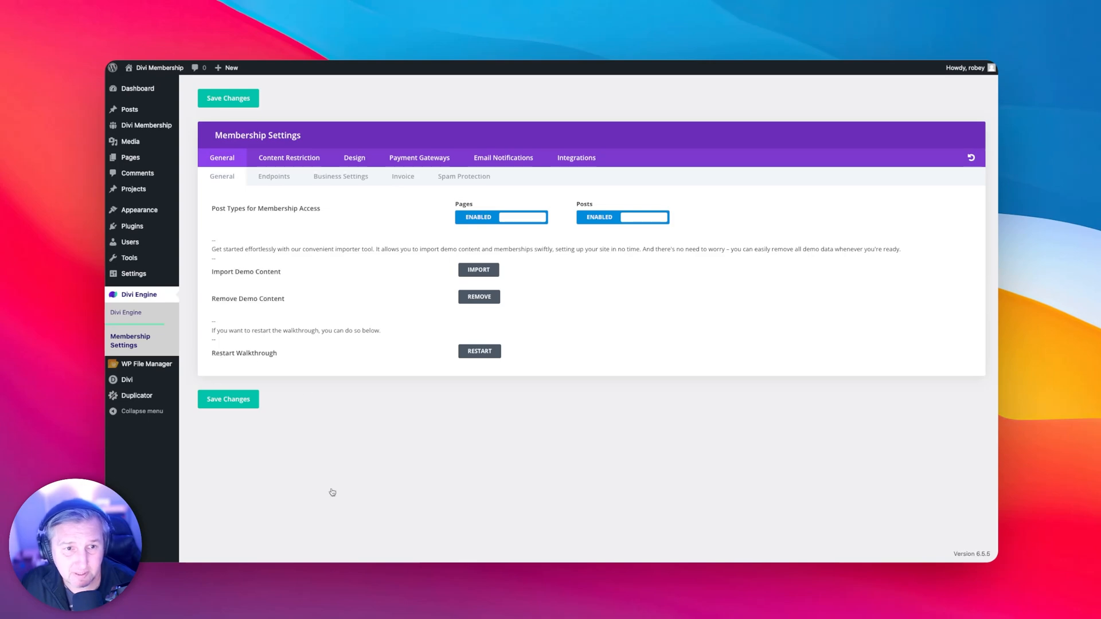
{"action": "left_click", "coordinate": [274, 176]}
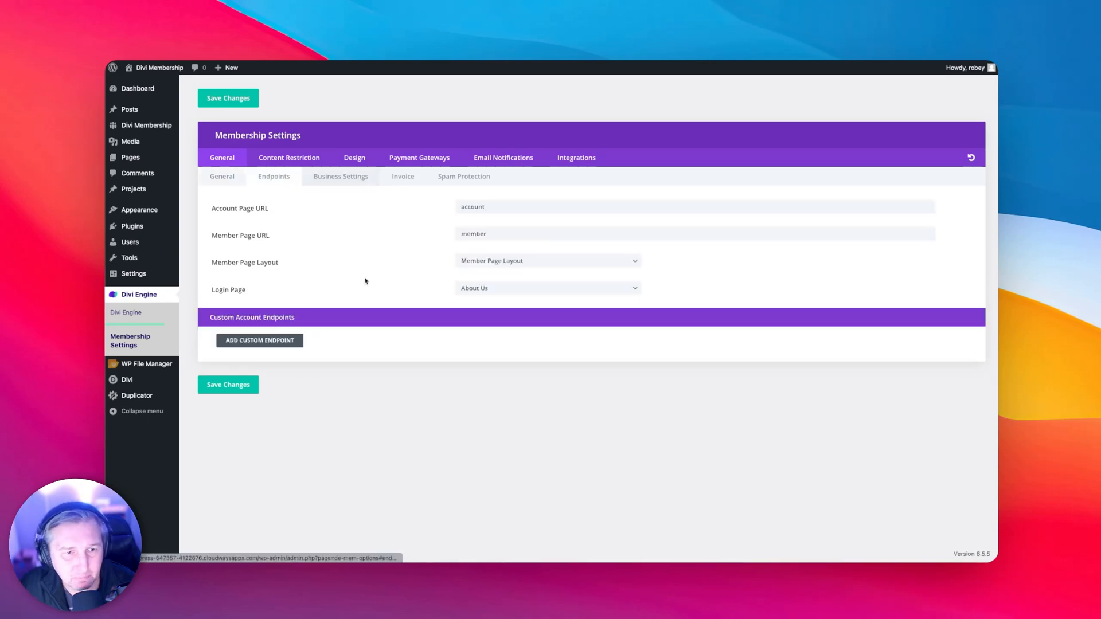
{"action": "left_click", "coordinate": [548, 287]}
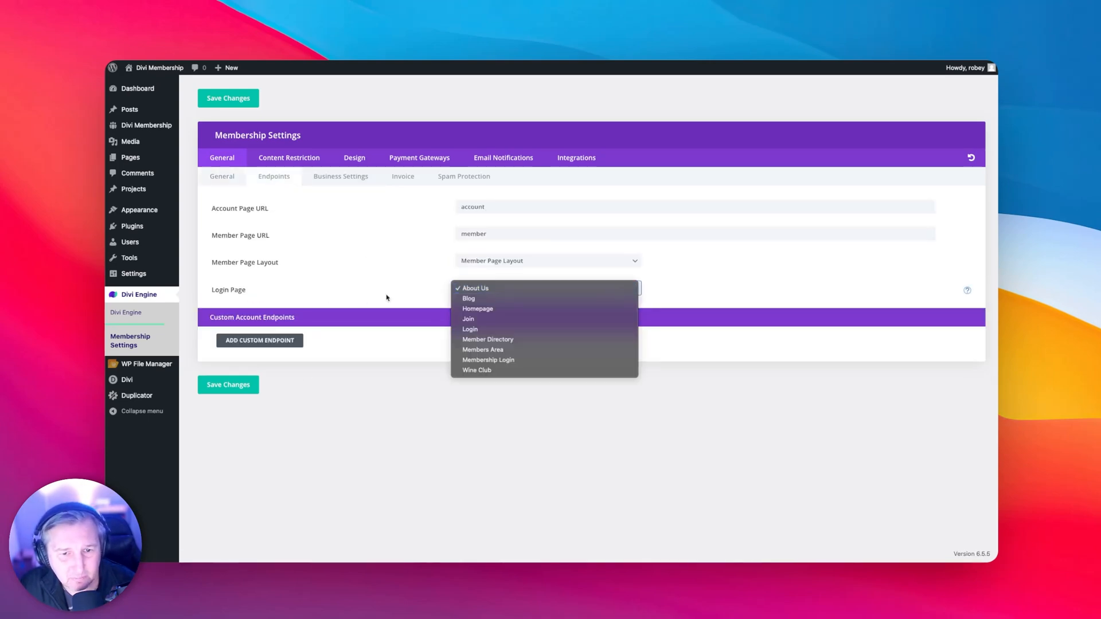
{"action": "mouse_move", "coordinate": [549, 359]}
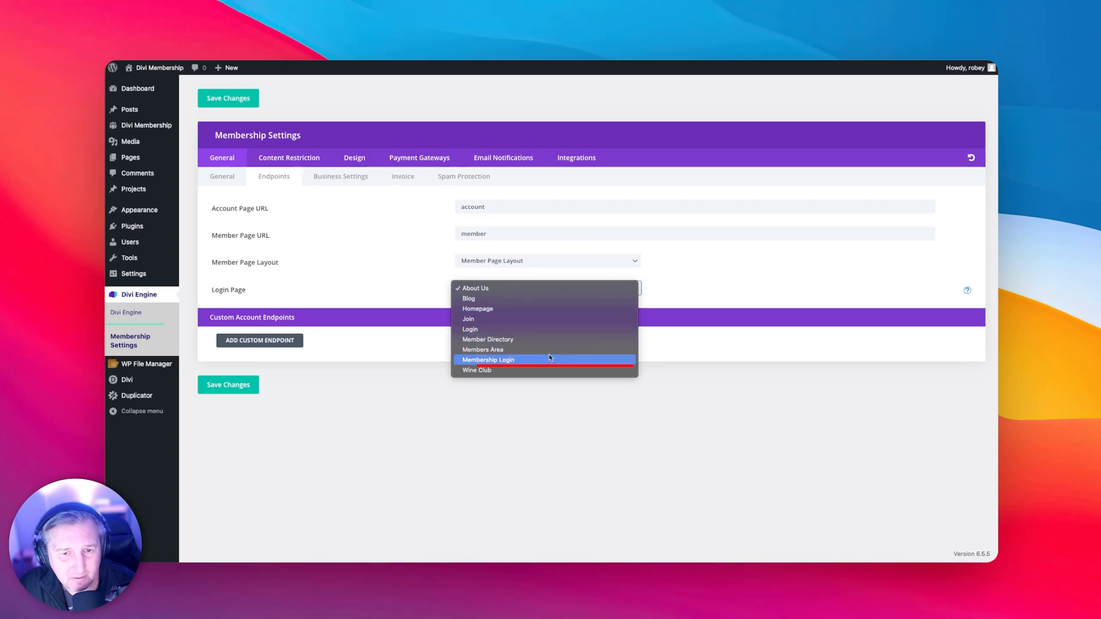
{"action": "left_click", "coordinate": [489, 359]}
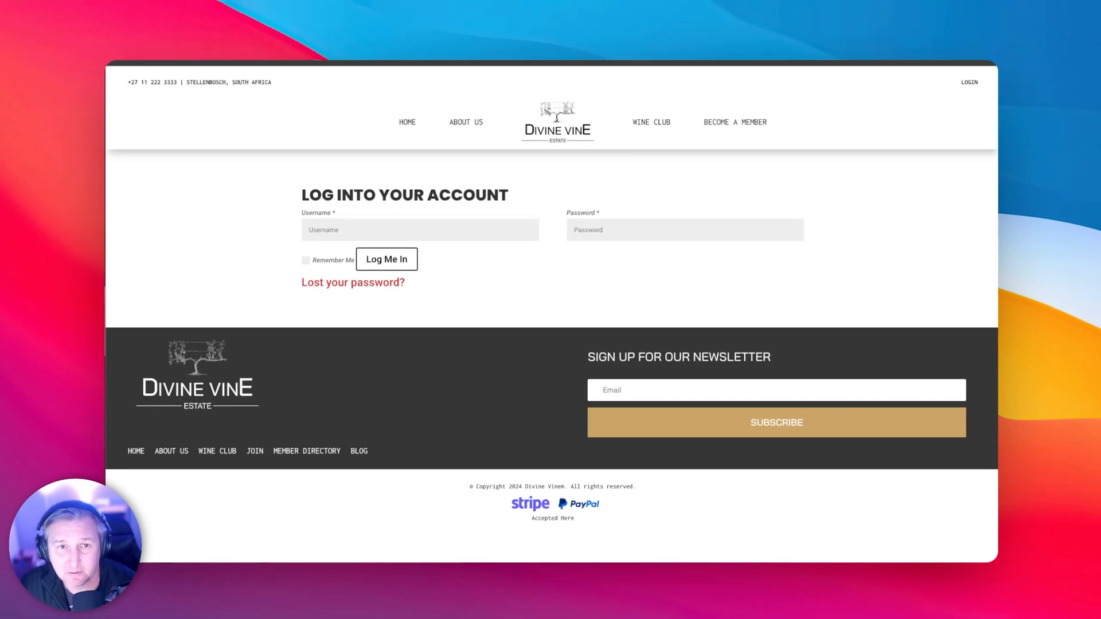
- Check the logged-out page shows only the login form, then go to the header LOGIN page
{"action": "scroll", "scroll_direction": "down", "scroll_amount": 3}
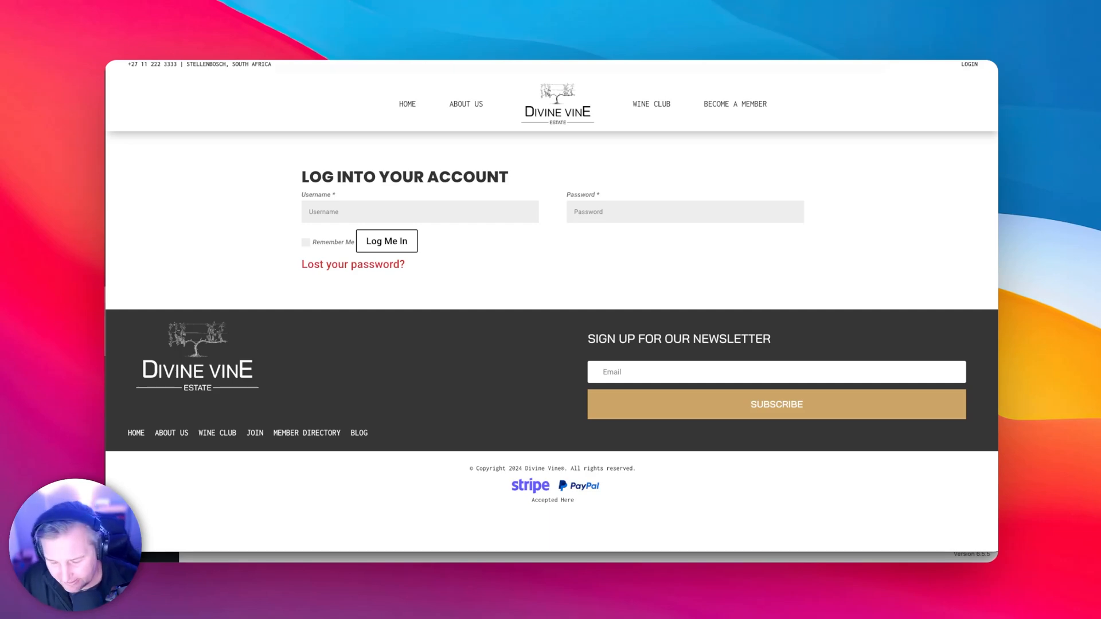
{"action": "mouse_move", "coordinate": [551, 187]}
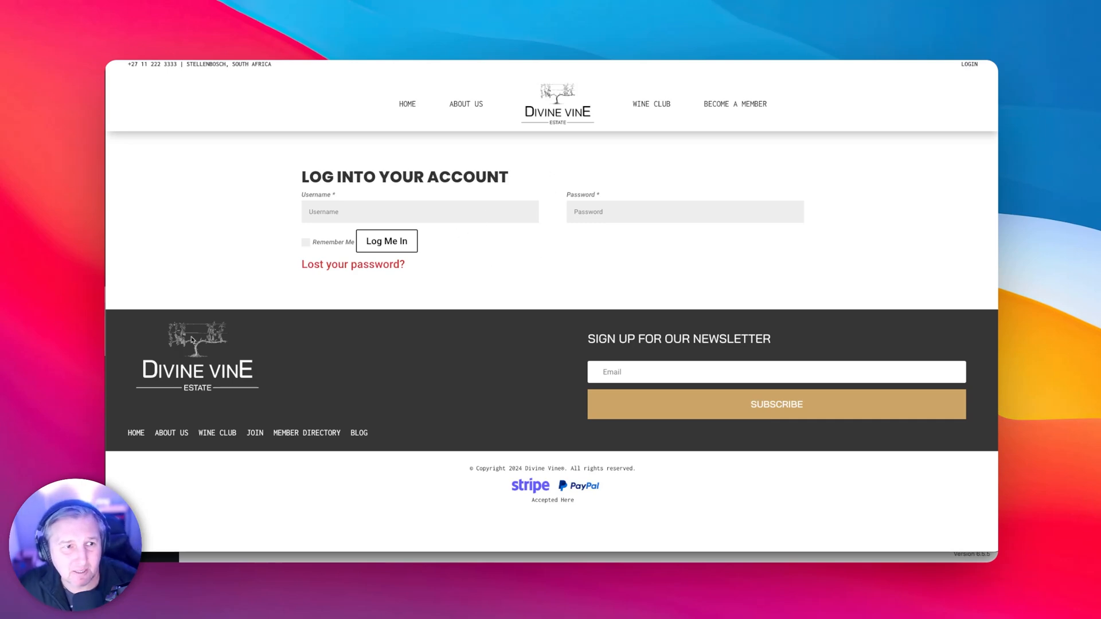
{"action": "mouse_move", "coordinate": [112, 434]}
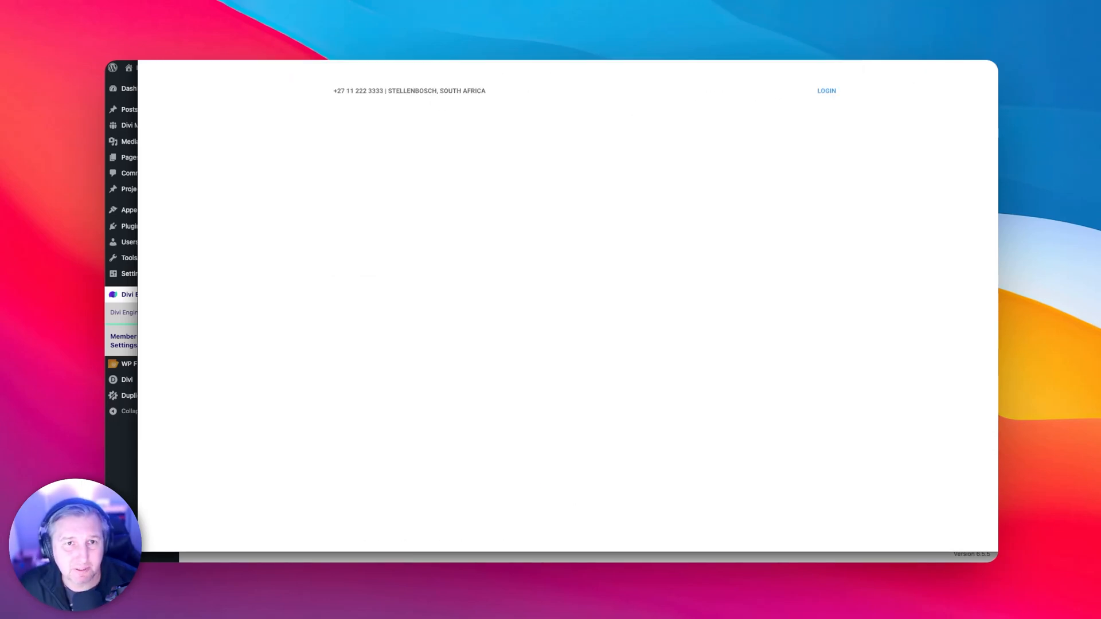
{"action": "left_click", "coordinate": [825, 90]}
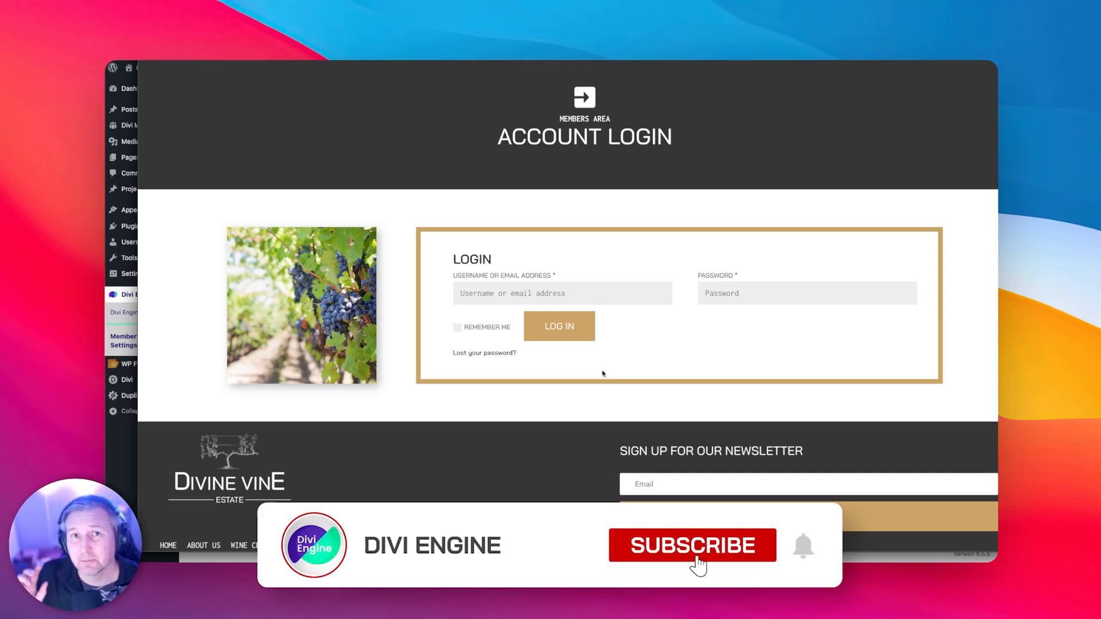
{"action": "left_click", "coordinate": [692, 546]}
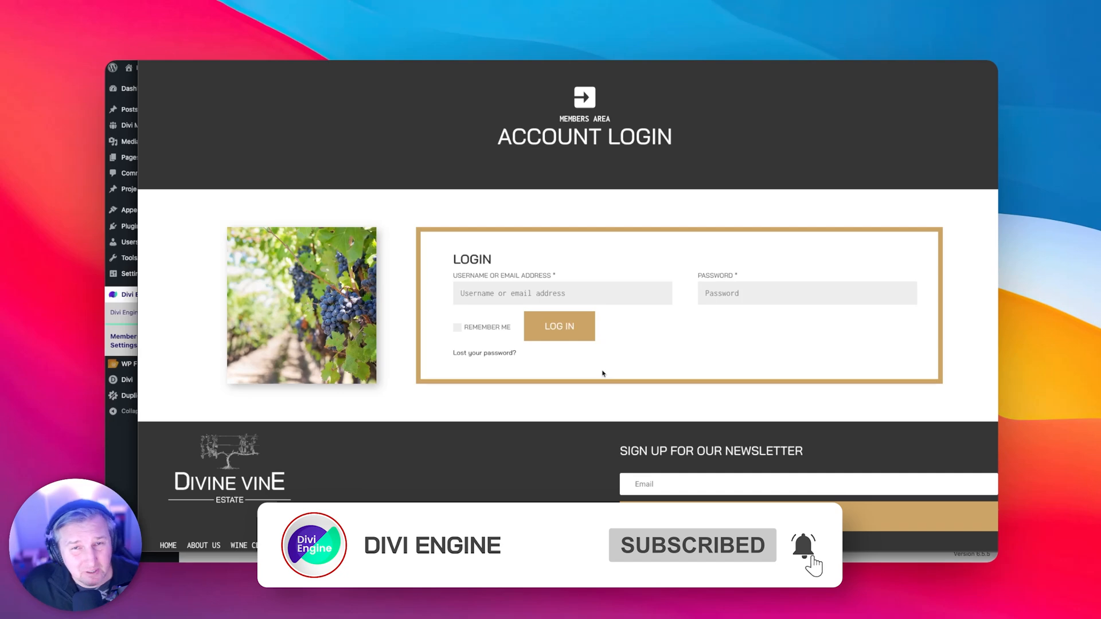